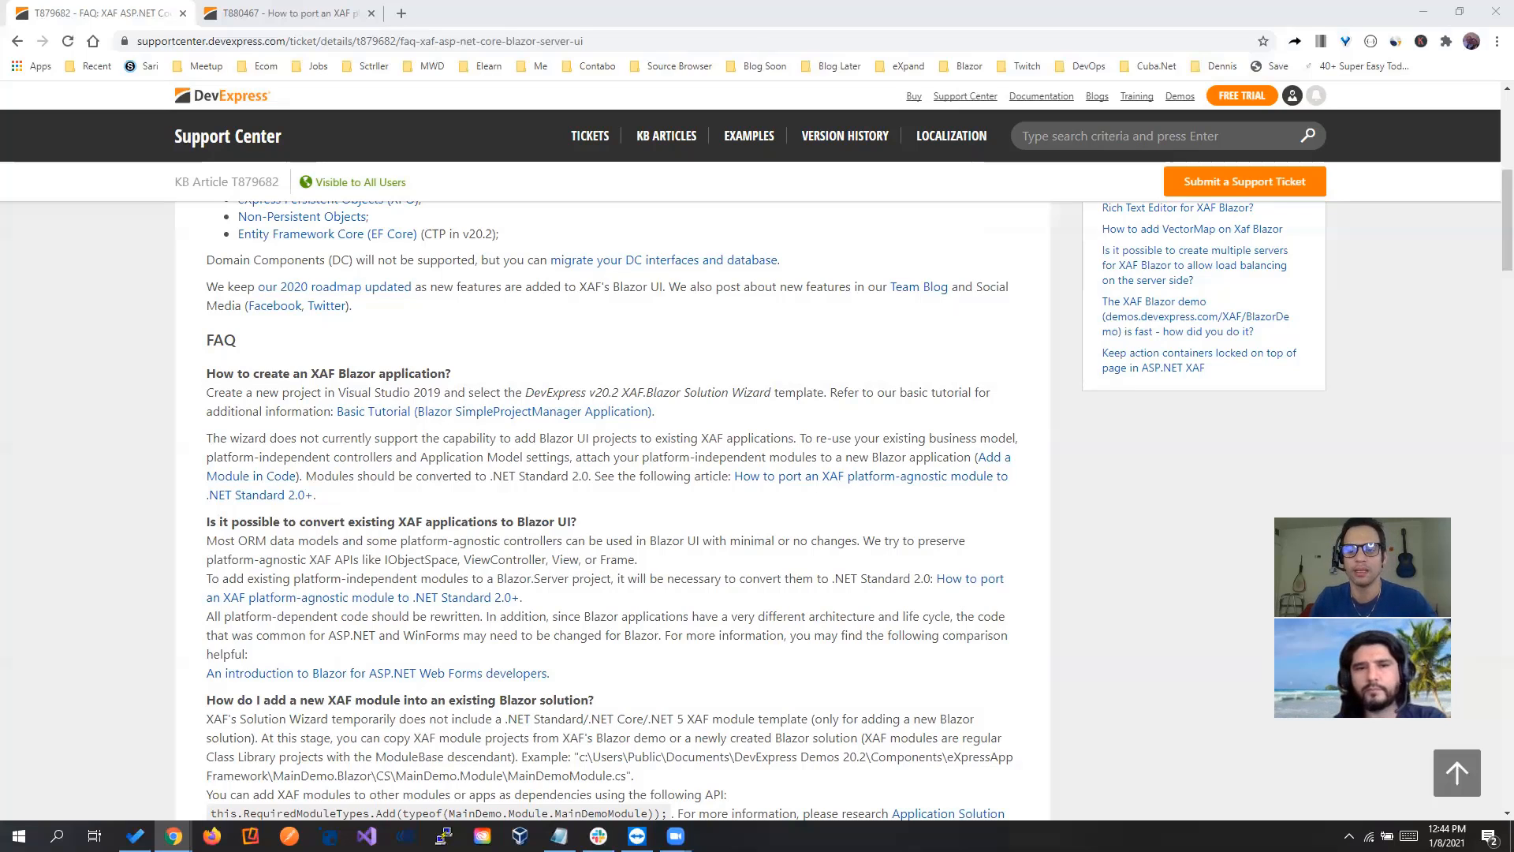
{"action": "mouse_move", "coordinate": [1027, 203]}
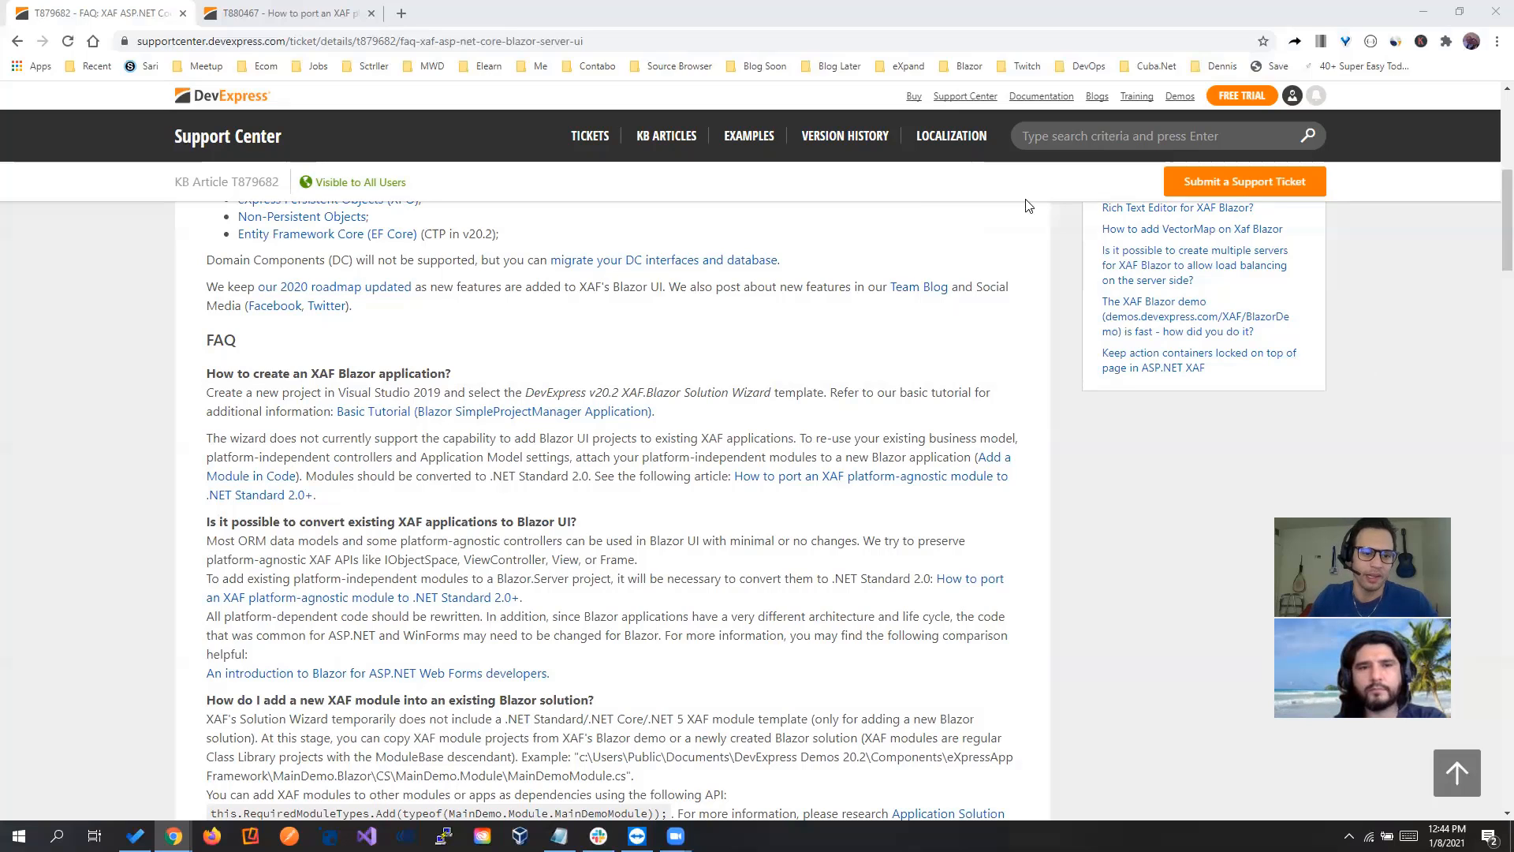
Bring up the T880467 article on porting XAF modules to .NET Standard 2.0
{"action": "left_click_drag", "start_coordinate": [207, 437], "coordinate": [315, 455]}
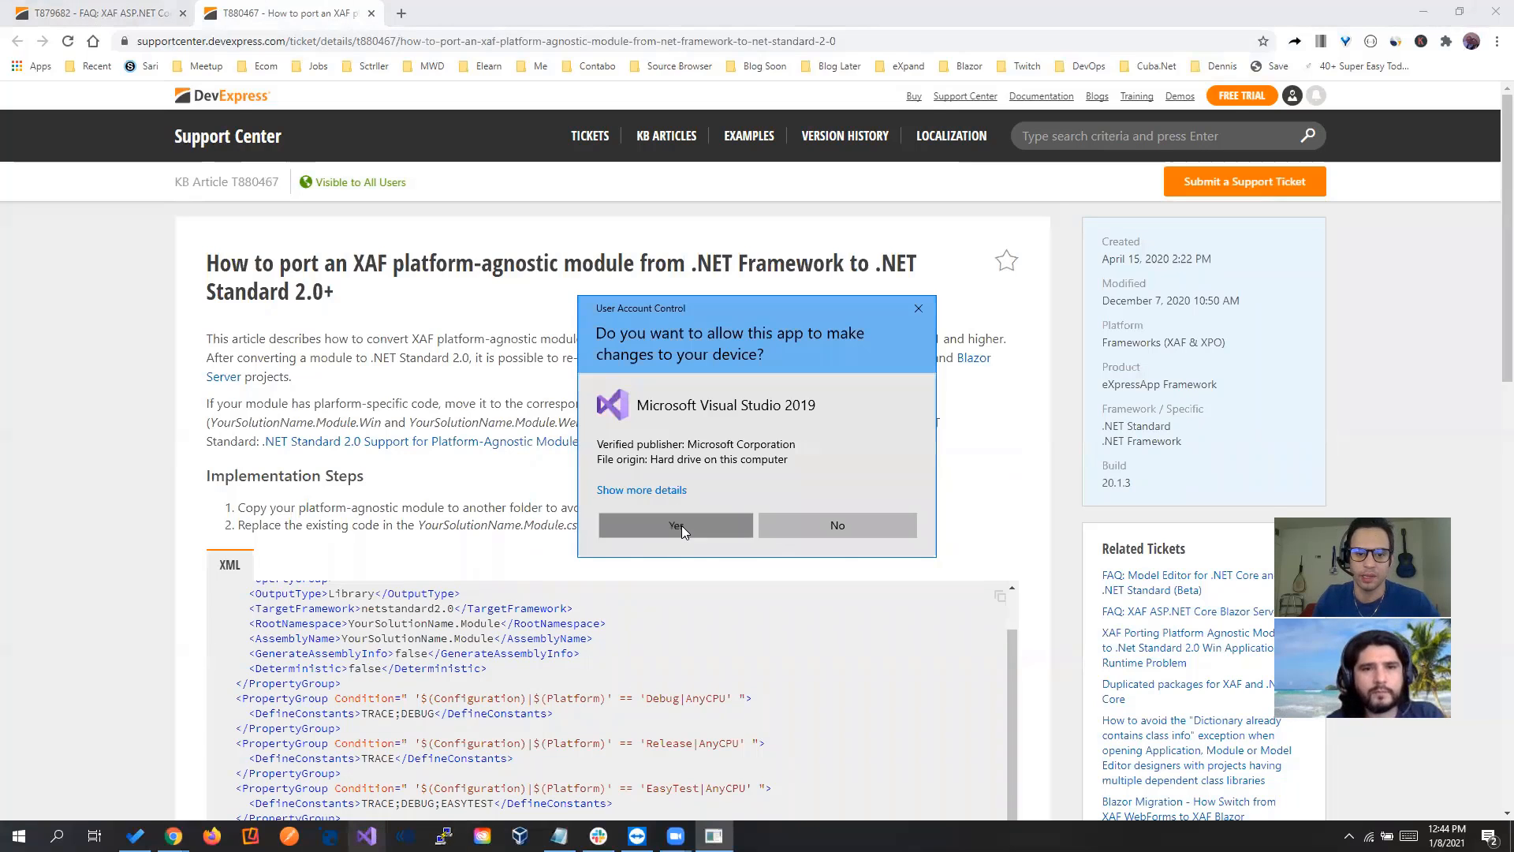
Accept UAC and create an XAF Solution Wizard project named XAFUnifiedProject
{"action": "left_click", "coordinate": [675, 524]}
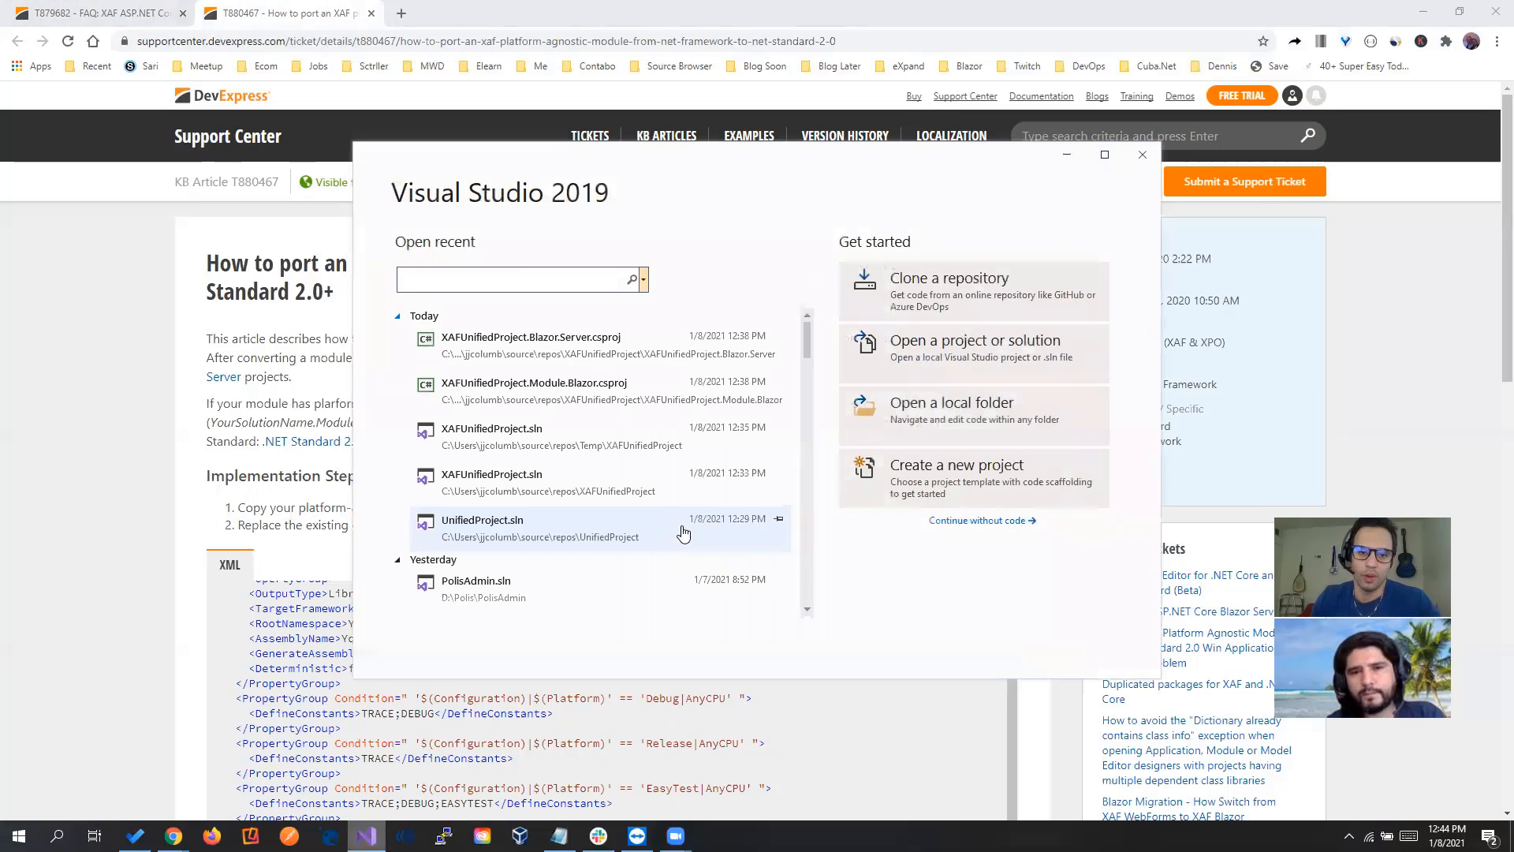
{"action": "left_click", "coordinate": [958, 464]}
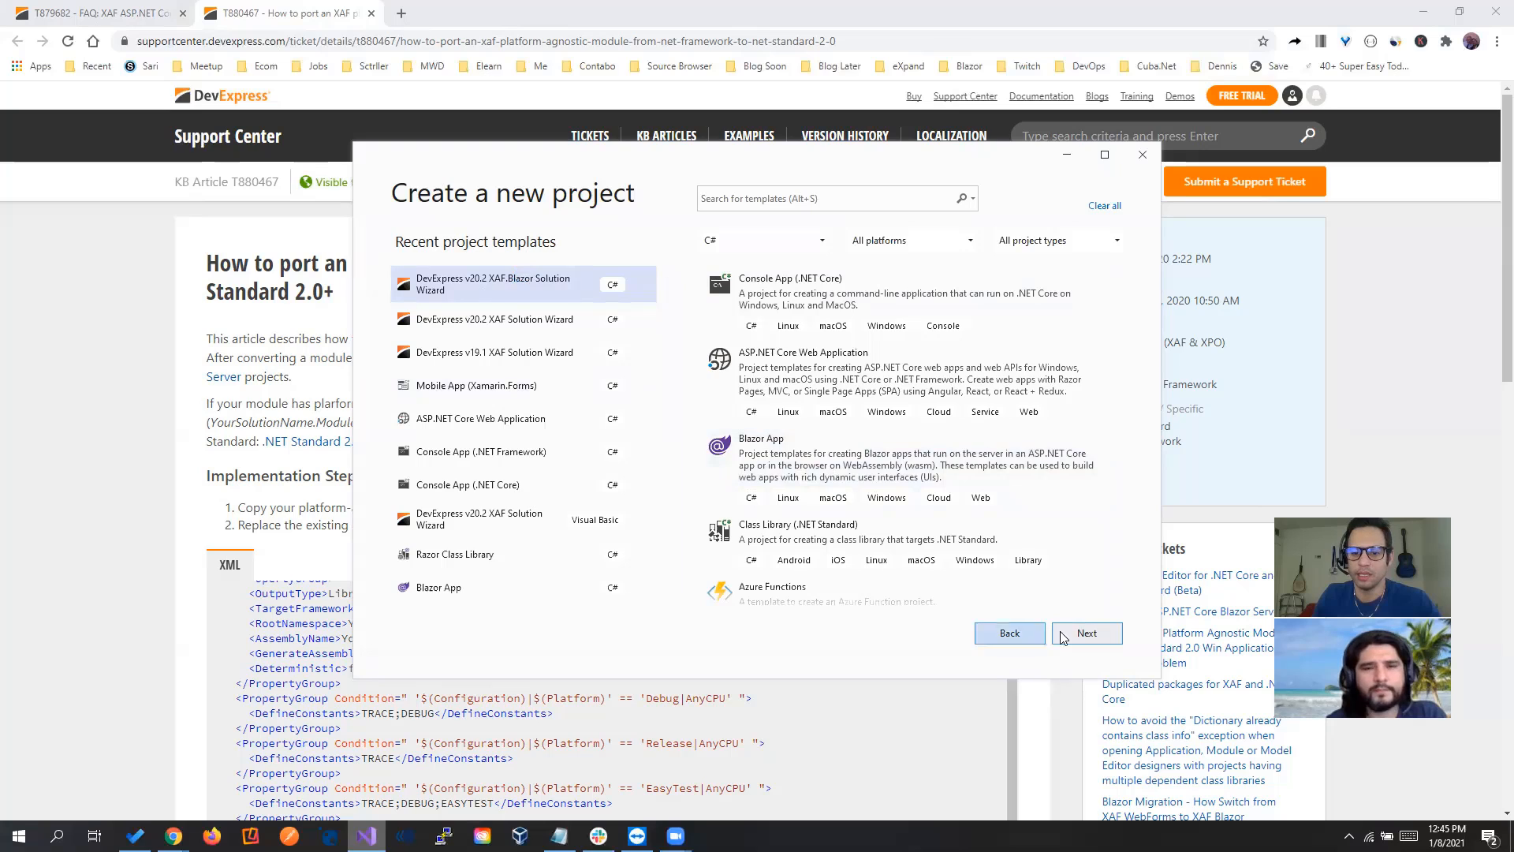
{"action": "left_click", "coordinate": [495, 319]}
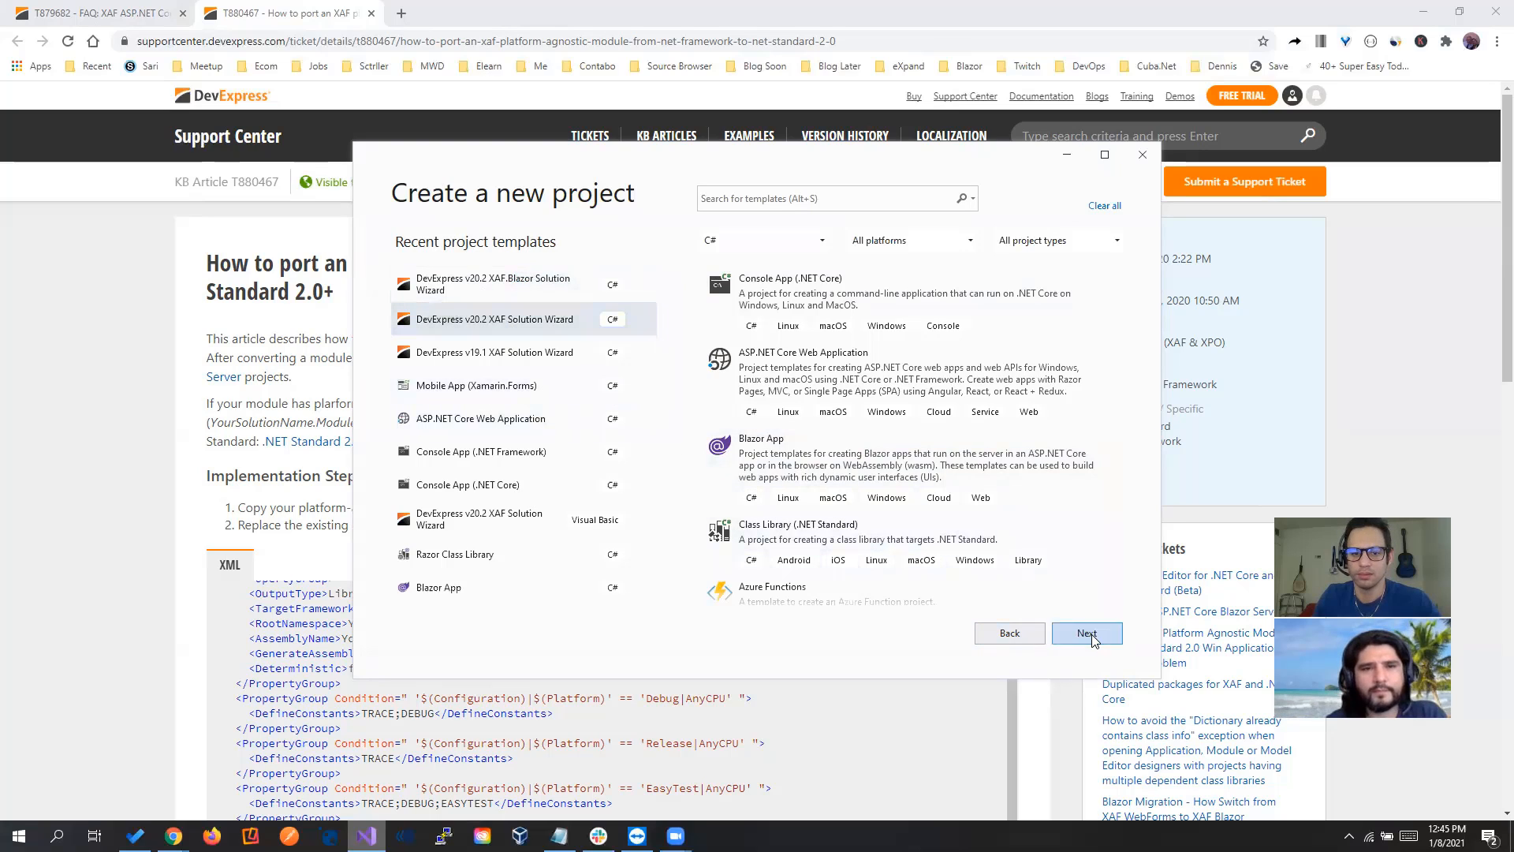
{"action": "left_click", "coordinate": [1085, 633]}
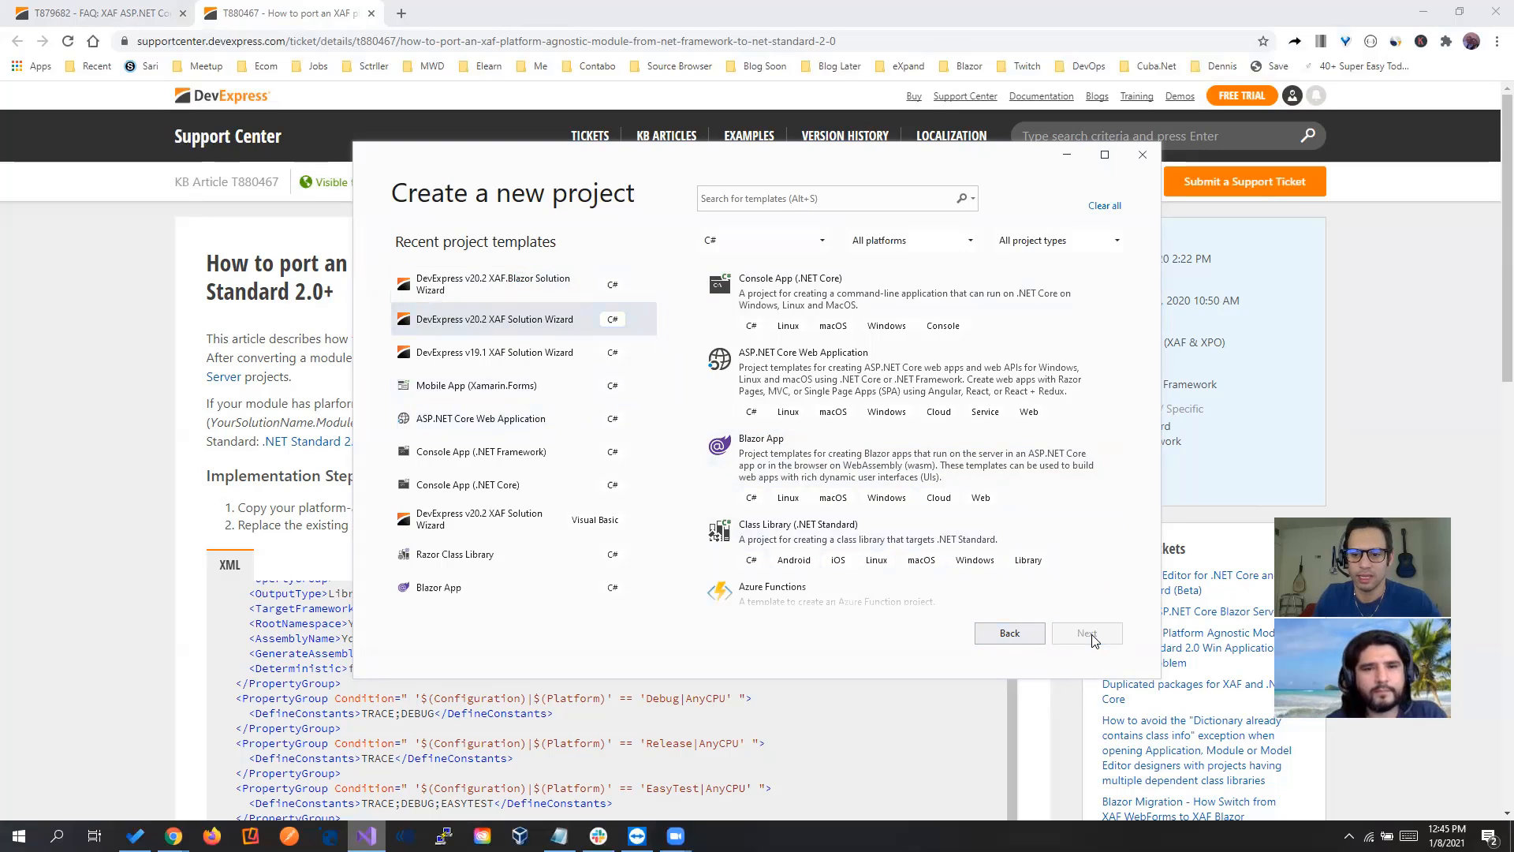
{"action": "left_click", "coordinate": [1087, 633]}
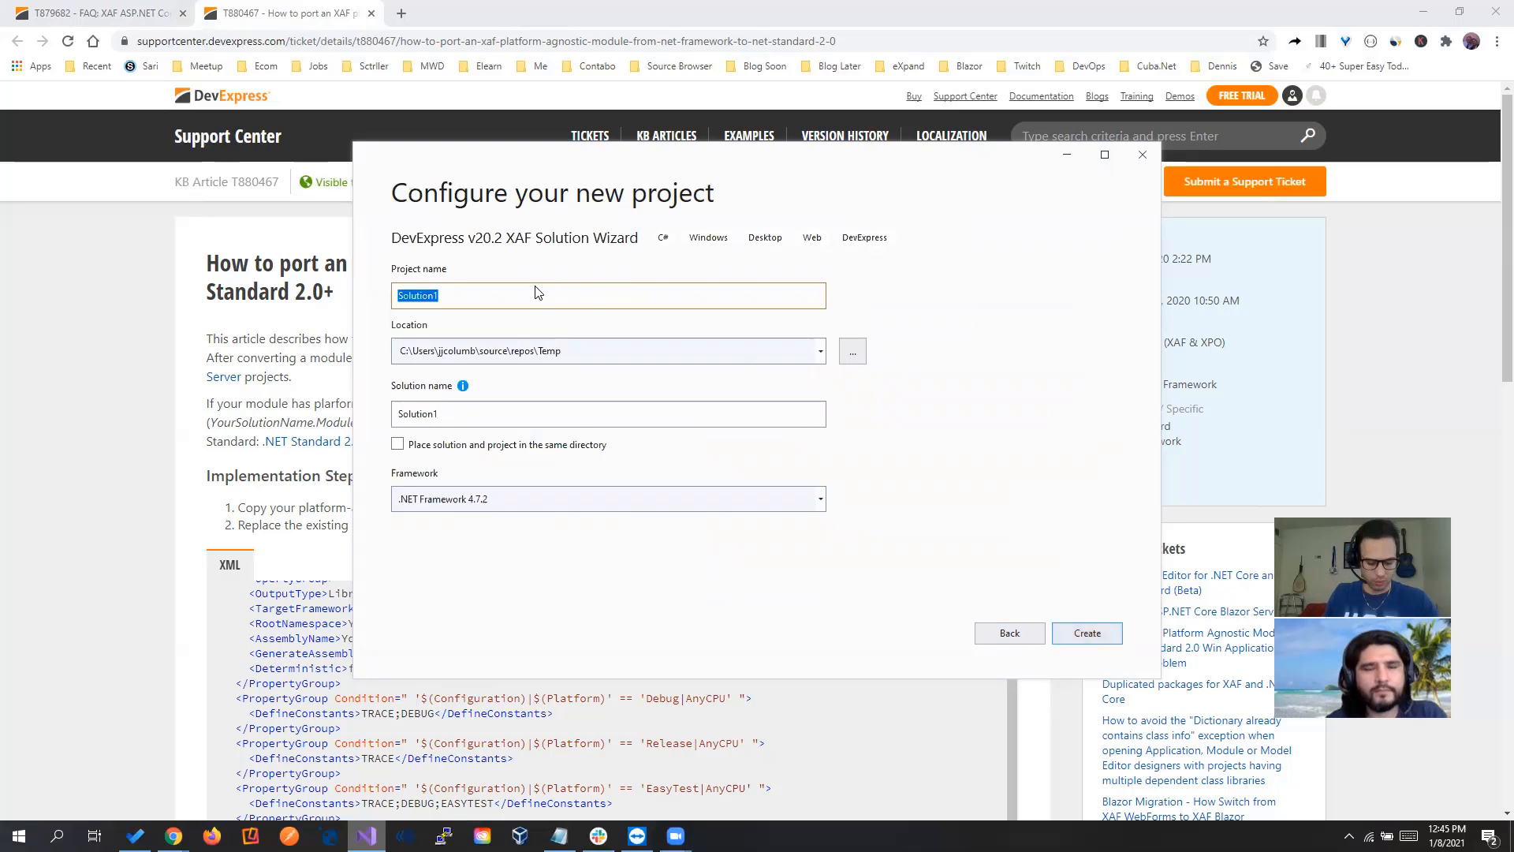
{"action": "type", "text": "XAFUnifiedProject"}
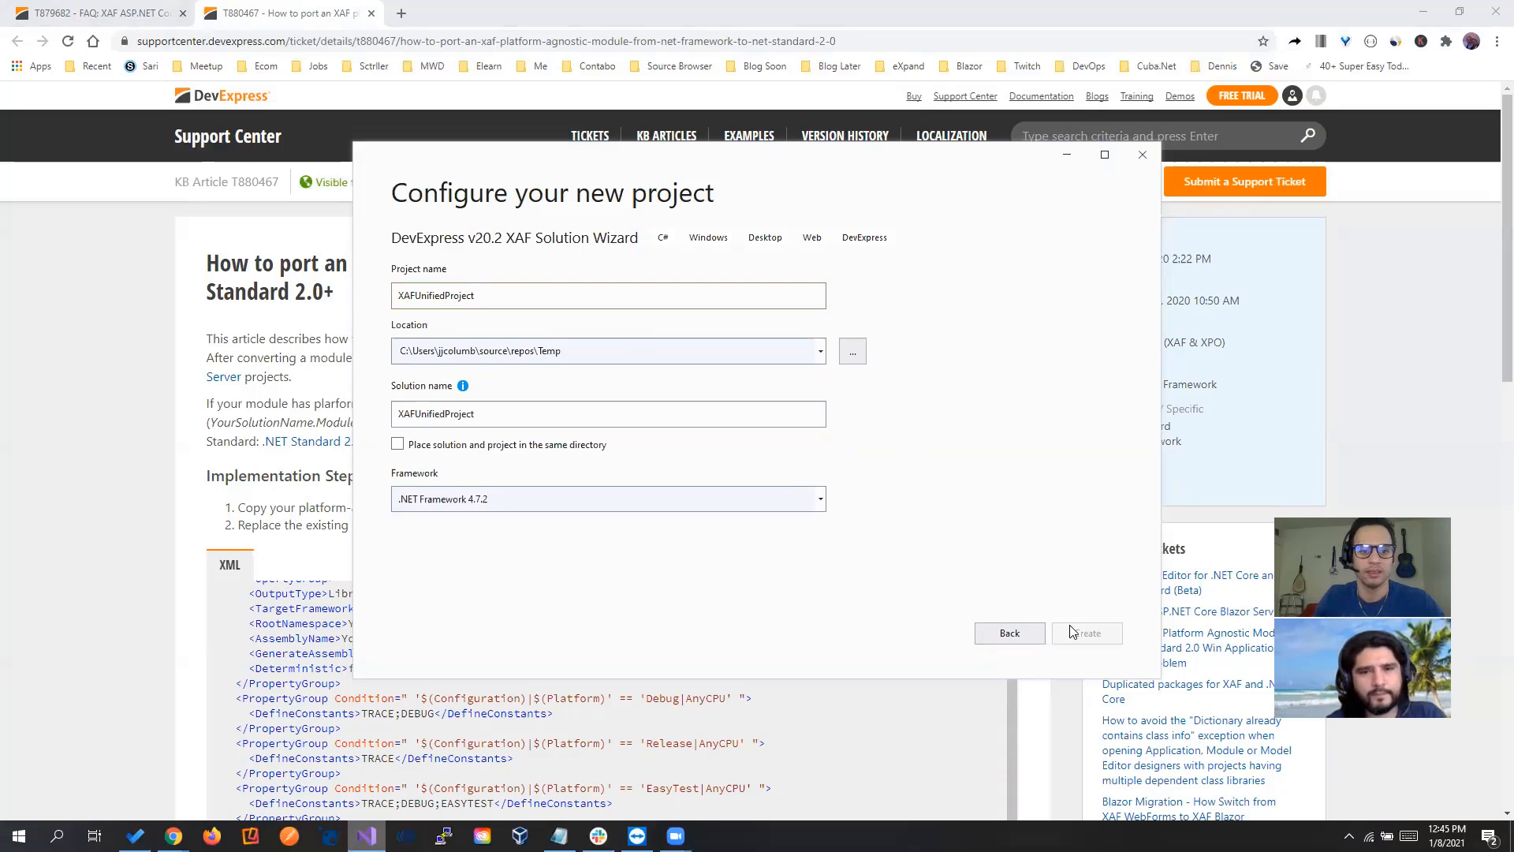
{"action": "left_click", "coordinate": [1086, 632]}
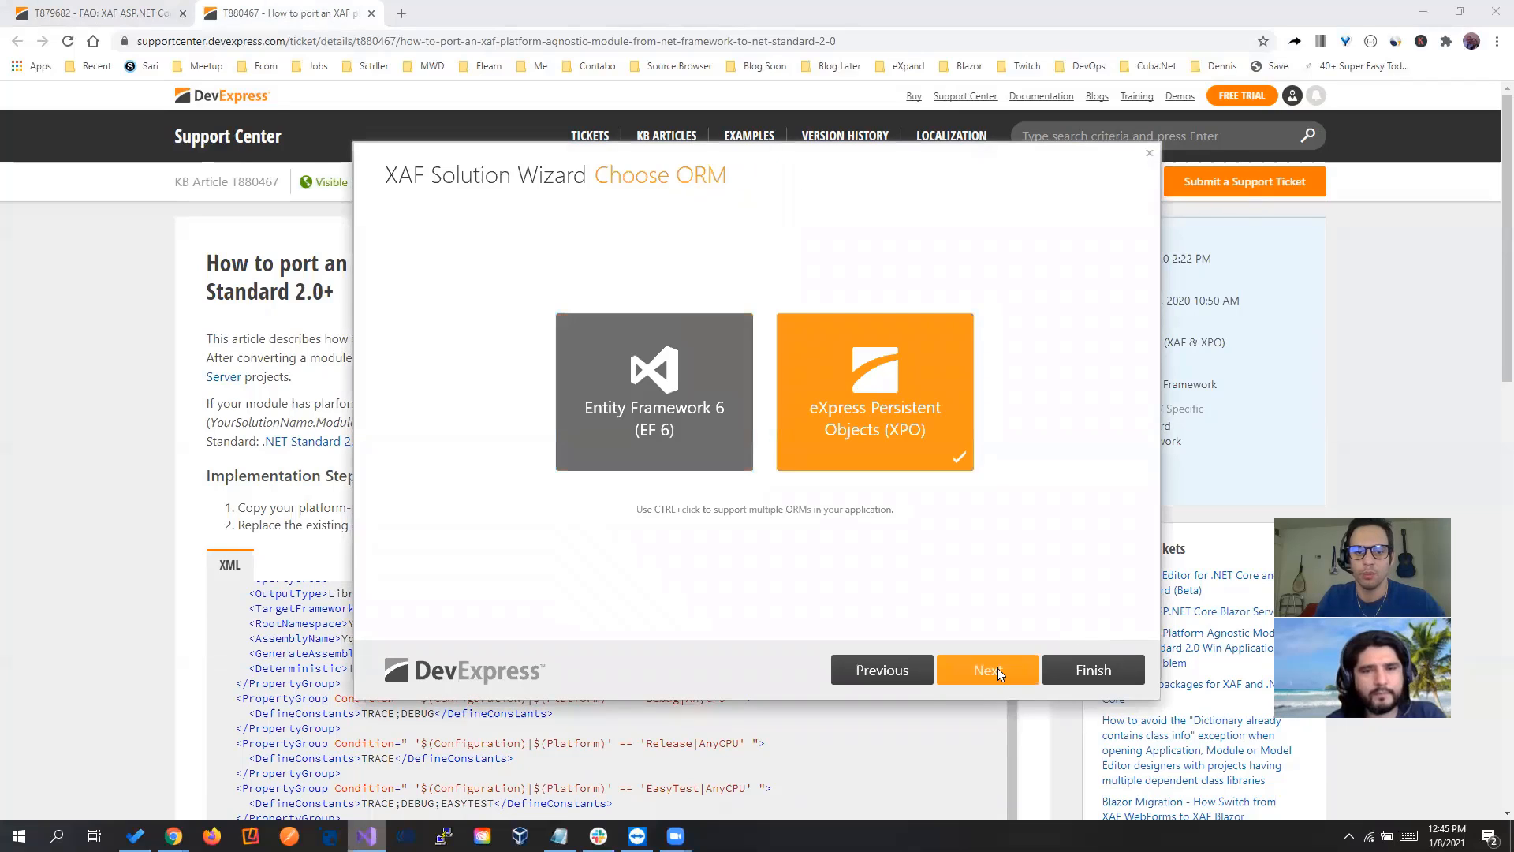
In the XAF wizard choose XPO and standard authentication, then generate the solution
{"action": "left_click", "coordinate": [987, 671]}
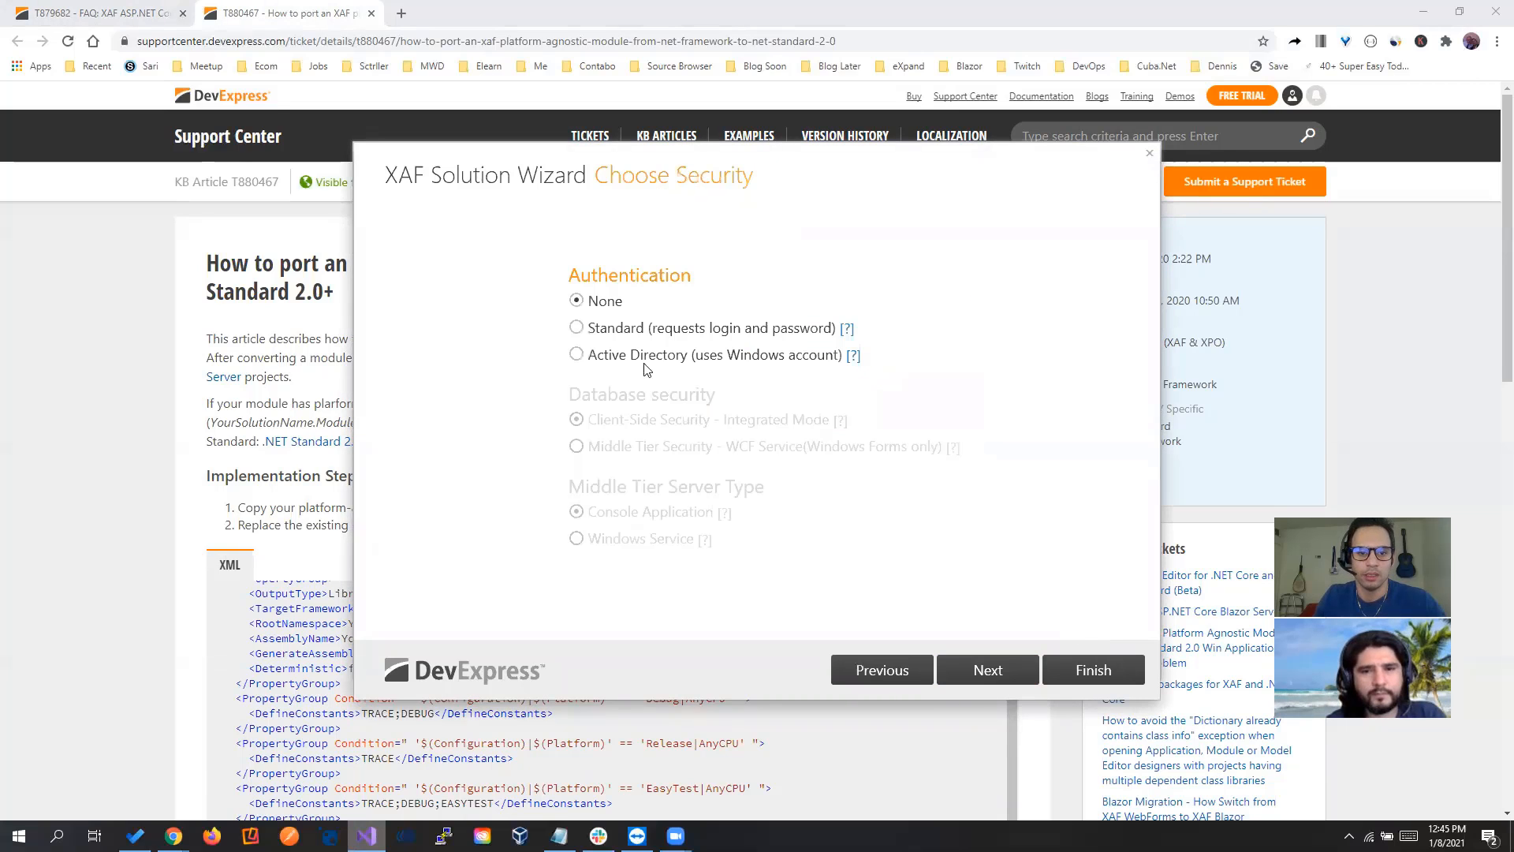
{"action": "left_click", "coordinate": [576, 327]}
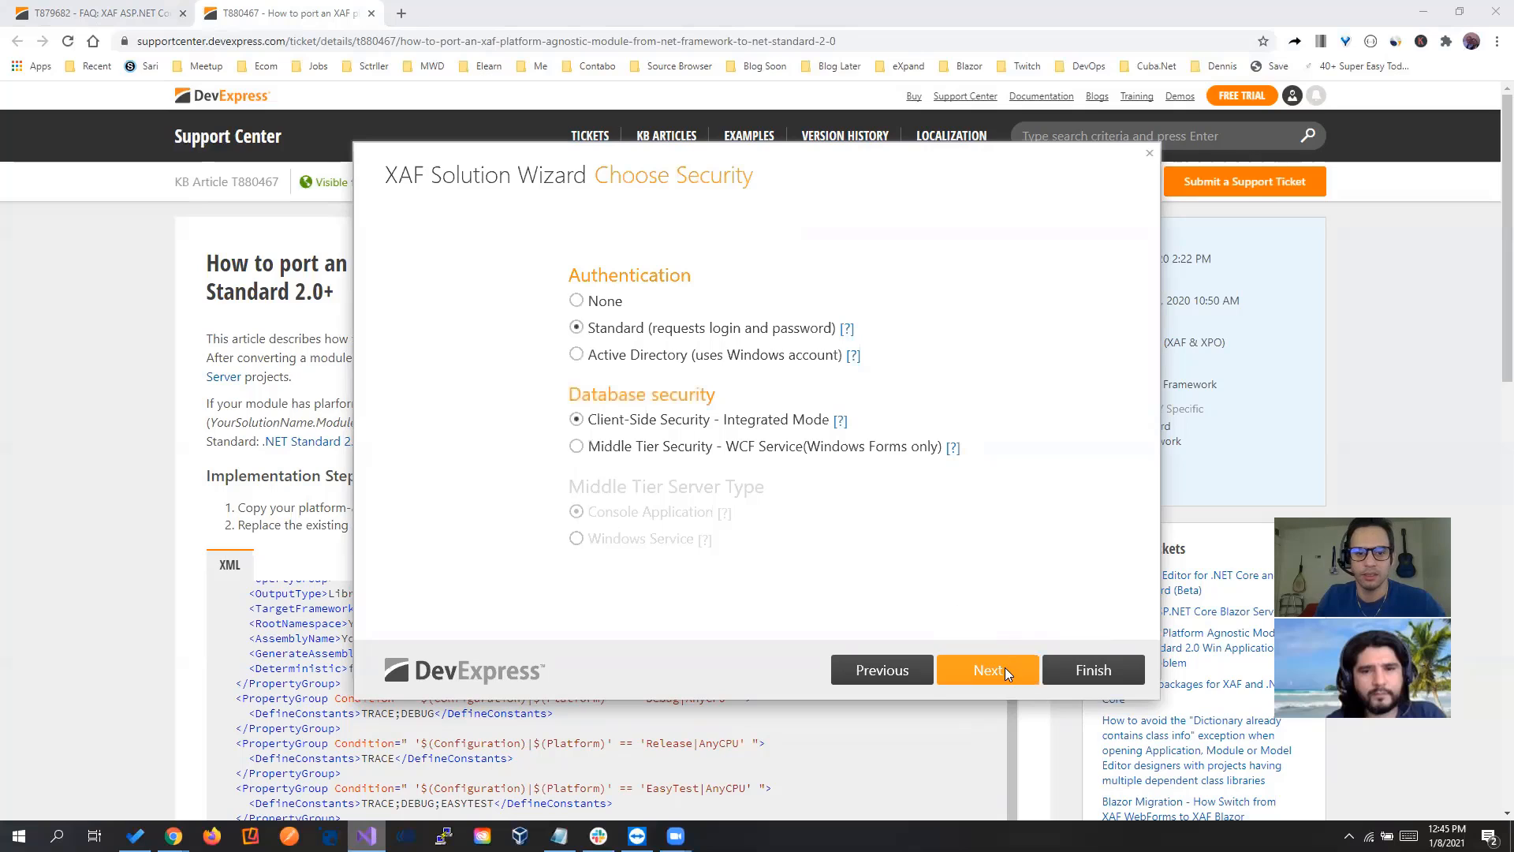
{"action": "left_click", "coordinate": [987, 671]}
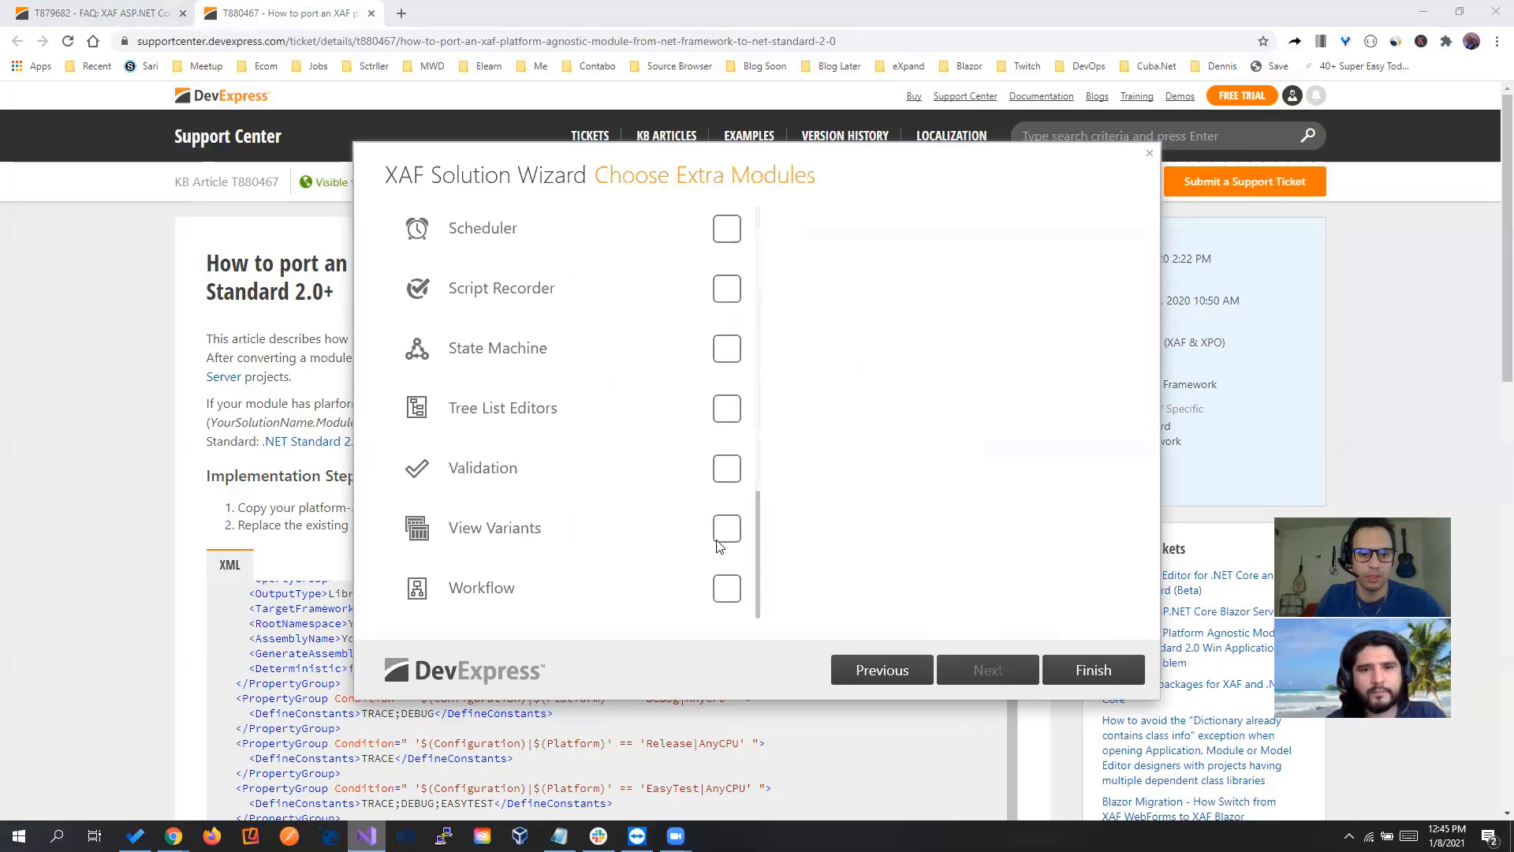
{"action": "left_click", "coordinate": [726, 469]}
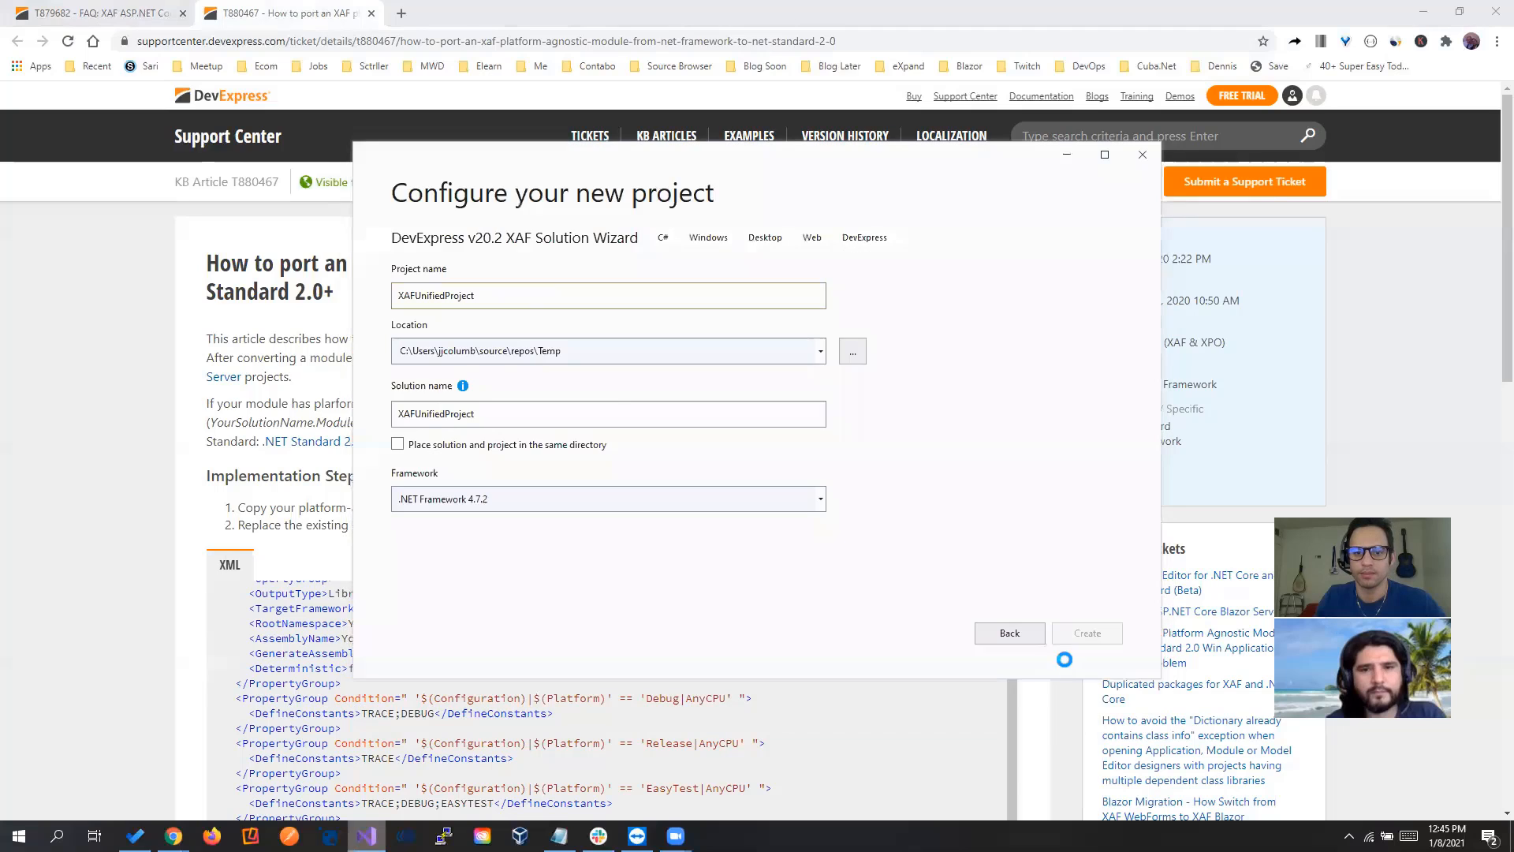
{"action": "left_click", "coordinate": [1085, 633]}
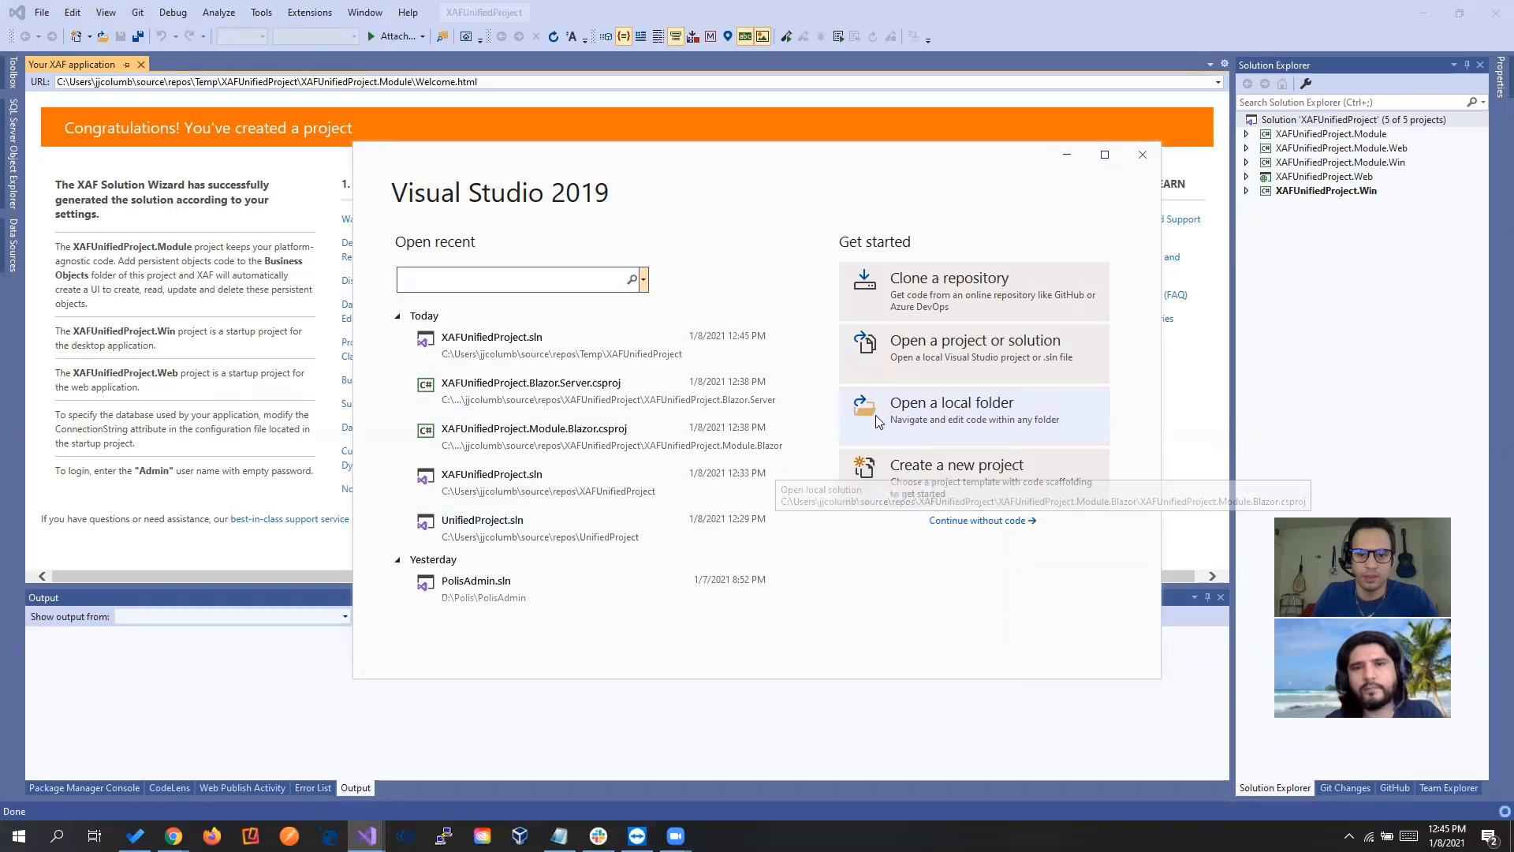
Choose the XAF.Blazor Solution Wizard template and set the project location to Temp2
{"action": "left_click", "coordinate": [957, 464]}
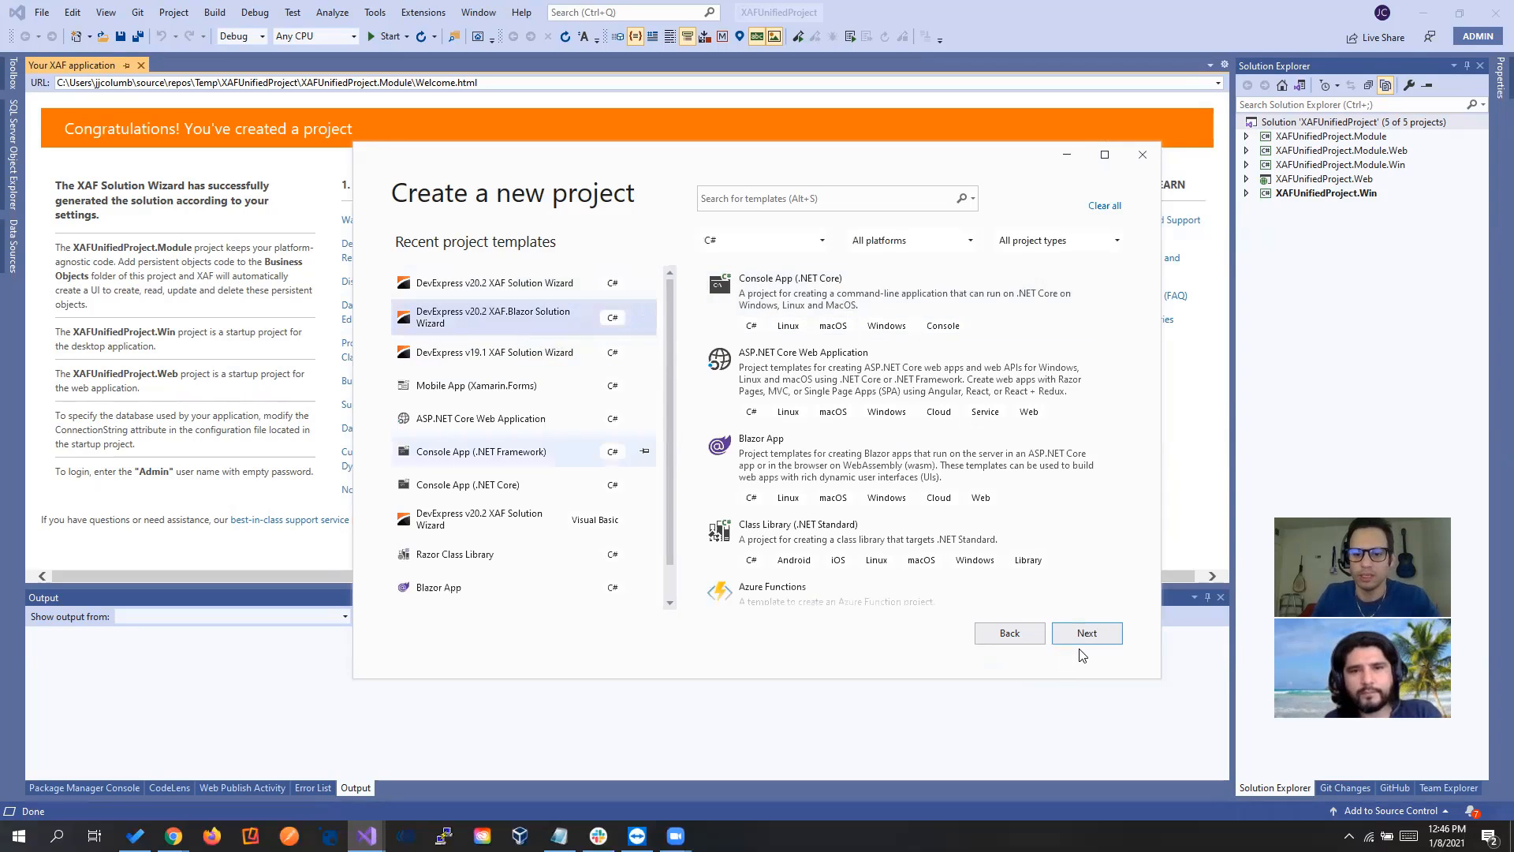
{"action": "left_click", "coordinate": [1087, 632]}
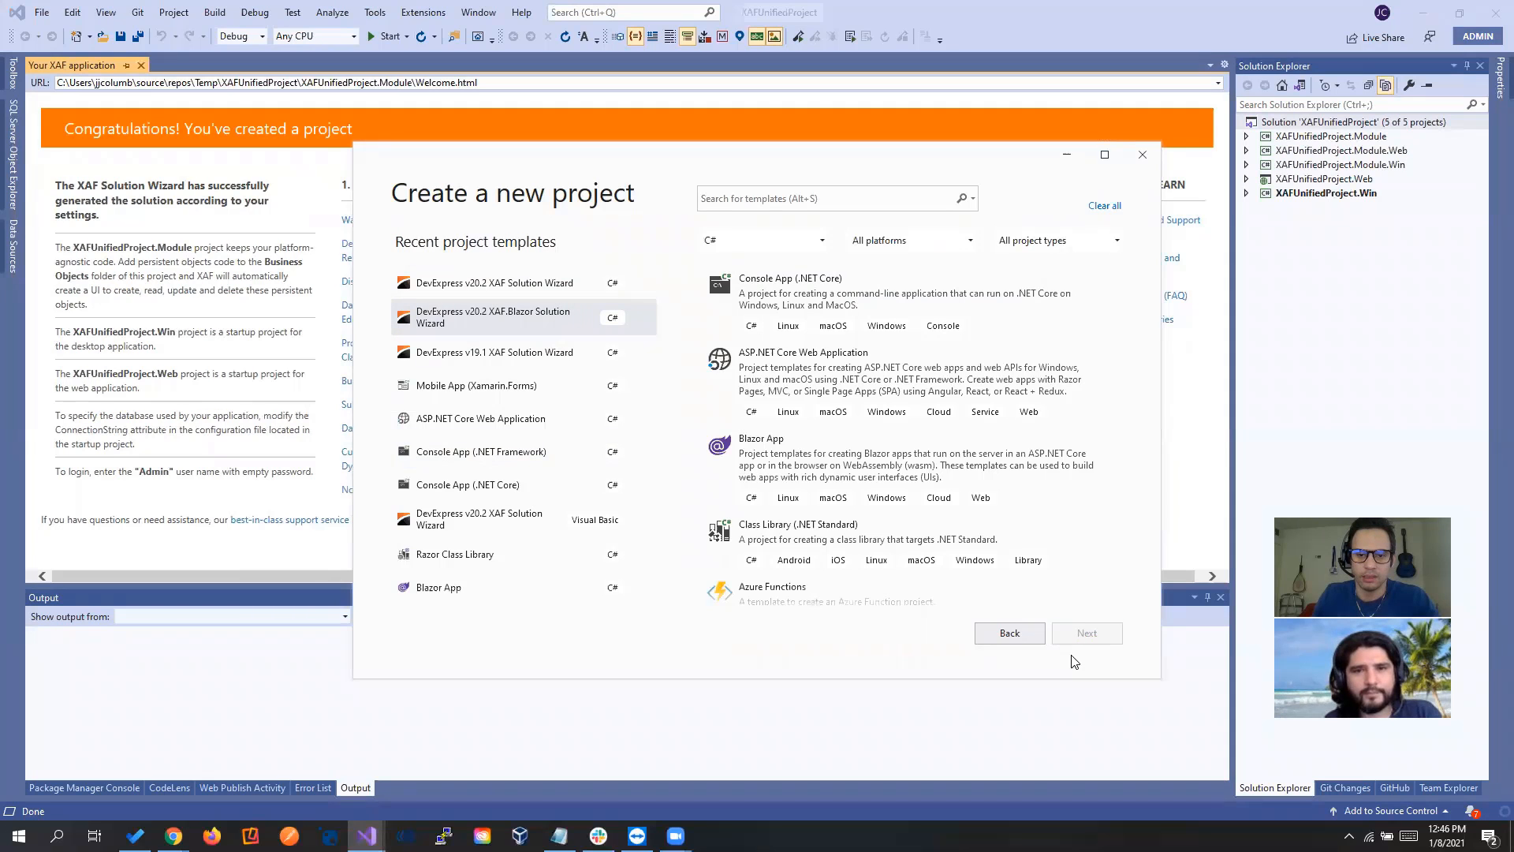
{"action": "left_click", "coordinate": [1085, 632]}
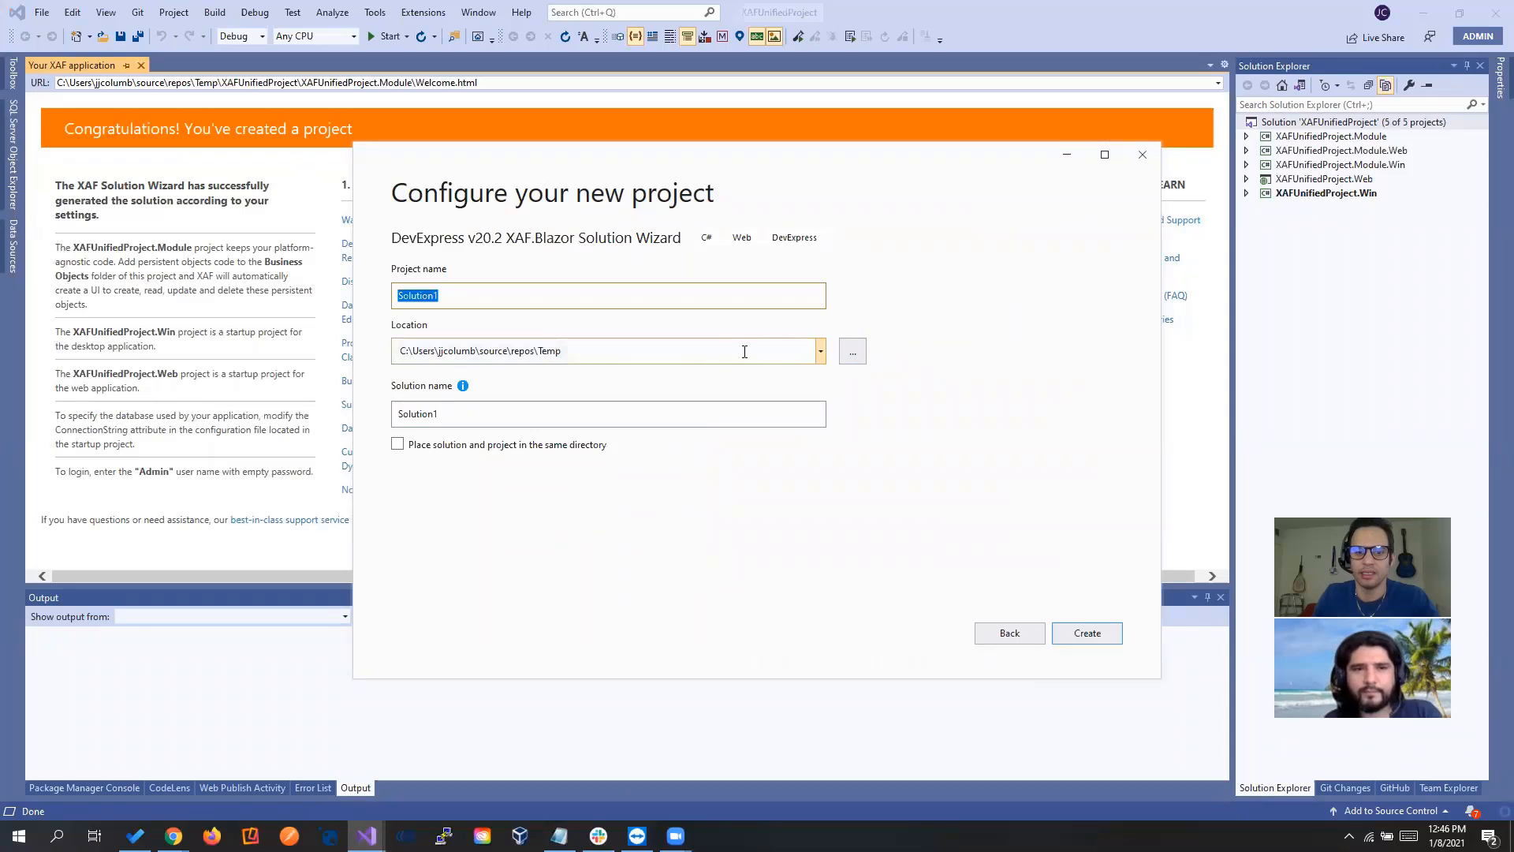
{"action": "mouse_move", "coordinate": [624, 350]}
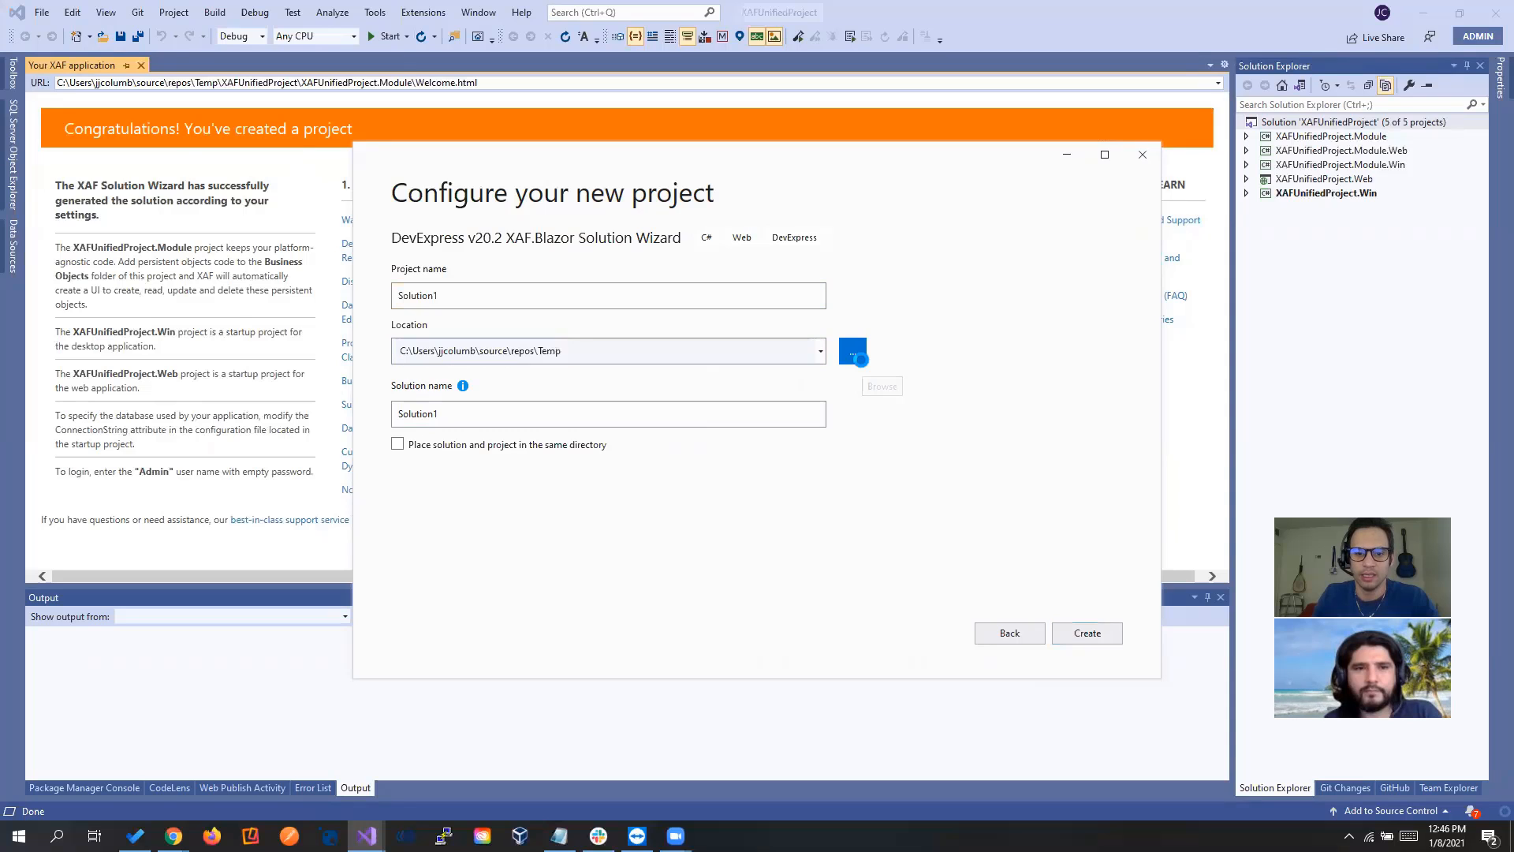
{"action": "right_click", "coordinate": [705, 396]}
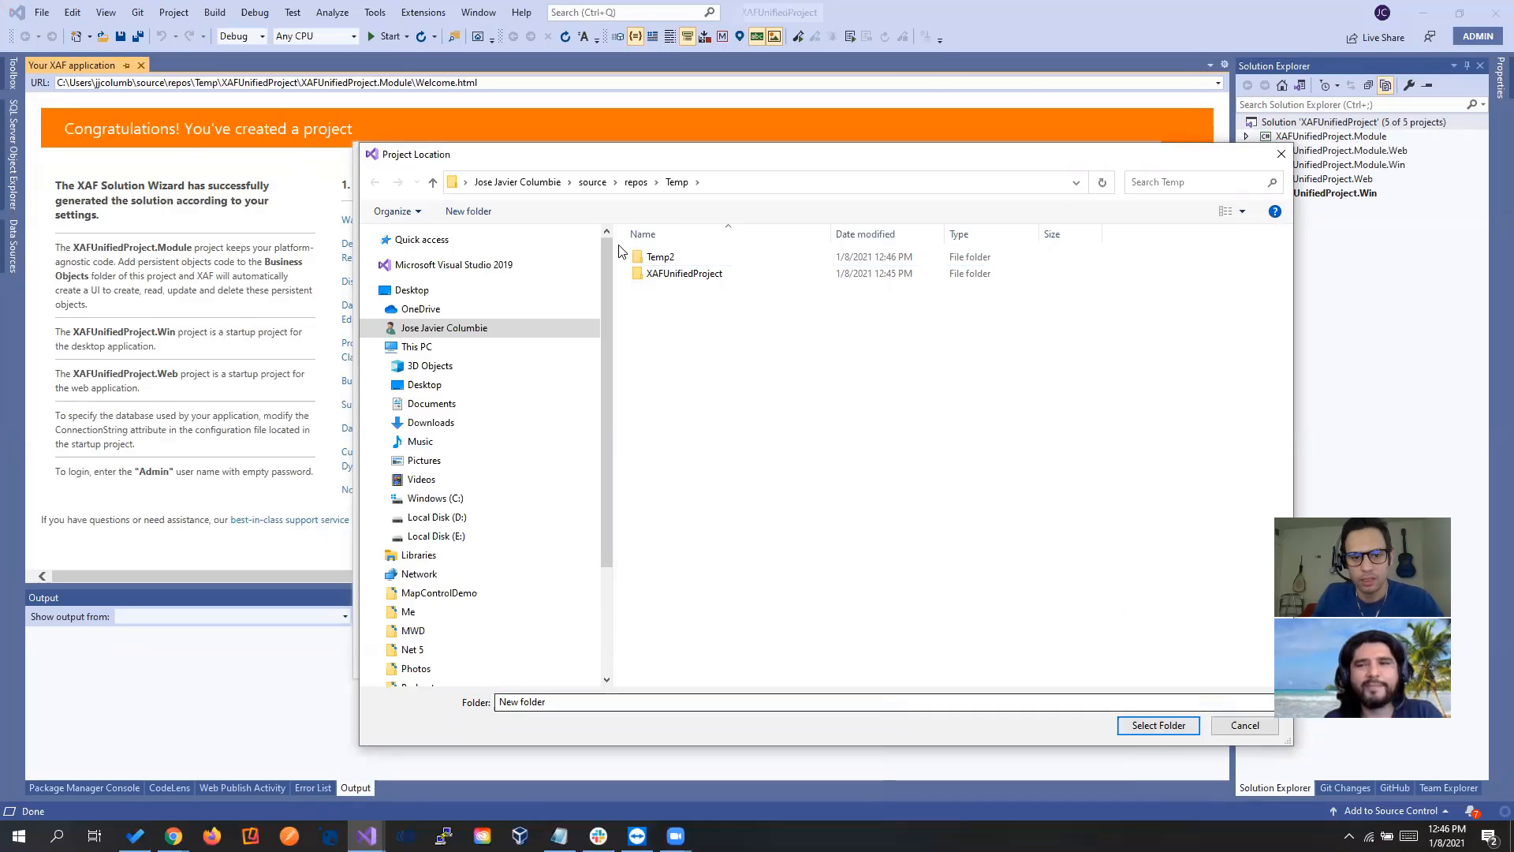
{"action": "left_click", "coordinate": [662, 256]}
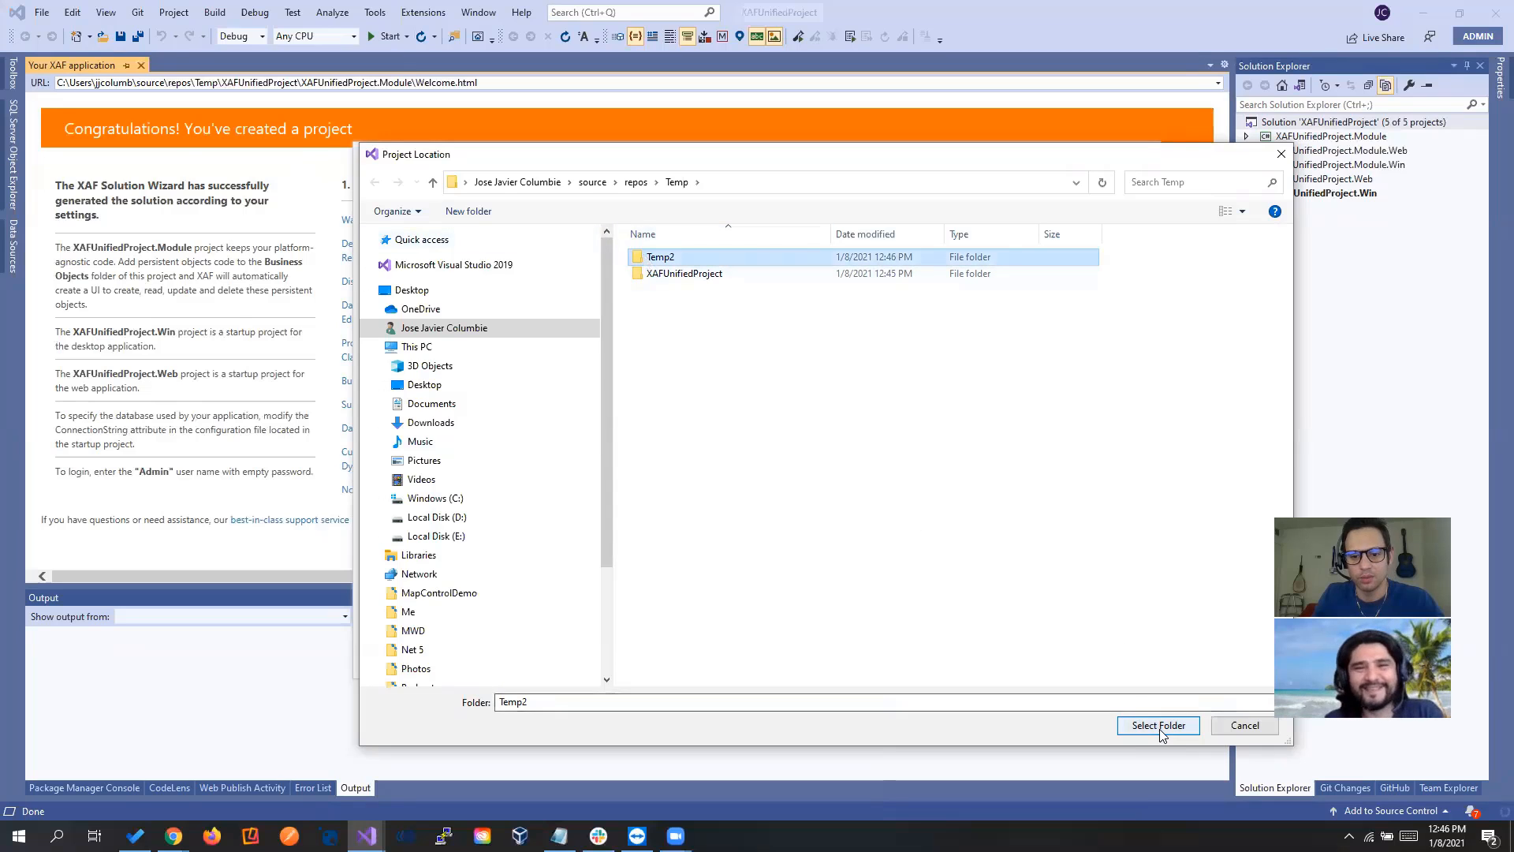
{"action": "left_click", "coordinate": [1158, 725]}
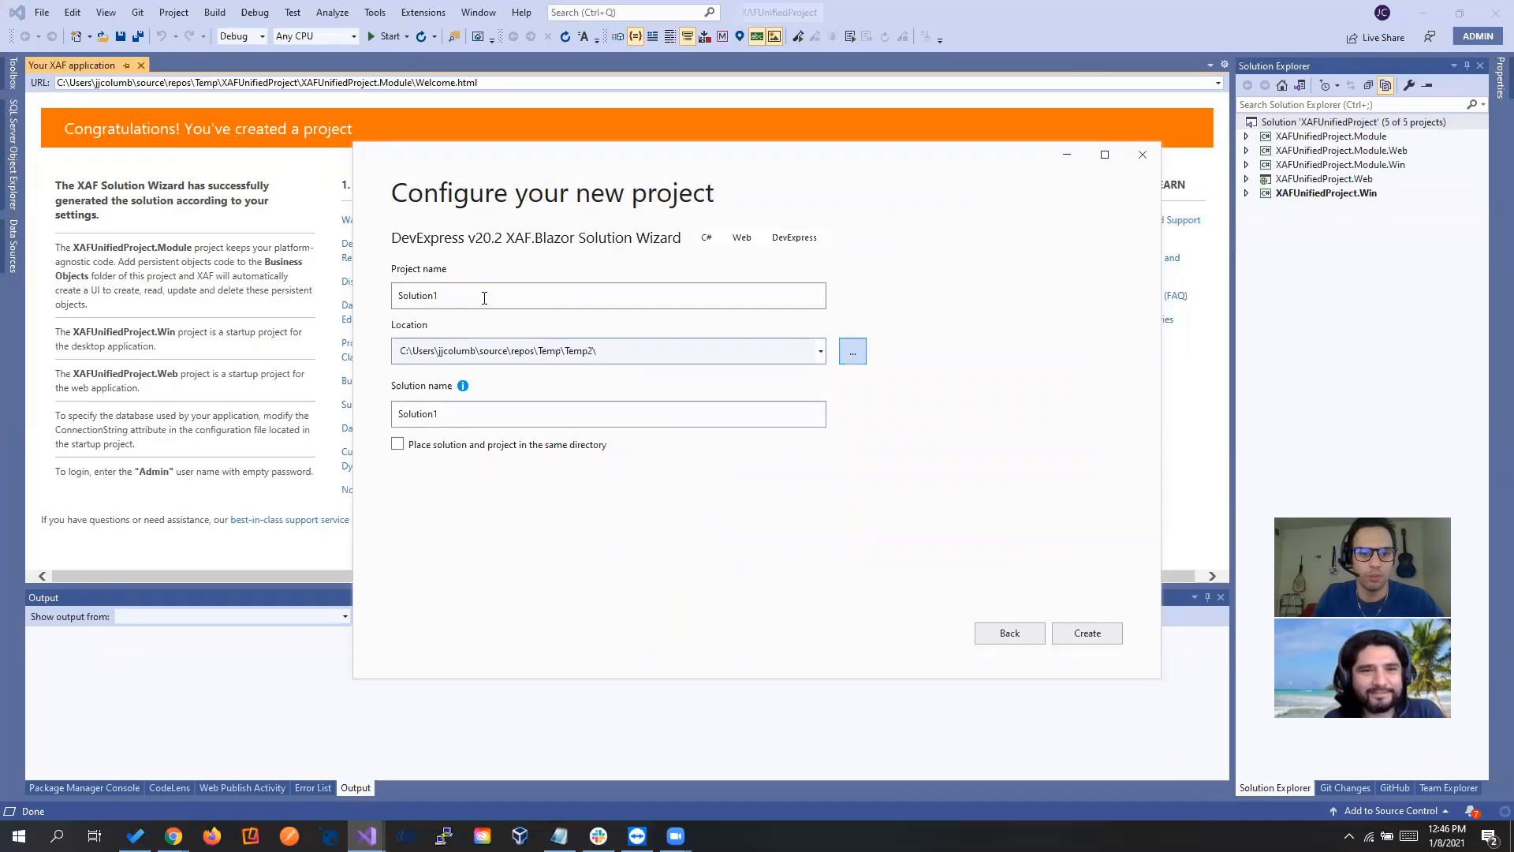
Name the Blazor project and choose XPO and authentication in the wizard
{"action": "type", "text": "XAF"}
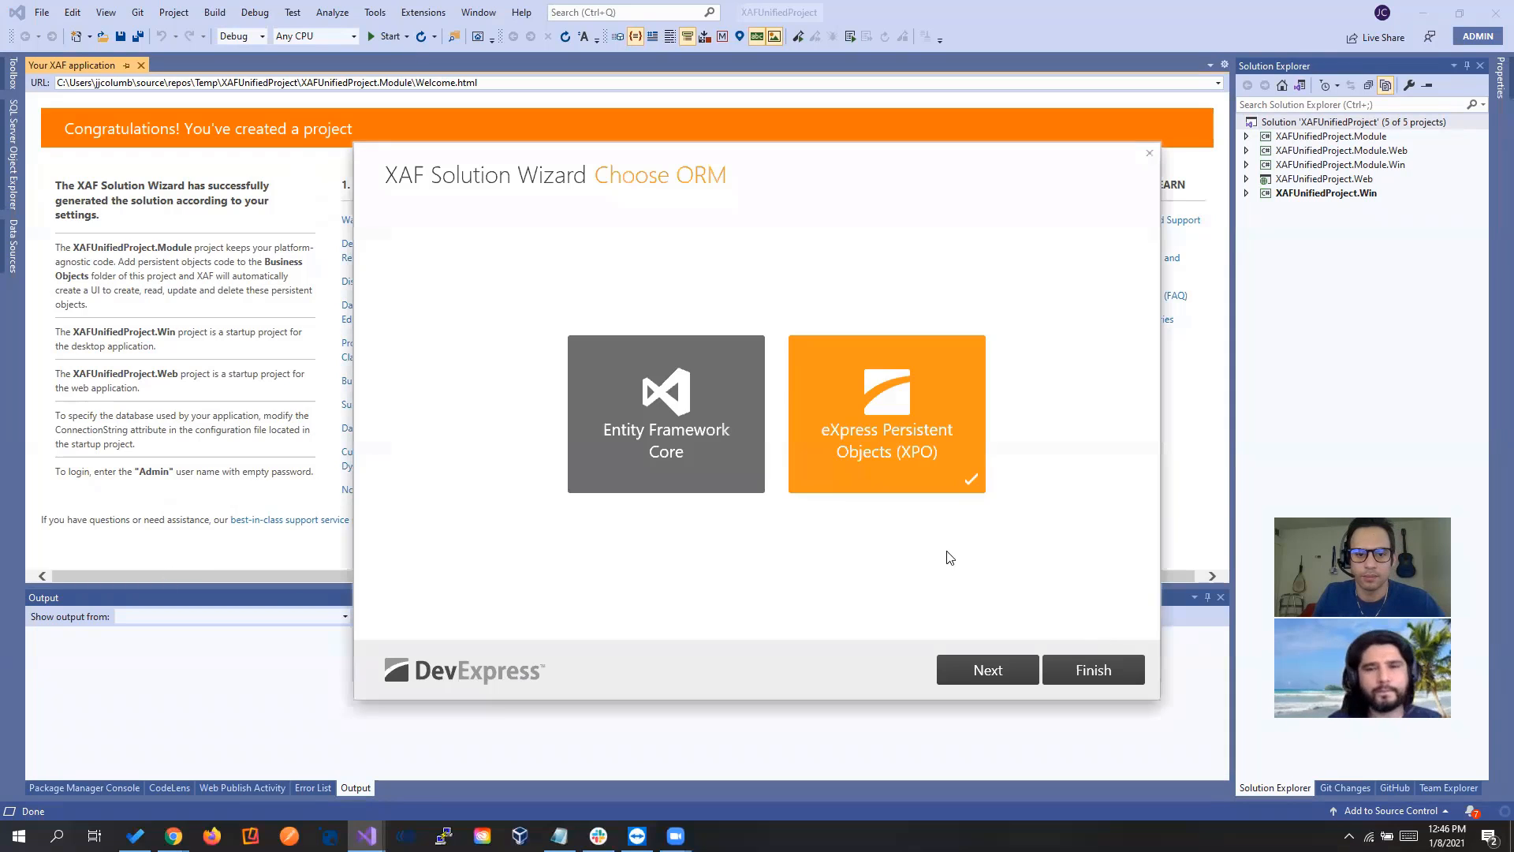
{"action": "left_click", "coordinate": [987, 669]}
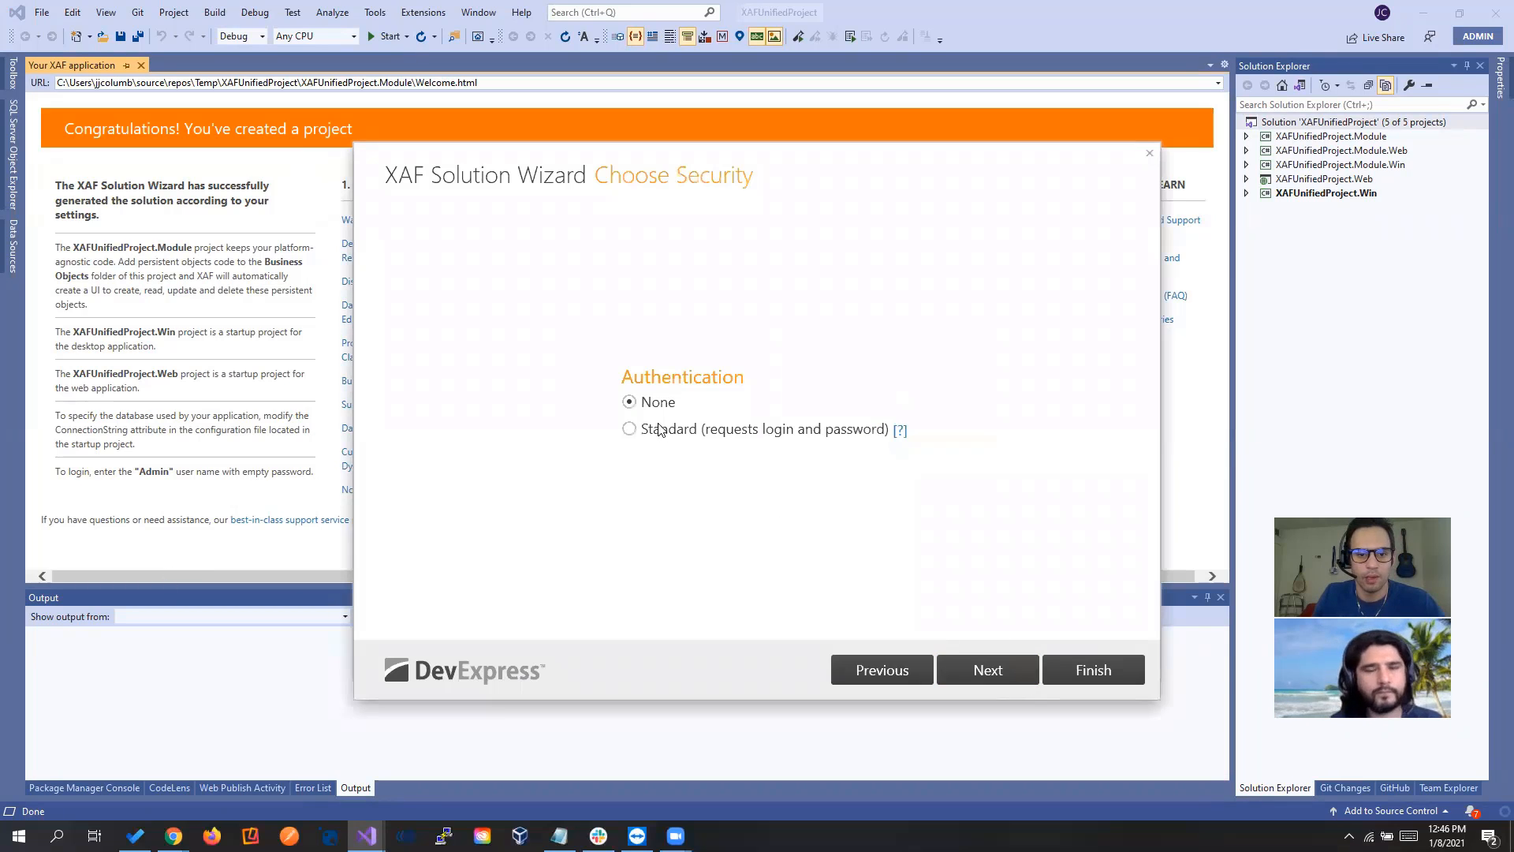
{"action": "left_click", "coordinate": [987, 669]}
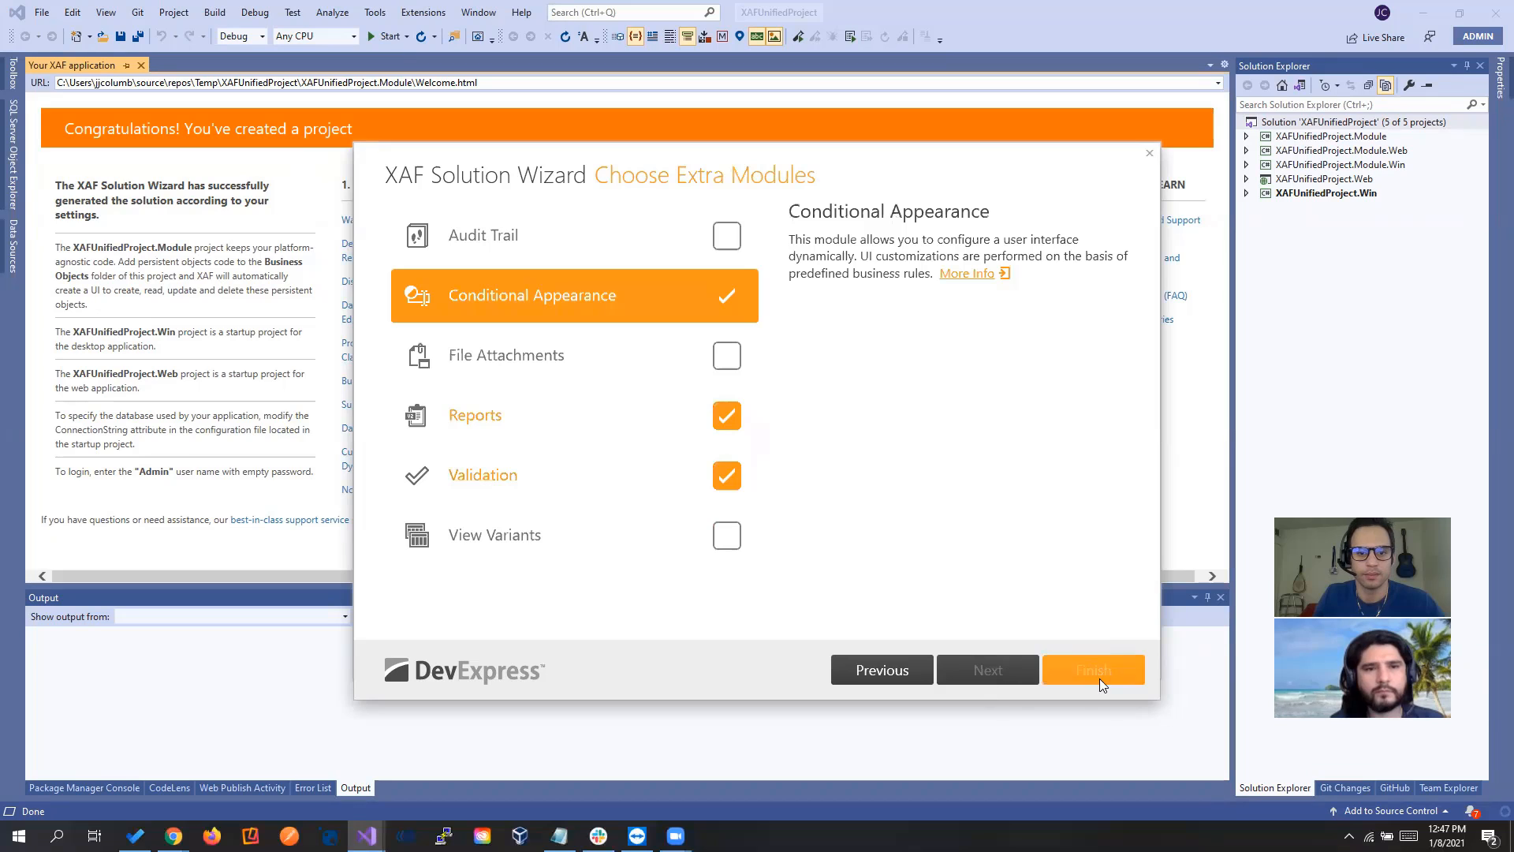
Finish the wizard to generate the Blazor.Server, Module and Module.Blazor projects
{"action": "left_click", "coordinate": [1092, 670]}
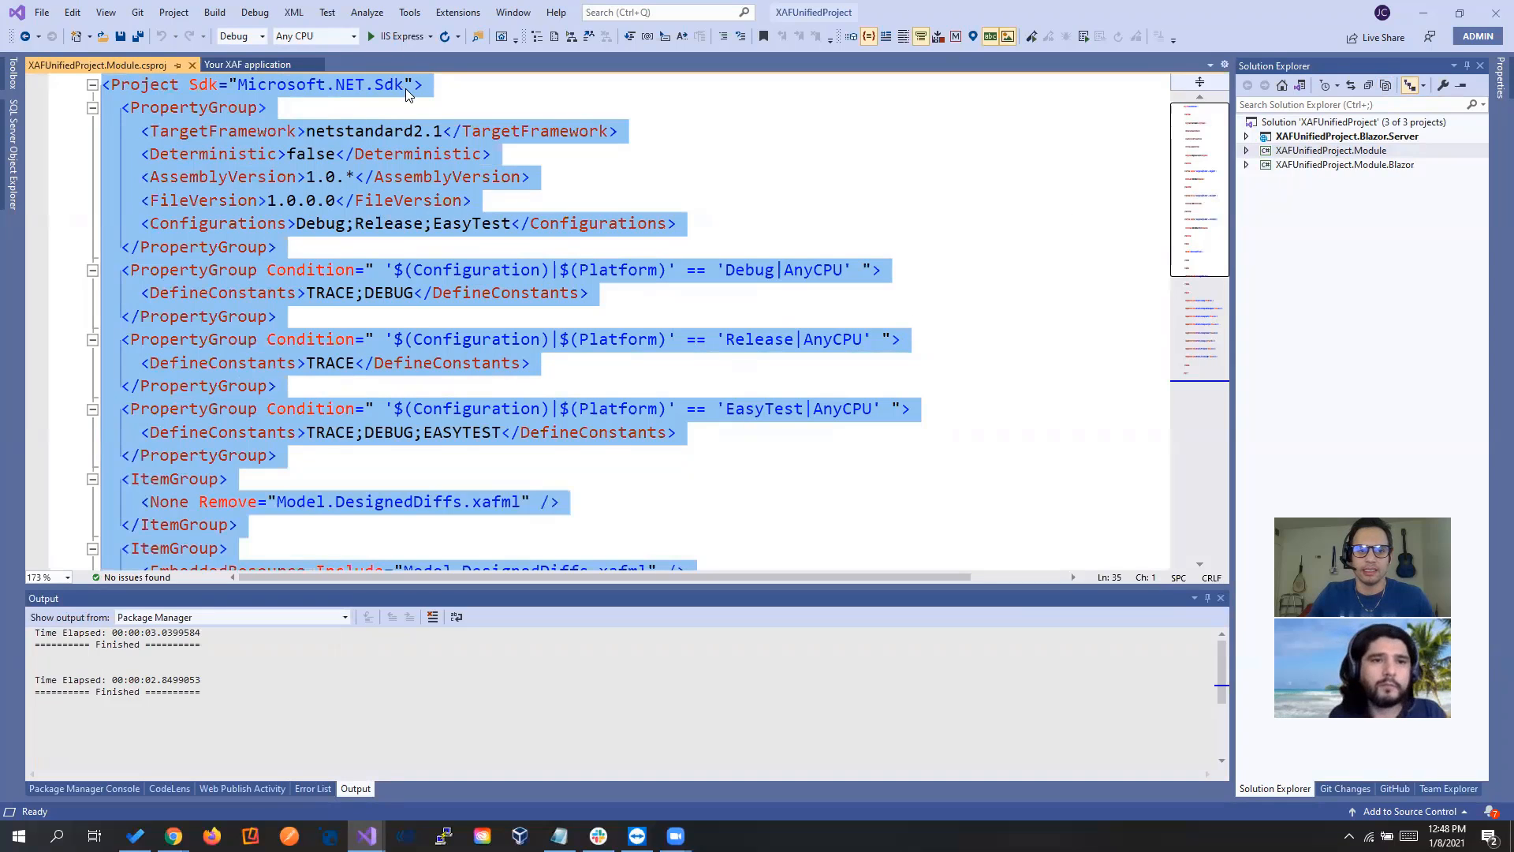
{"action": "mouse_move", "coordinate": [361, 298]}
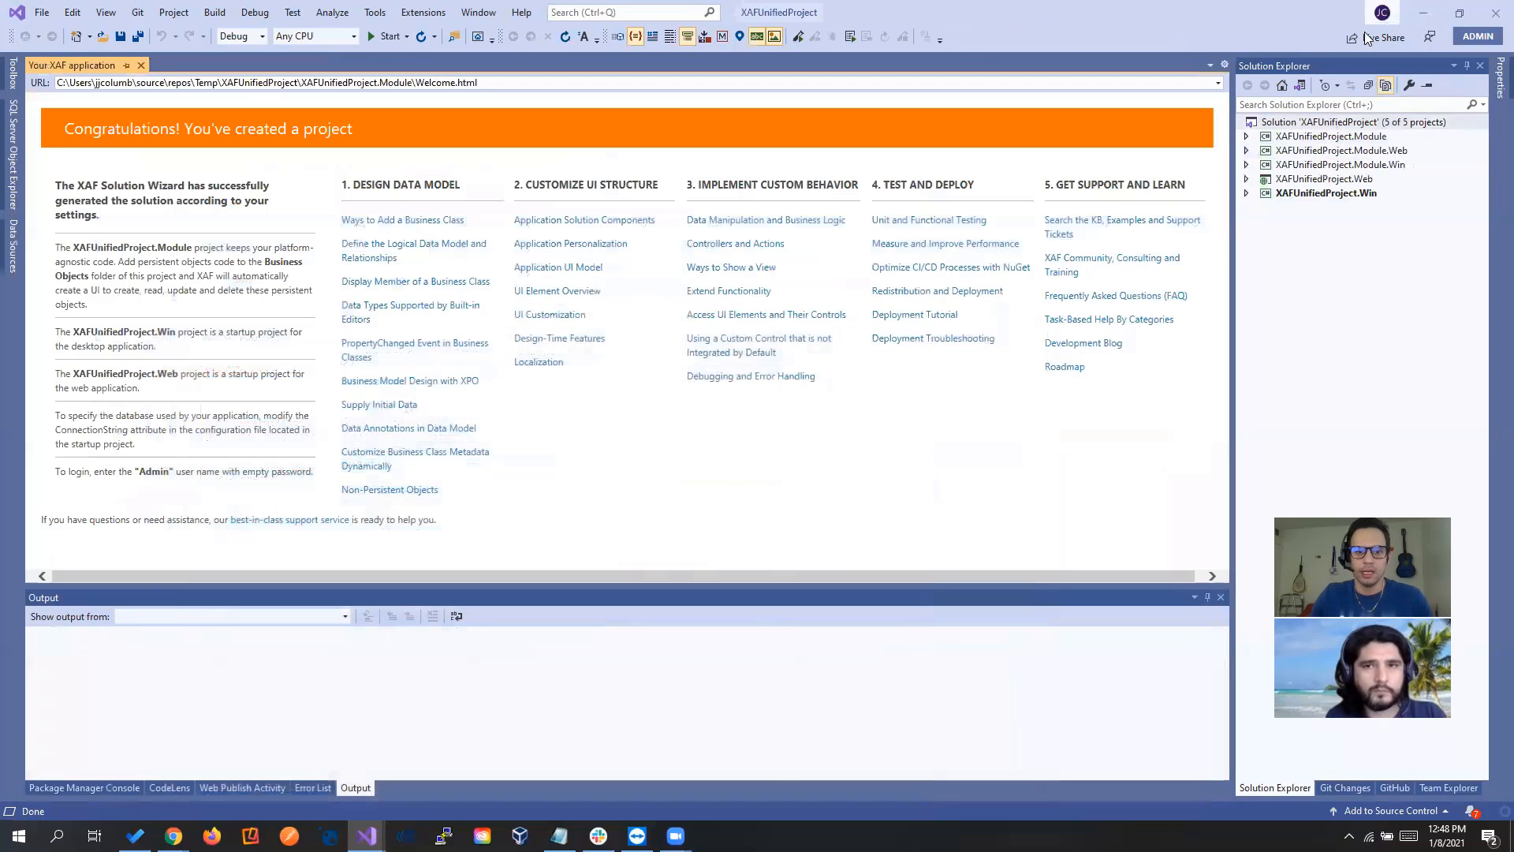
Edit XAFUnifiedProject.Module's csproj to target netstandard2.0, then reload the project
{"action": "left_click", "coordinate": [1333, 136]}
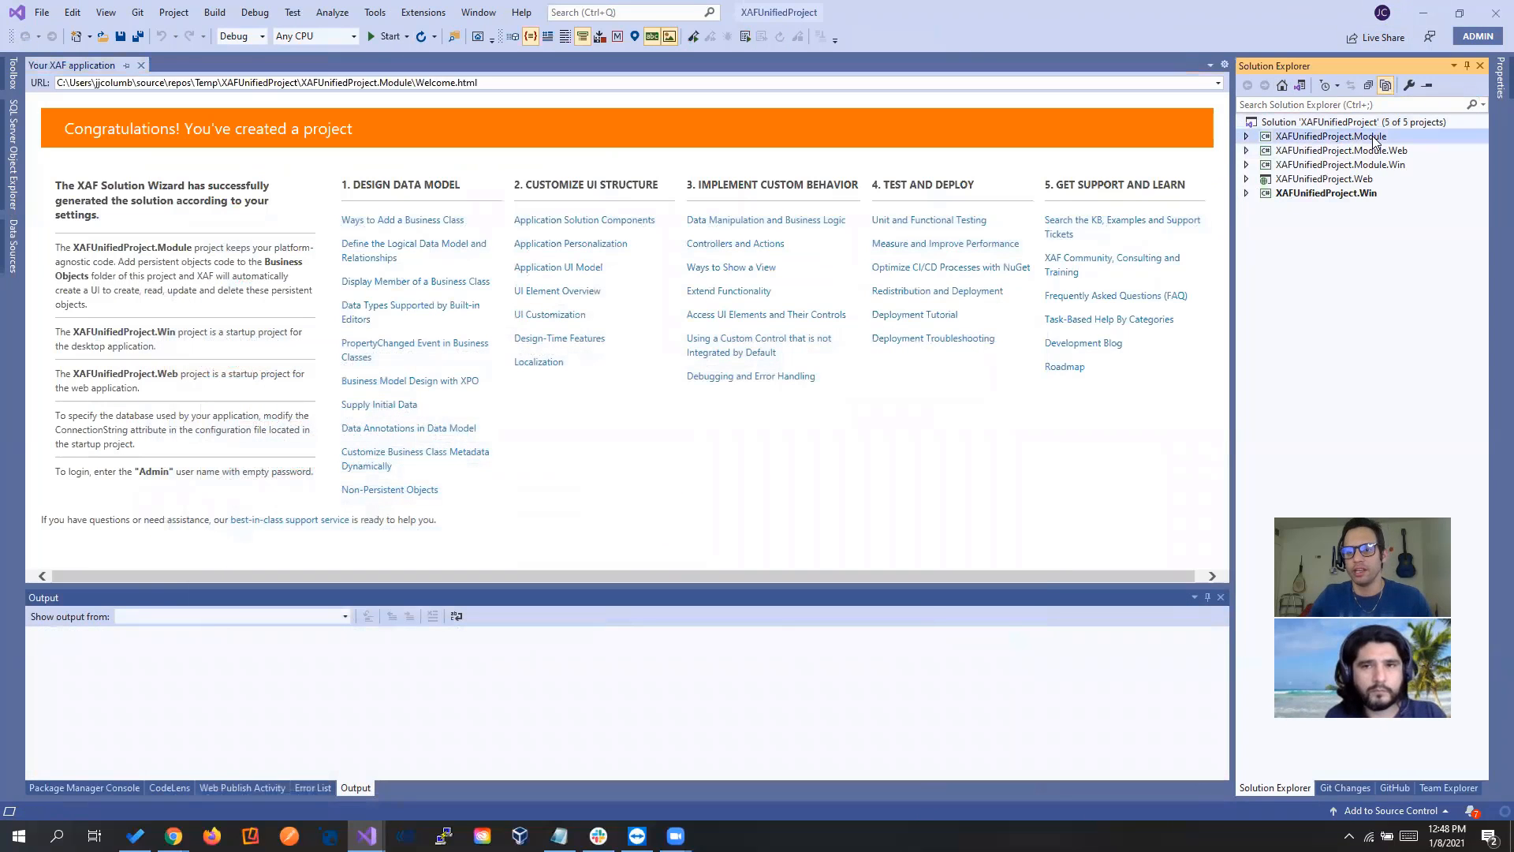
{"action": "right_click", "coordinate": [1333, 135]}
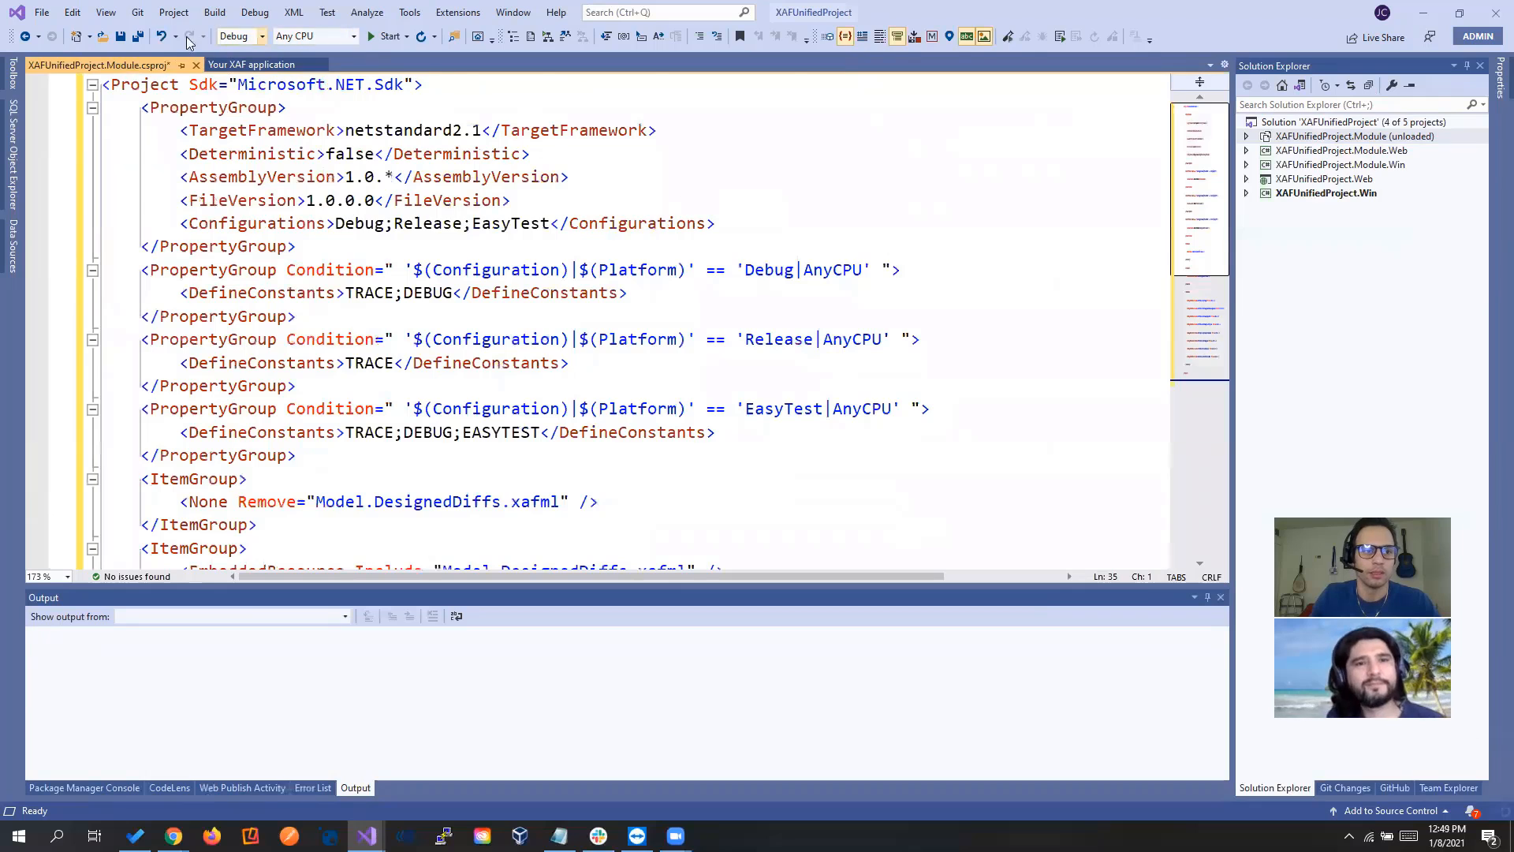
{"action": "left_click", "coordinate": [474, 131]}
{"action": "type", "text": "0"}
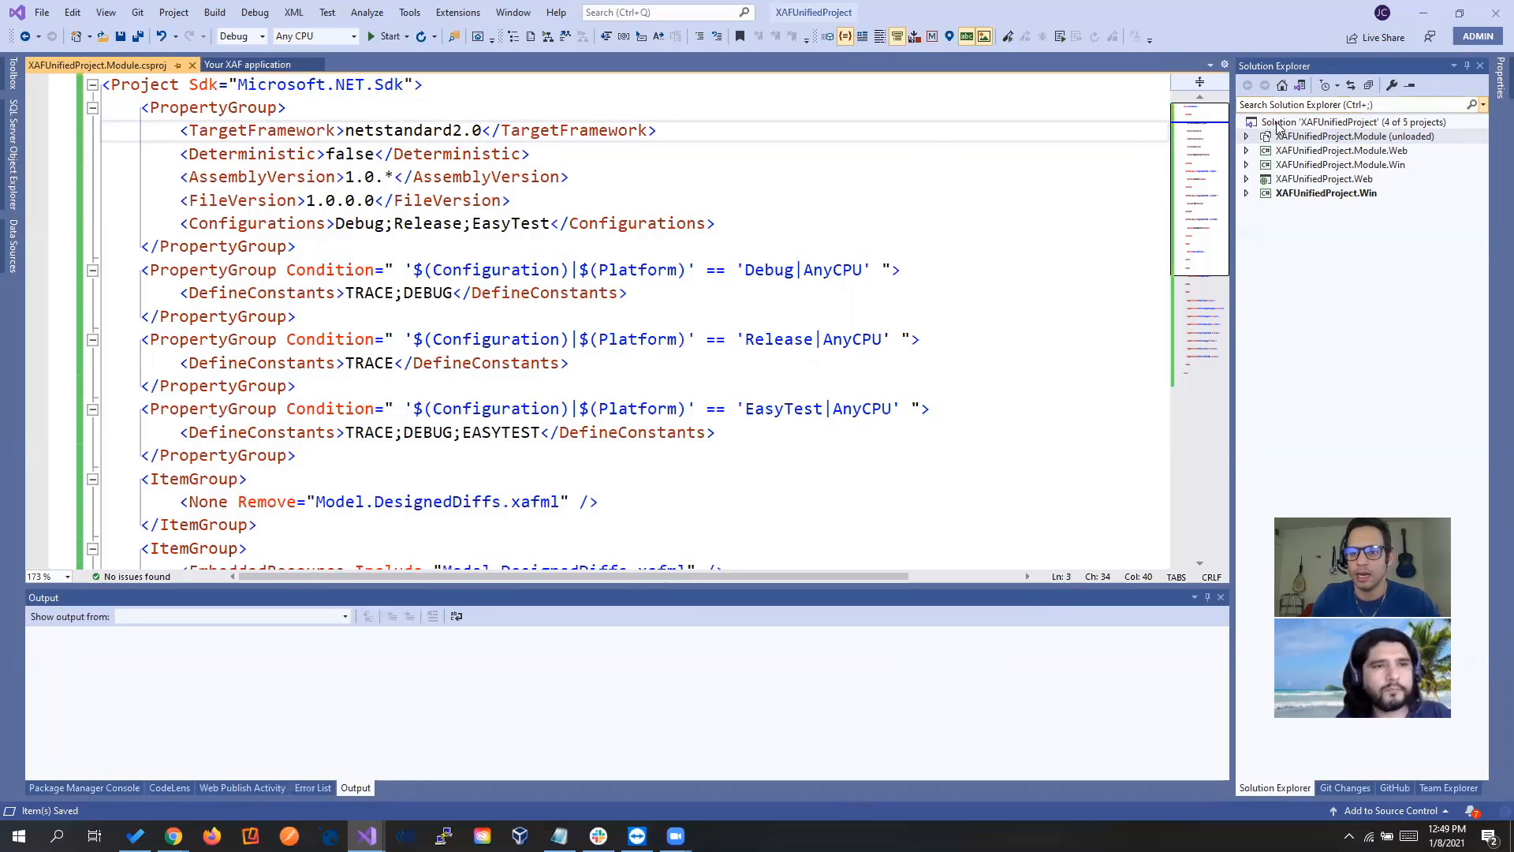
{"action": "left_click", "coordinate": [1339, 136]}
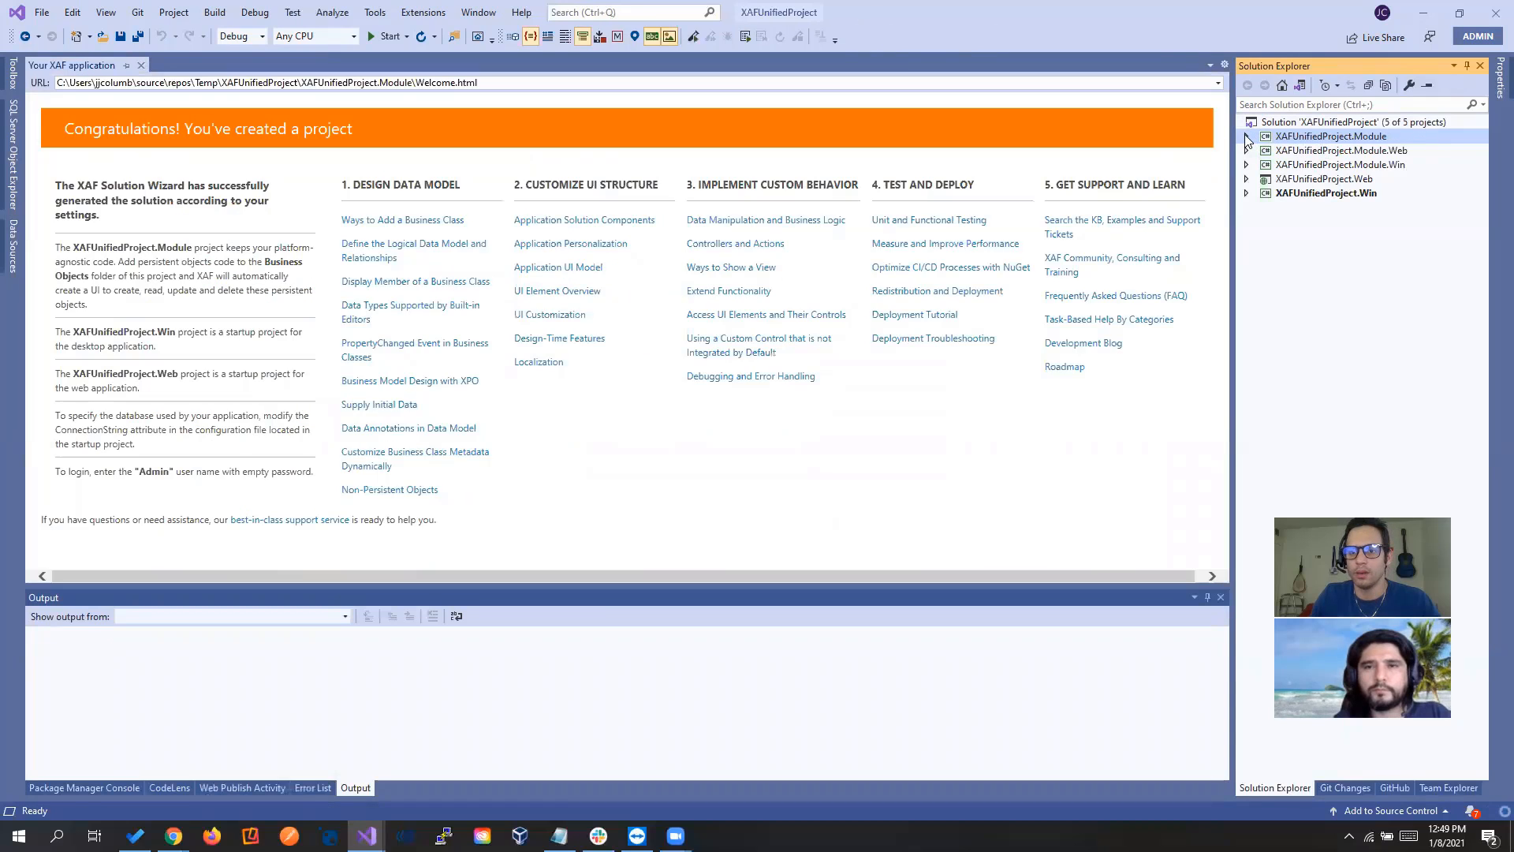
Permanently delete AssemblyInfo.cs from the Module project
{"action": "left_click", "coordinate": [1247, 137]}
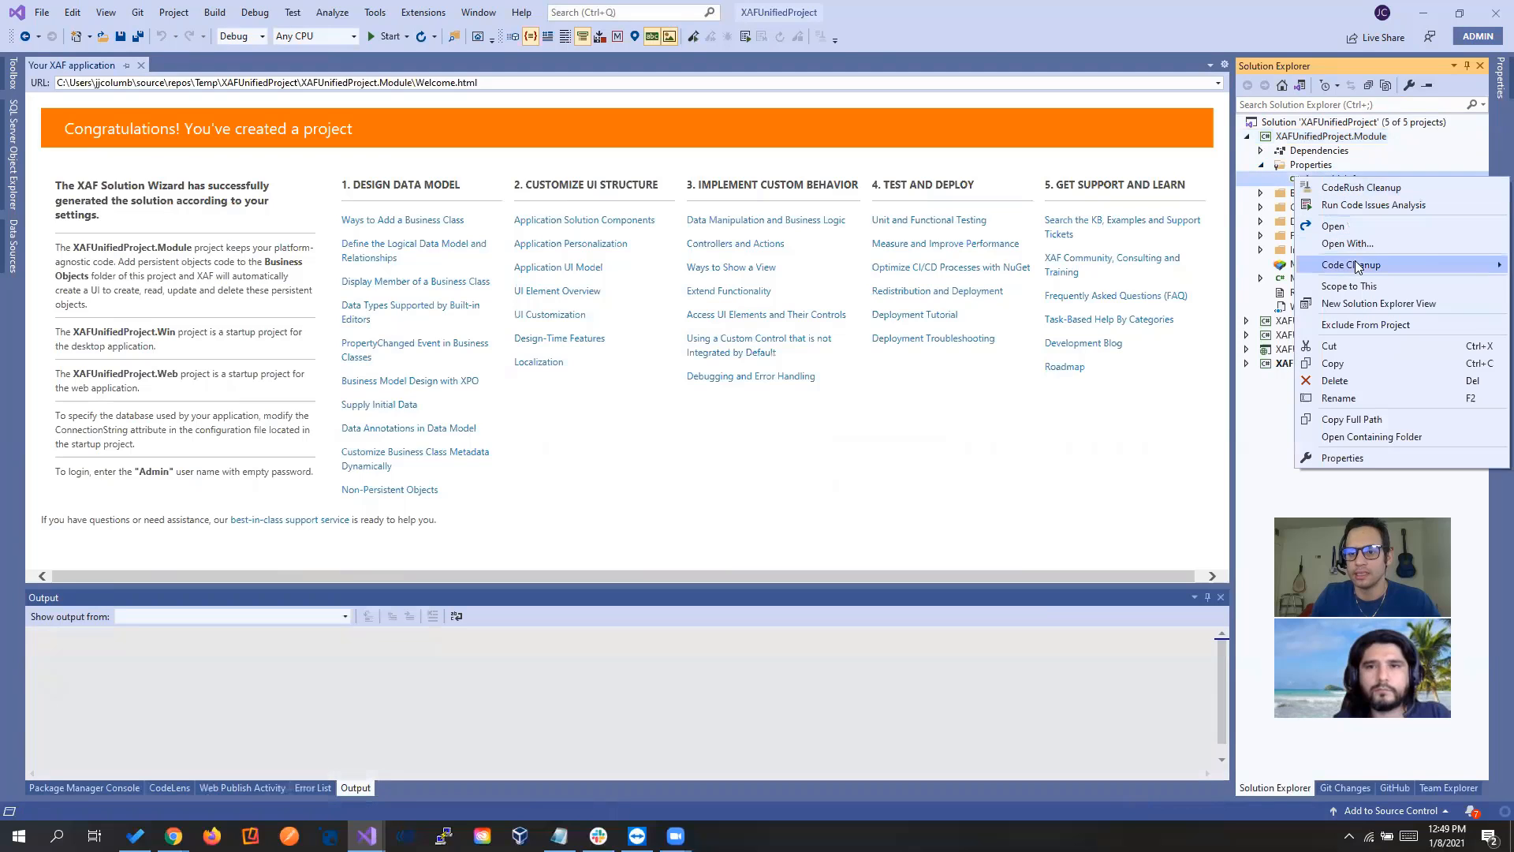
{"action": "left_click", "coordinate": [1334, 380]}
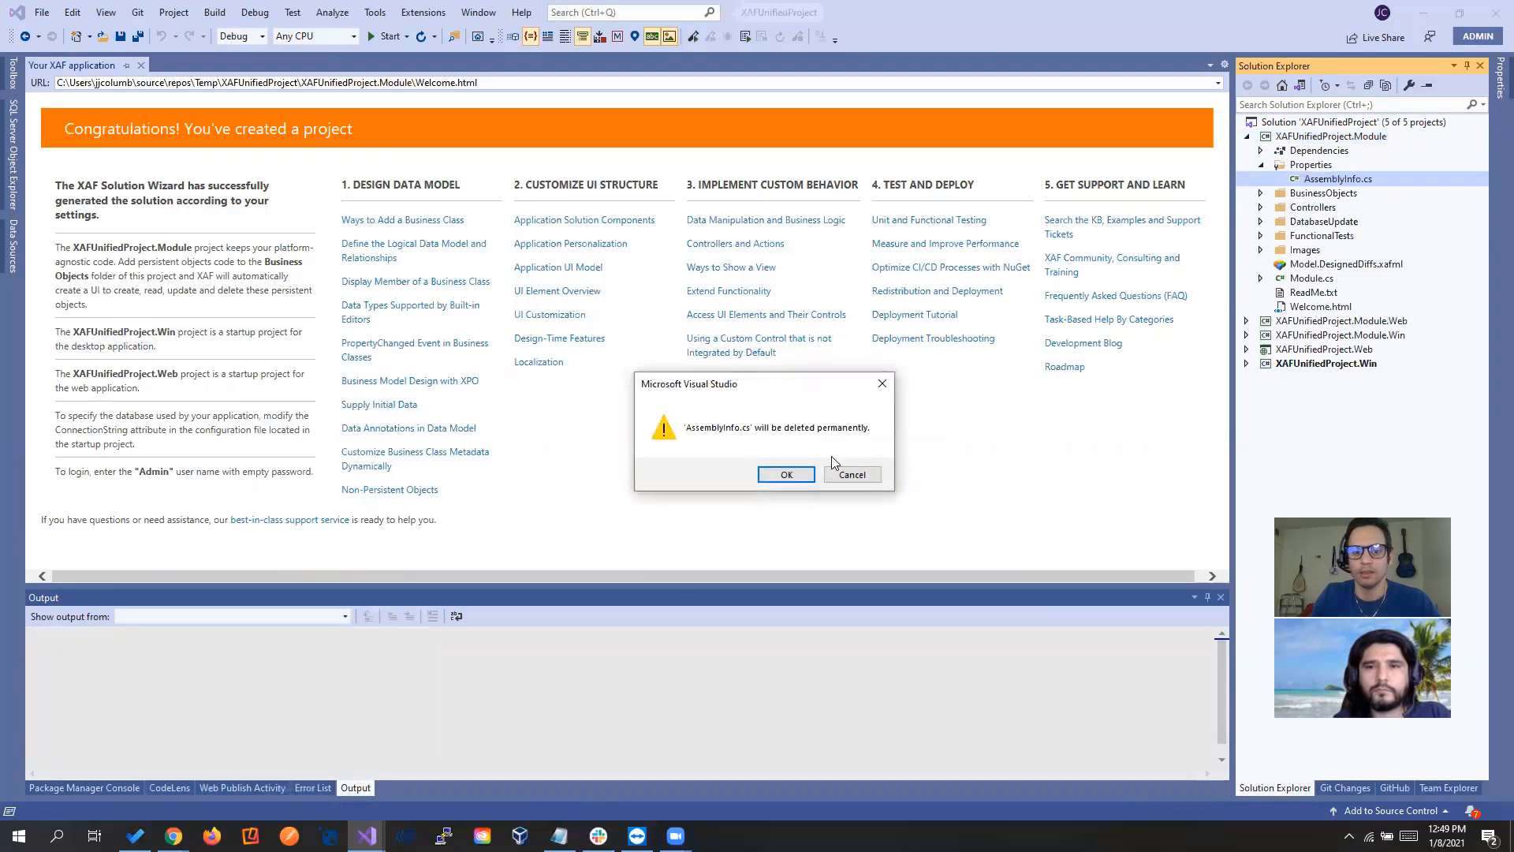
{"action": "left_click", "coordinate": [785, 474]}
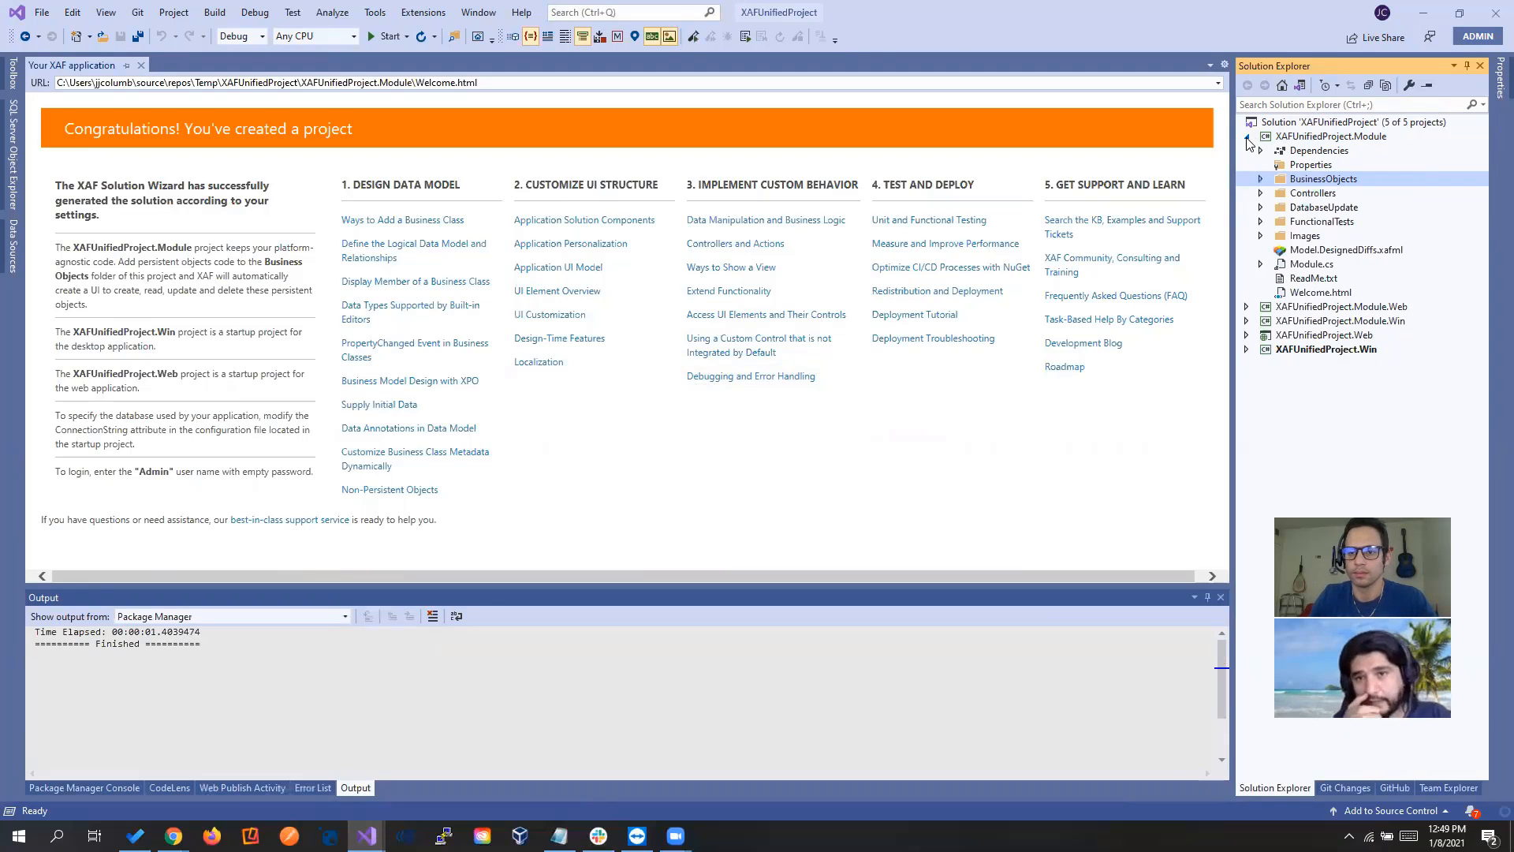
Clean and rebuild the solution, then check Module's NETStandard SDK dependency
{"action": "right_click", "coordinate": [1313, 122]}
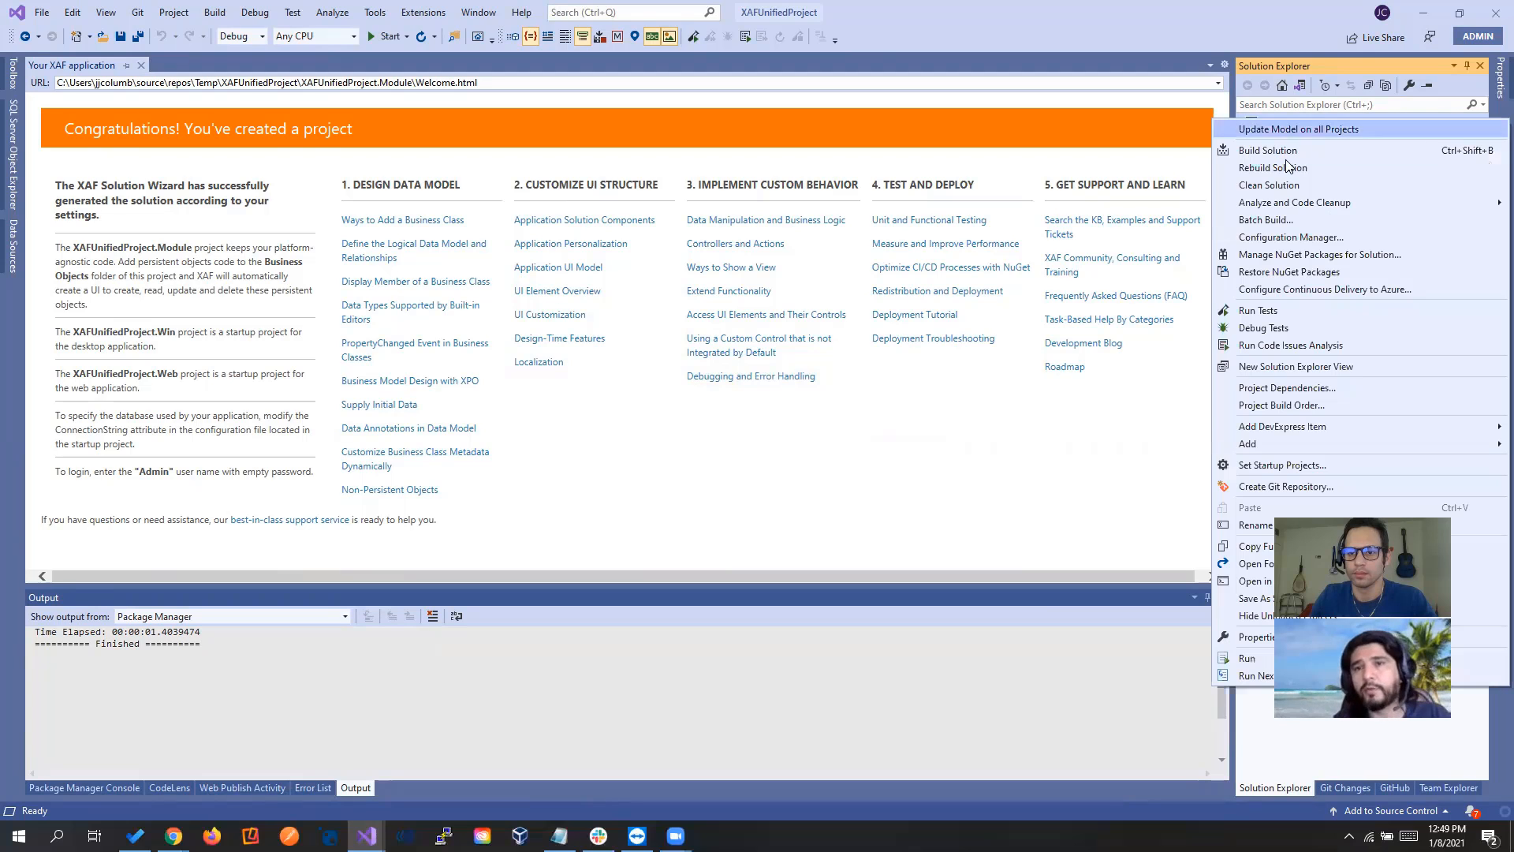
{"action": "left_click", "coordinate": [1270, 184]}
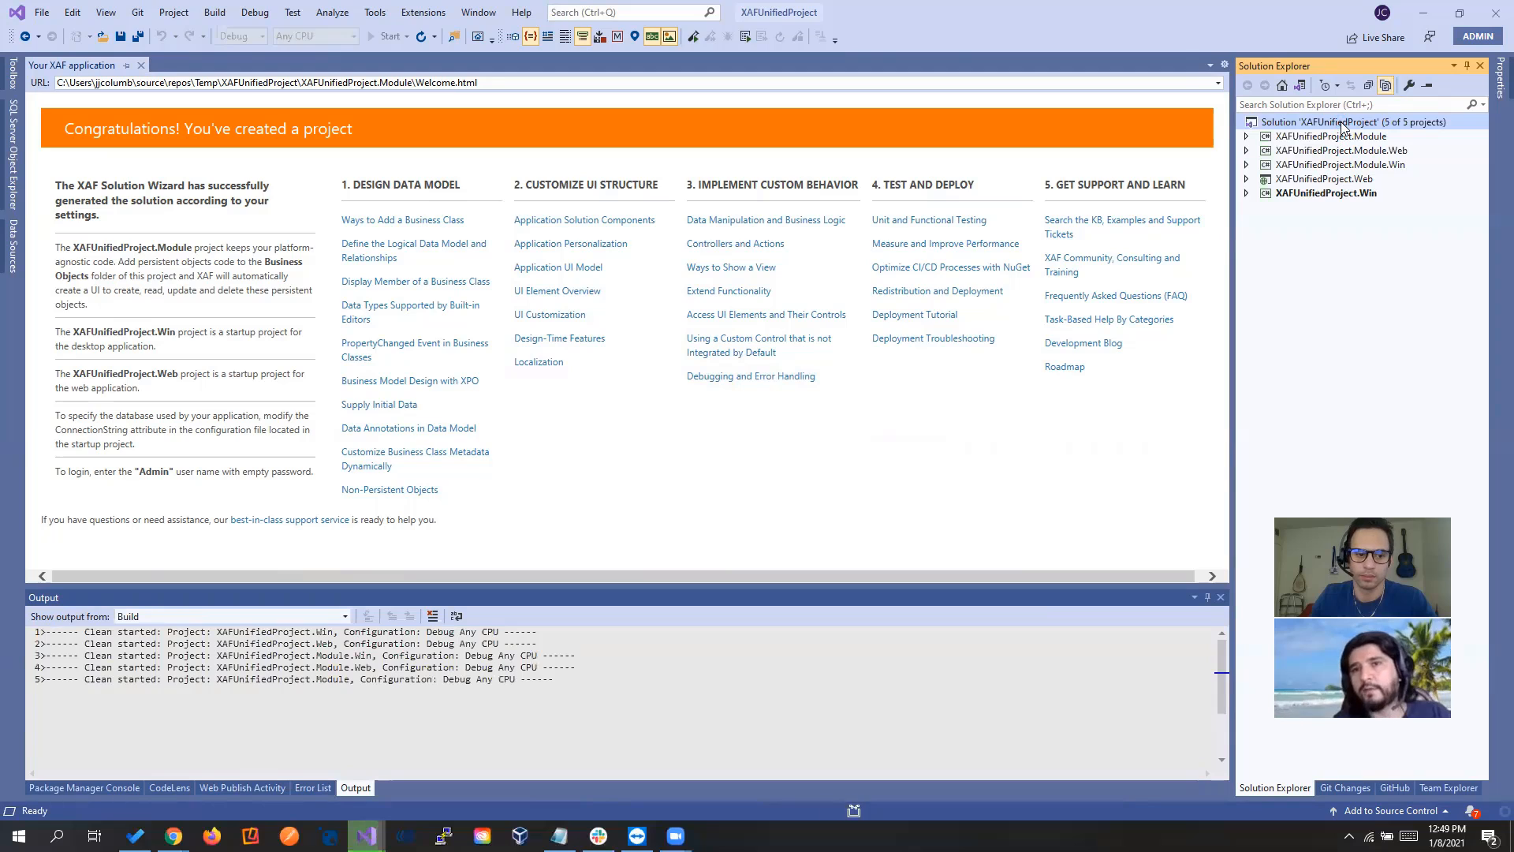
{"action": "right_click", "coordinate": [1338, 121]}
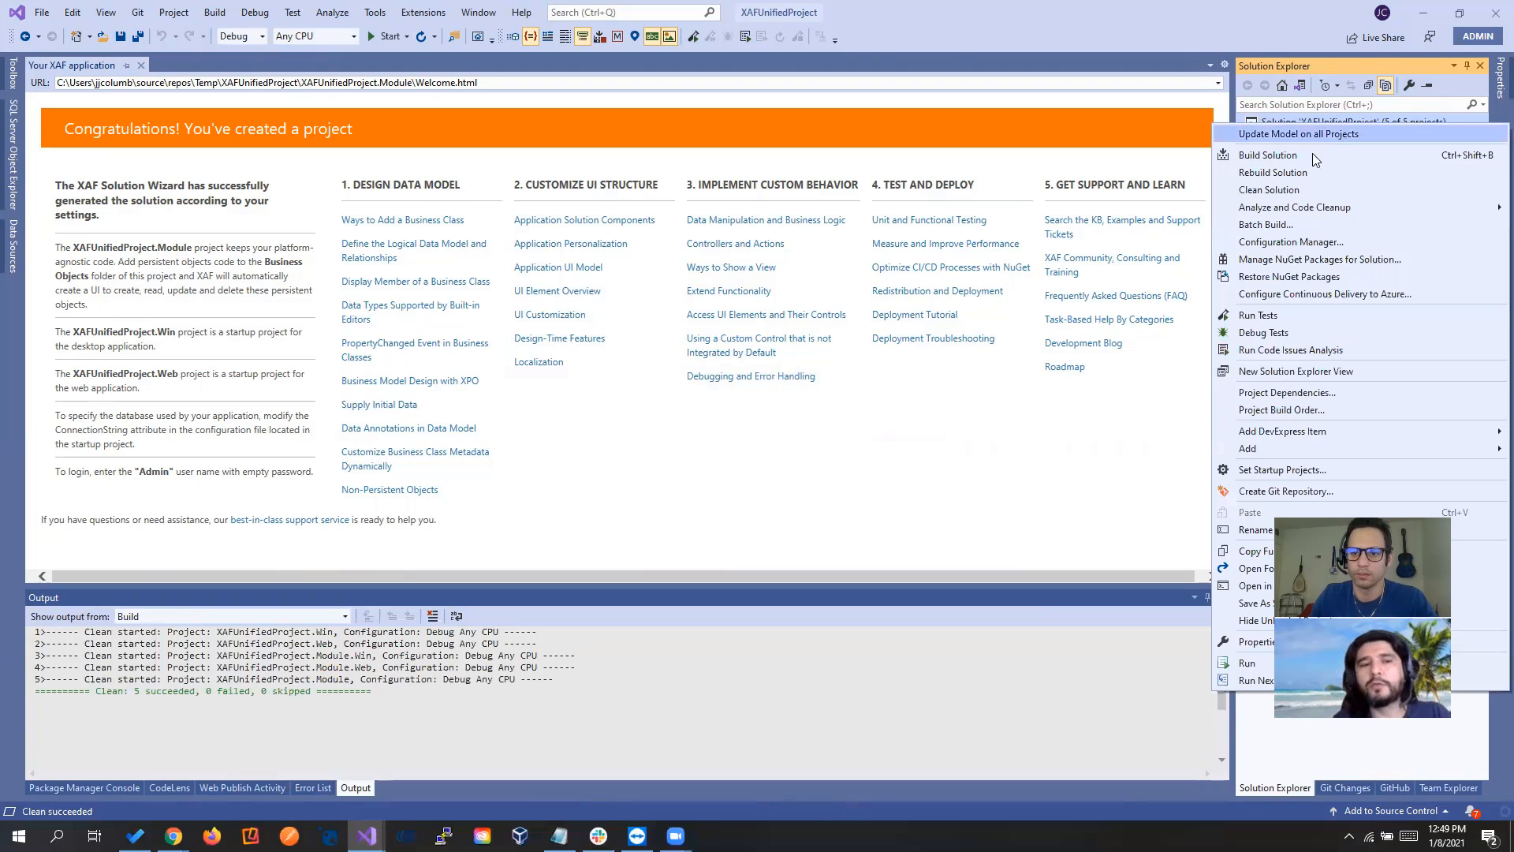
{"action": "left_click", "coordinate": [1267, 155]}
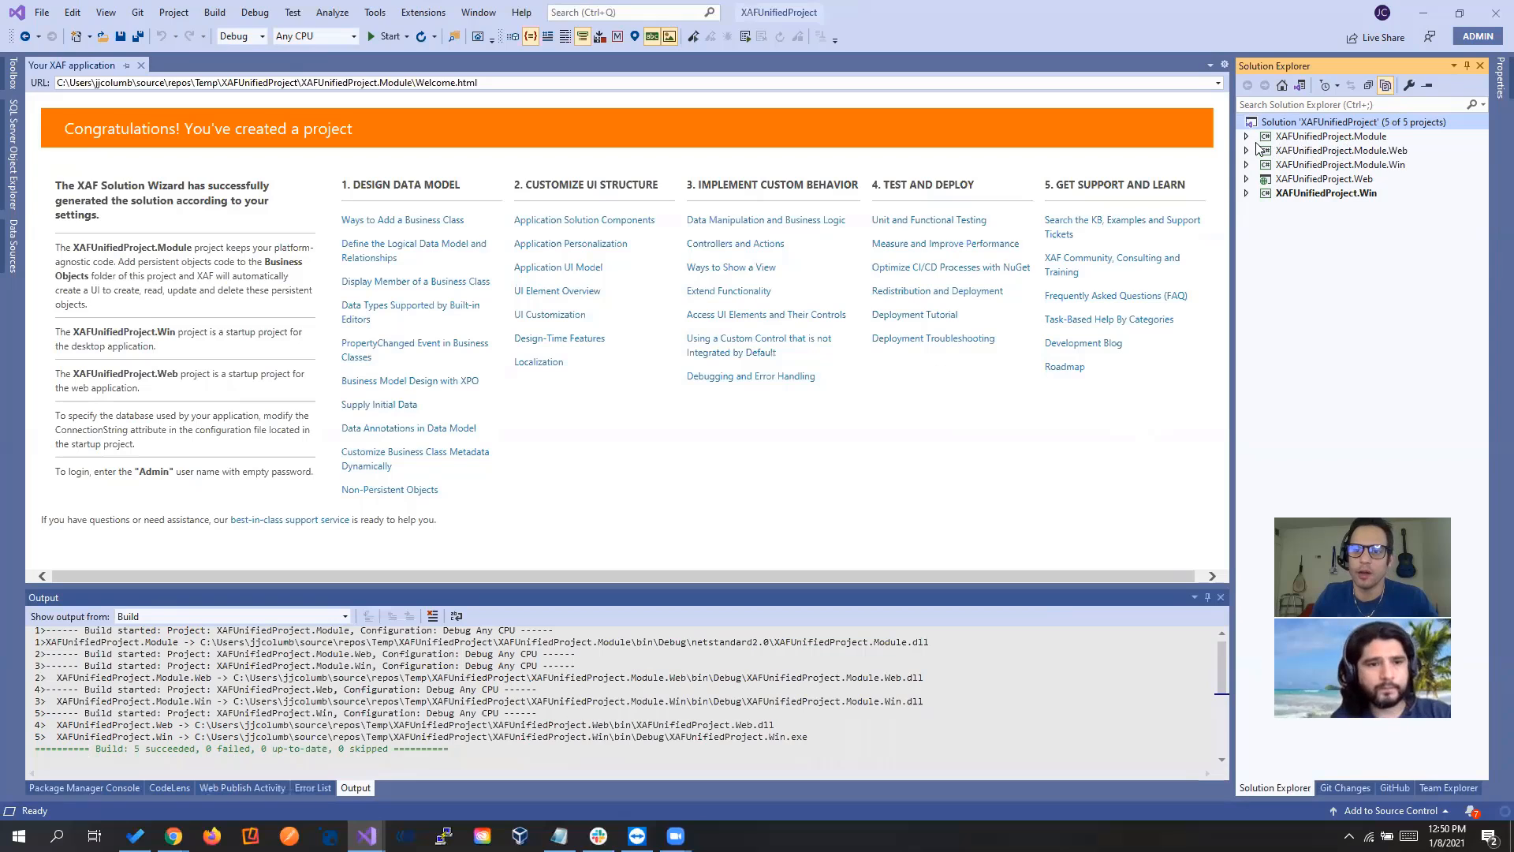
{"action": "left_click", "coordinate": [1247, 135]}
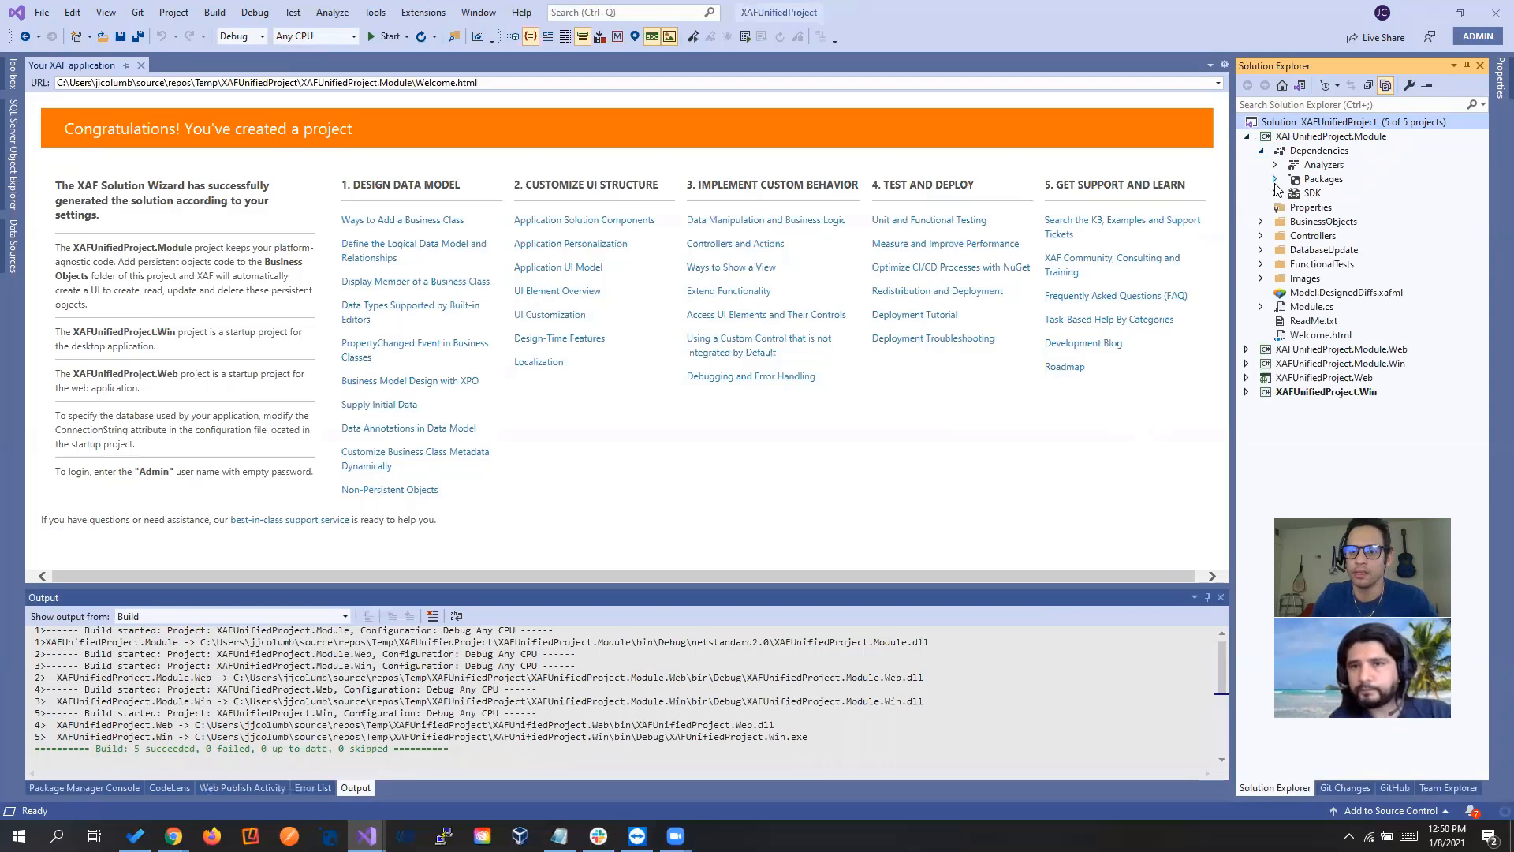
{"action": "left_click", "coordinate": [1275, 194]}
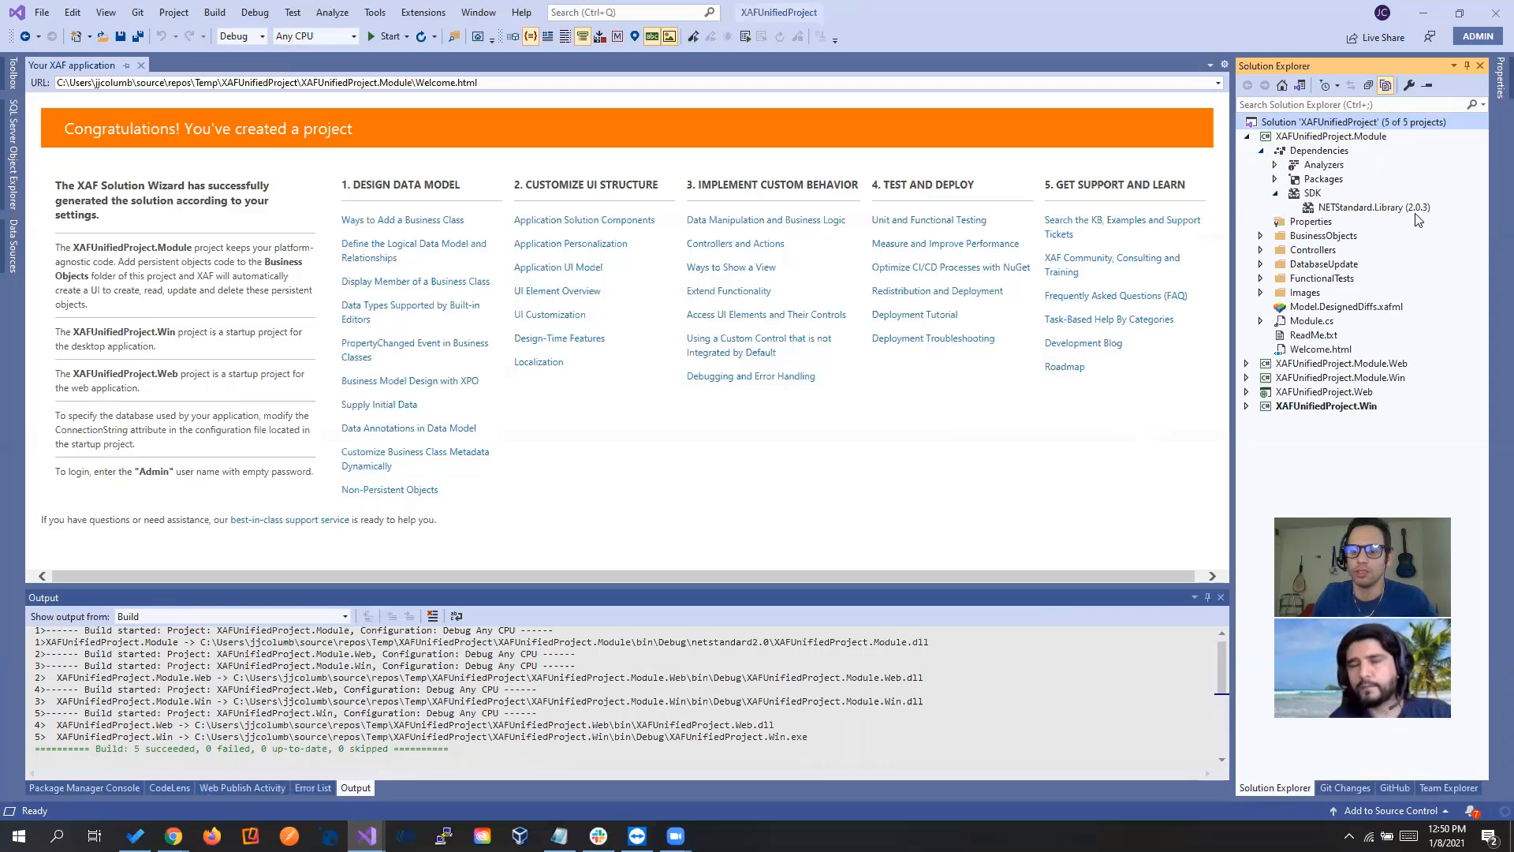
{"action": "mouse_move", "coordinate": [1292, 124]}
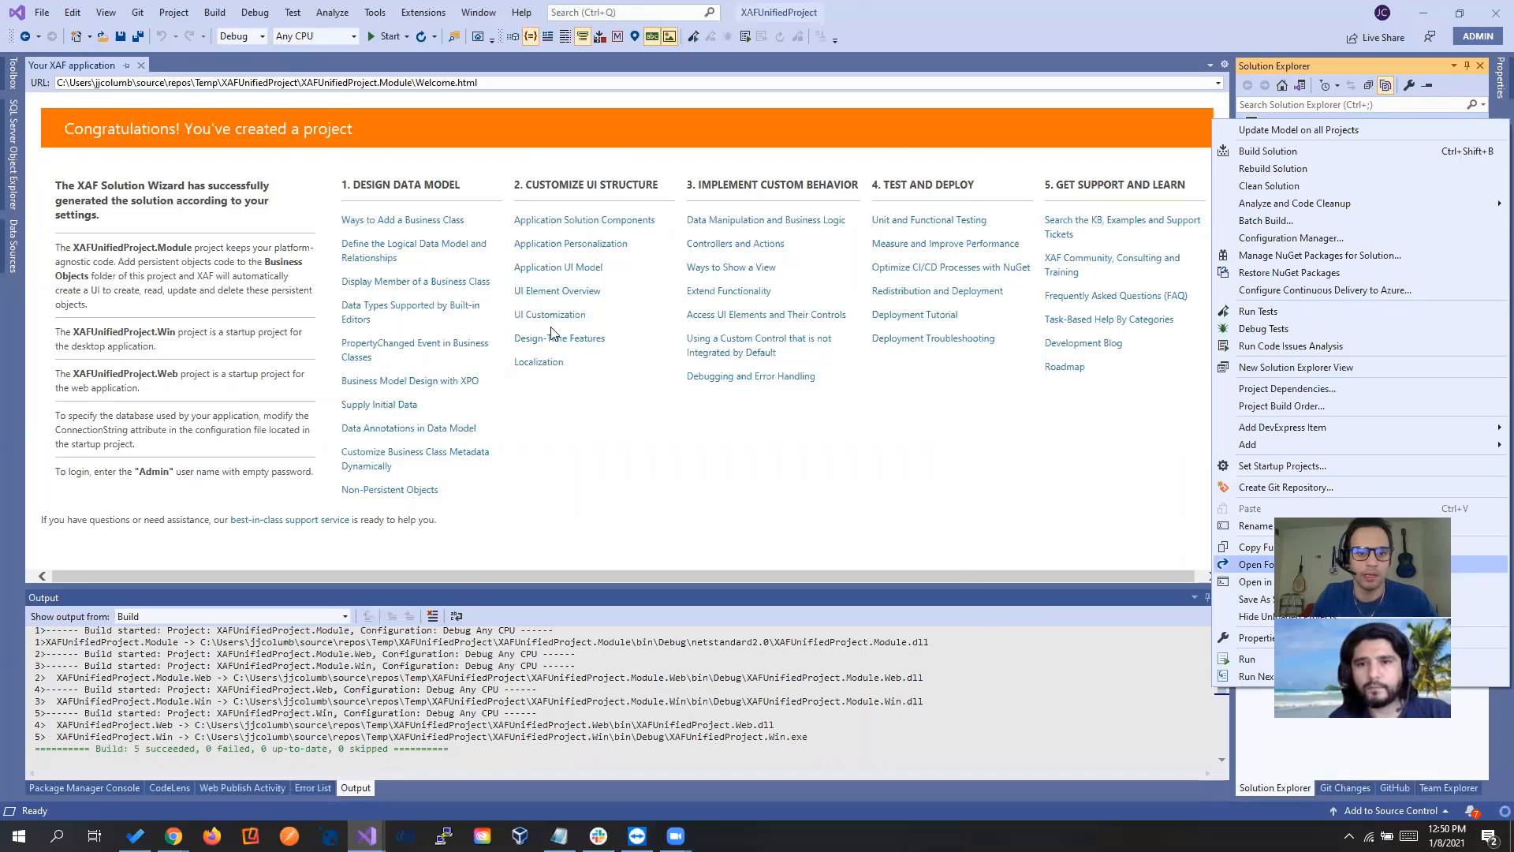
Copy Blazor.Server and Module.Blazor folders from Temp2\XAFUnifiedProject into the main solution folder
{"action": "left_click", "coordinate": [1266, 564]}
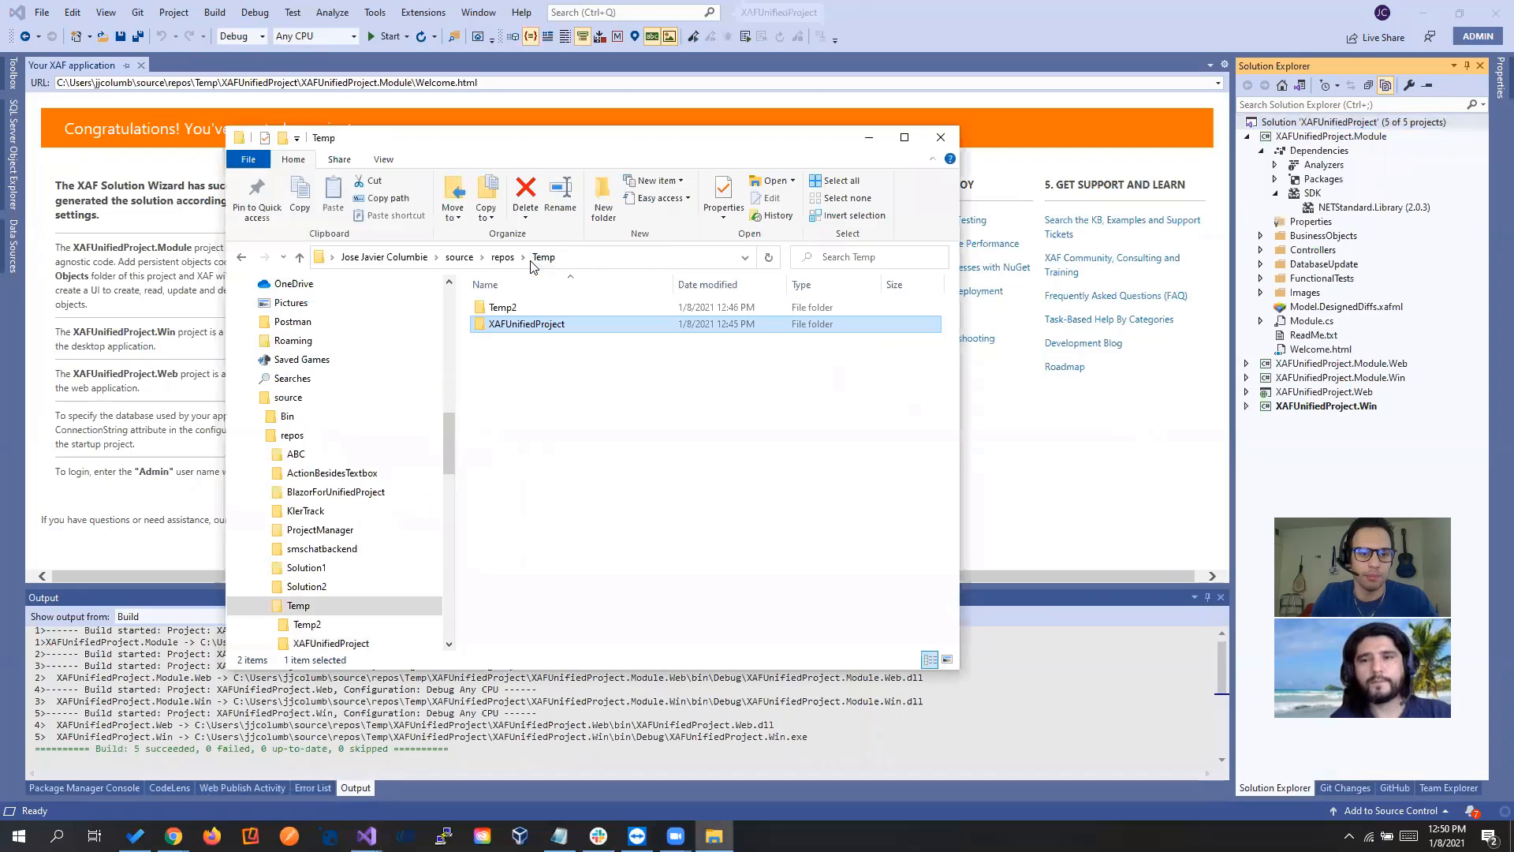
{"action": "double_click", "coordinate": [502, 306]}
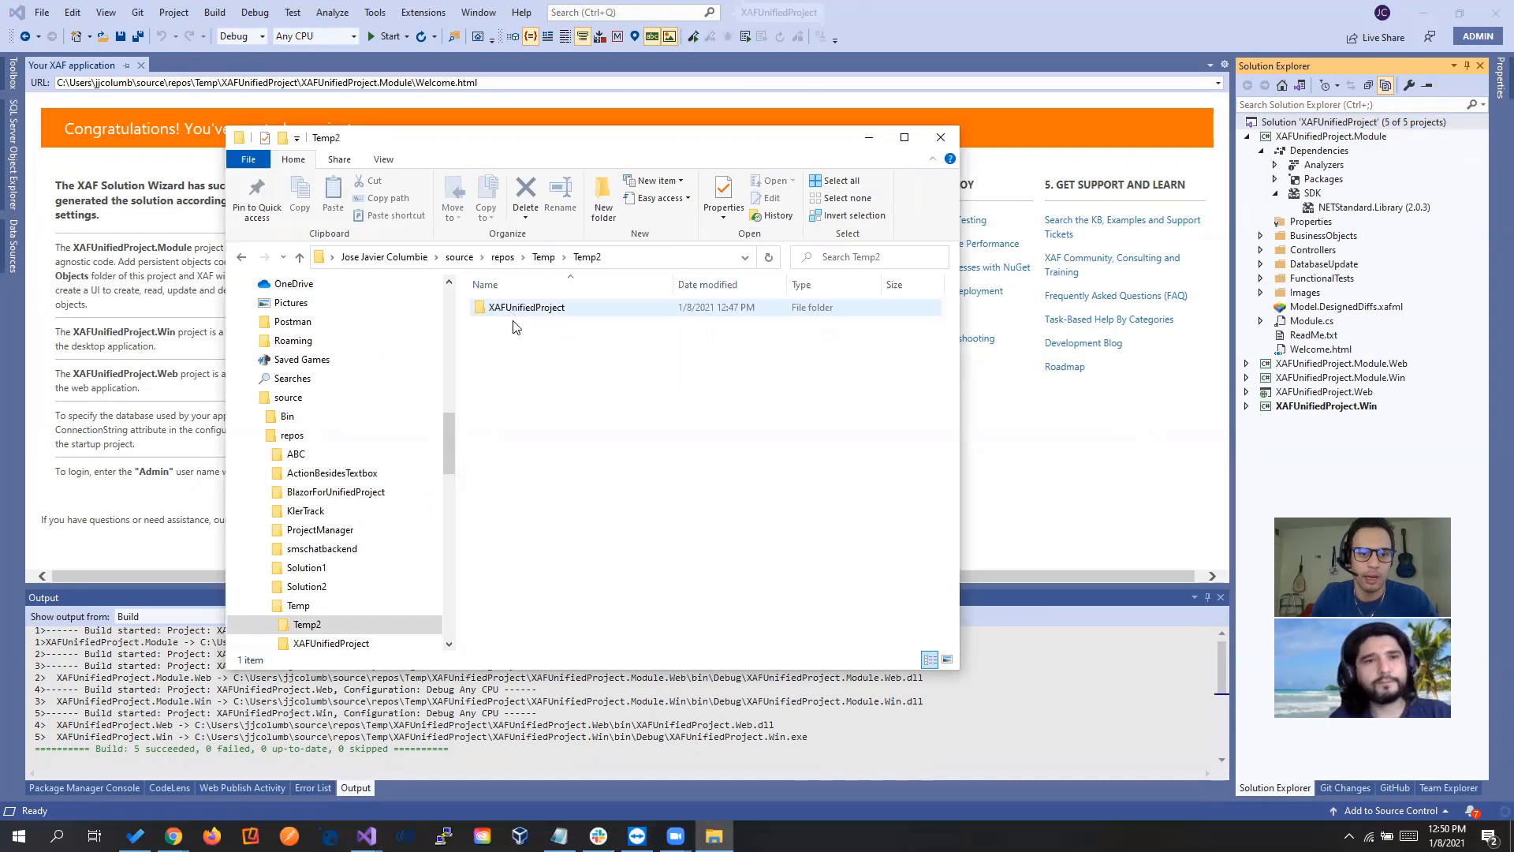
{"action": "double_click", "coordinate": [526, 307]}
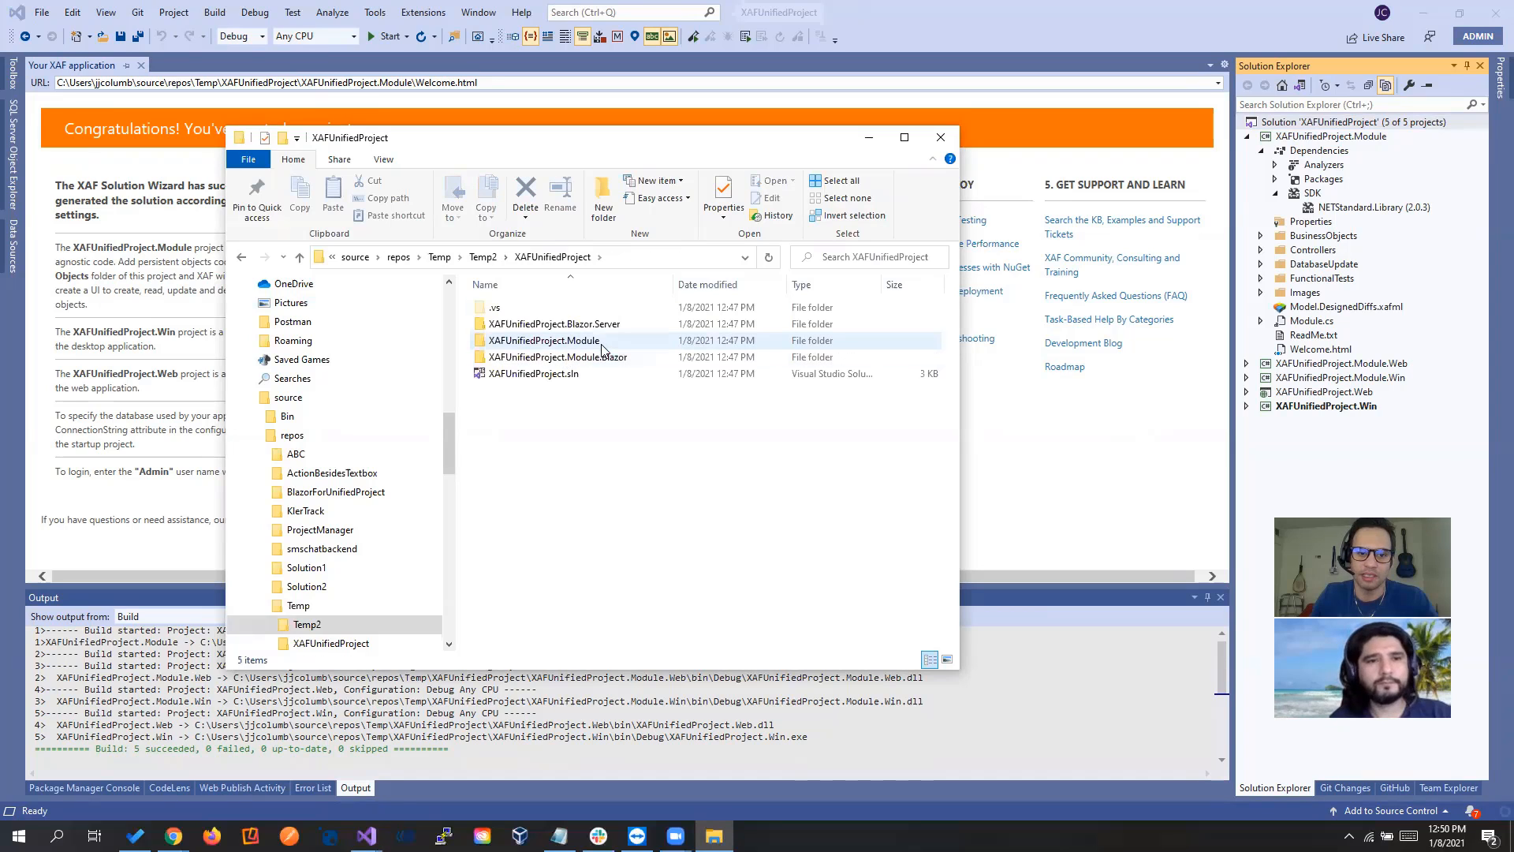
{"action": "left_click", "coordinate": [556, 357]}
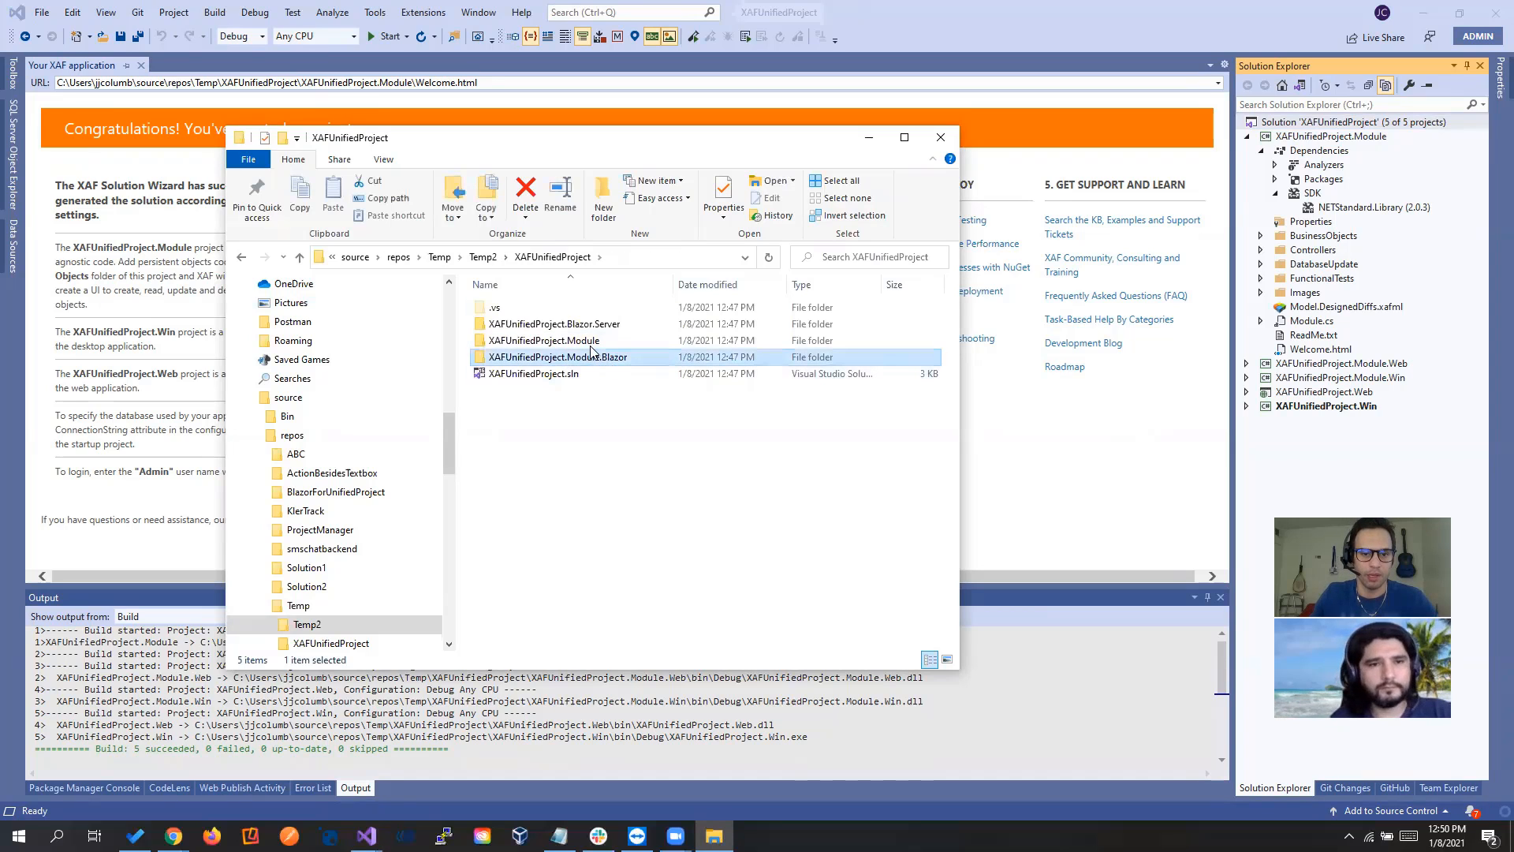
{"action": "left_click", "coordinate": [554, 324]}
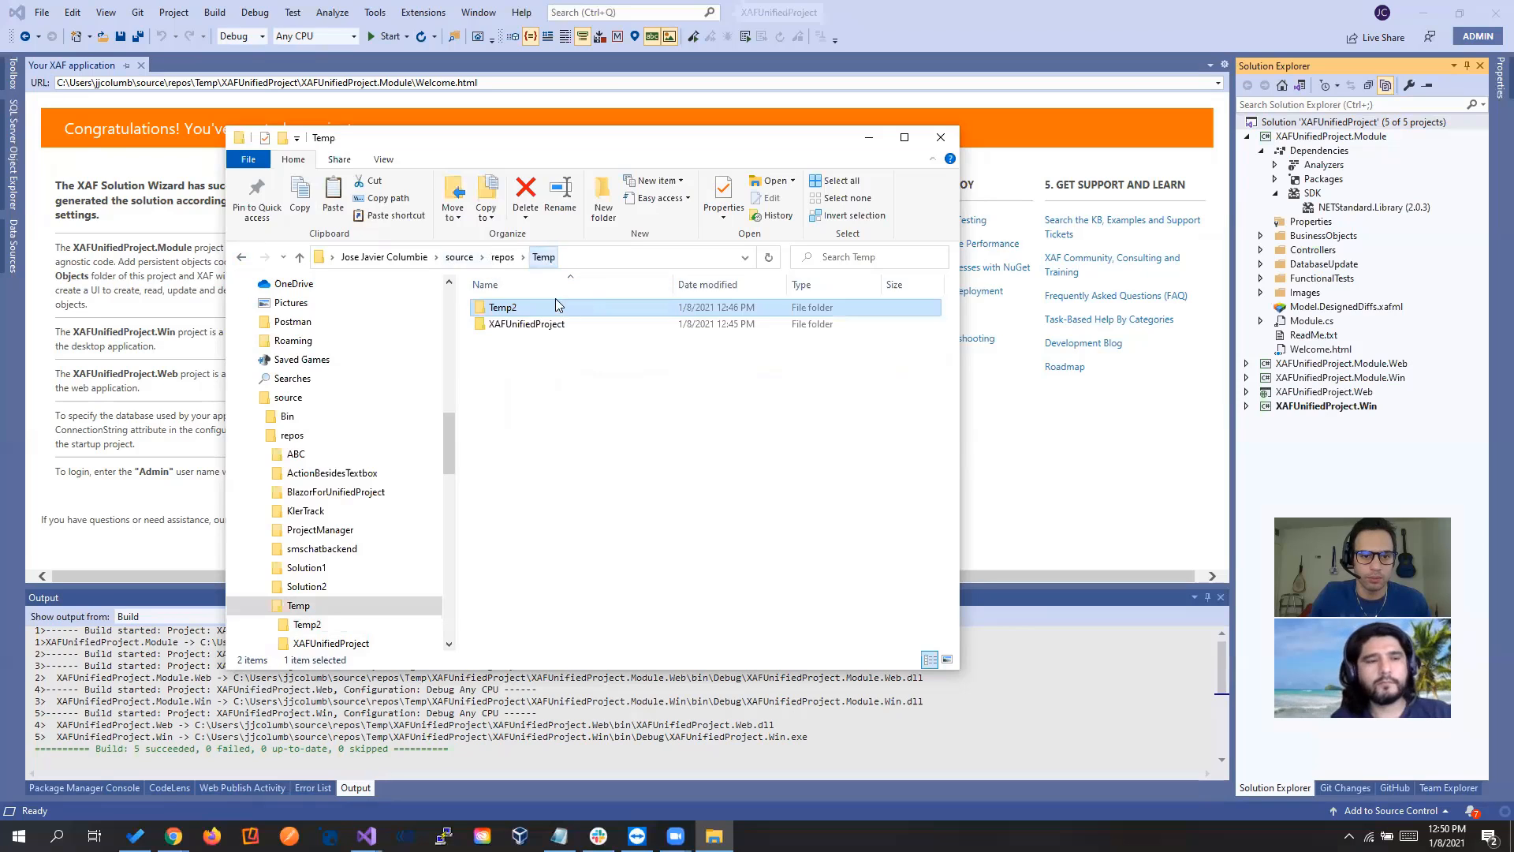
{"action": "double_click", "coordinate": [526, 323]}
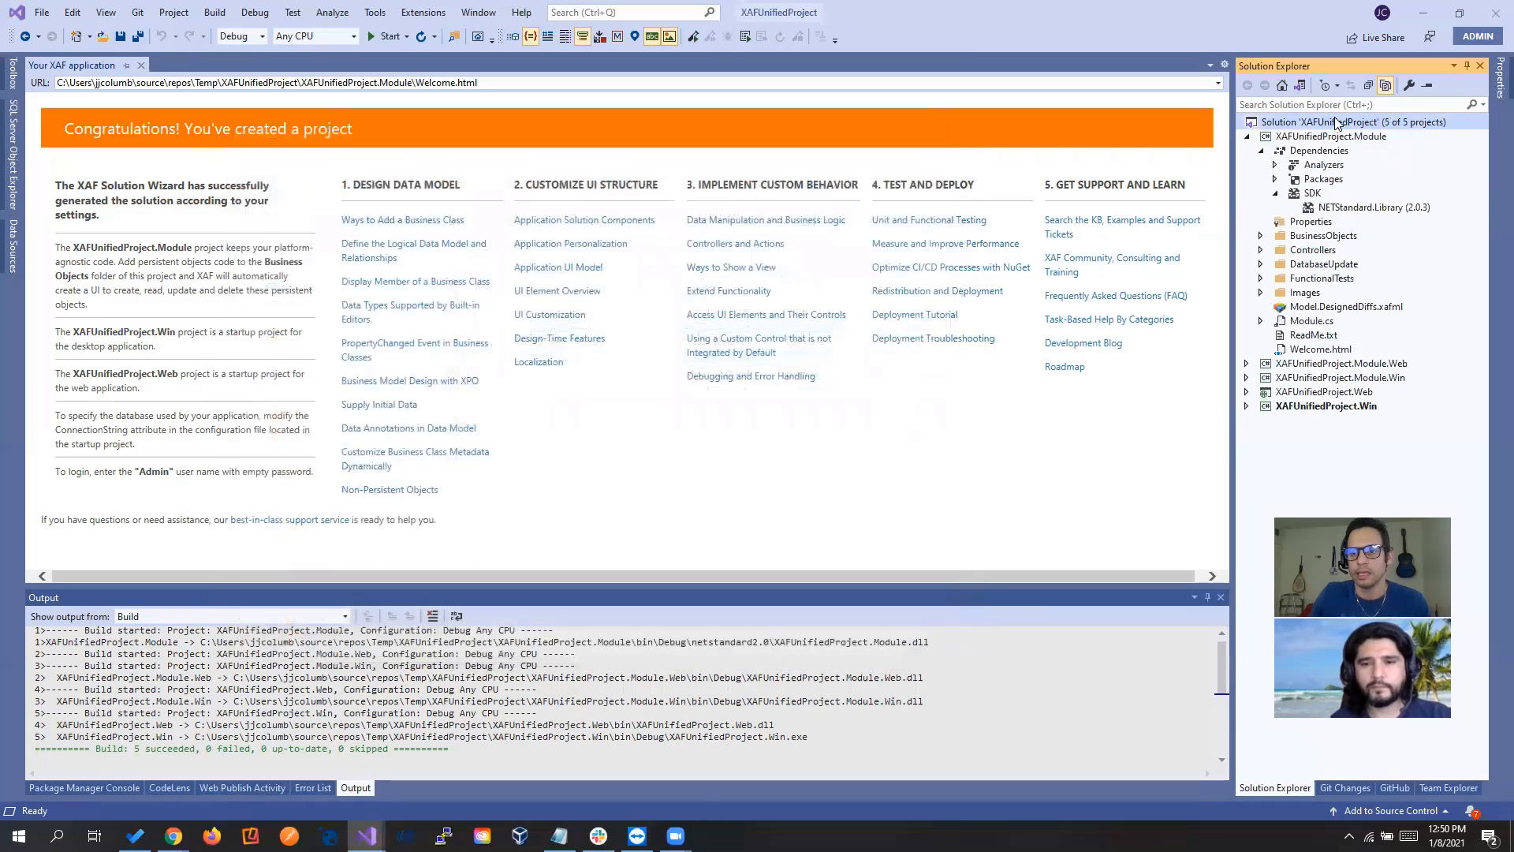
Add Temp\XAFUnifiedProject\XAFUnifiedProject.Module.Blazor's .csproj to the solution as an existing project
{"action": "right_click", "coordinate": [1347, 121]}
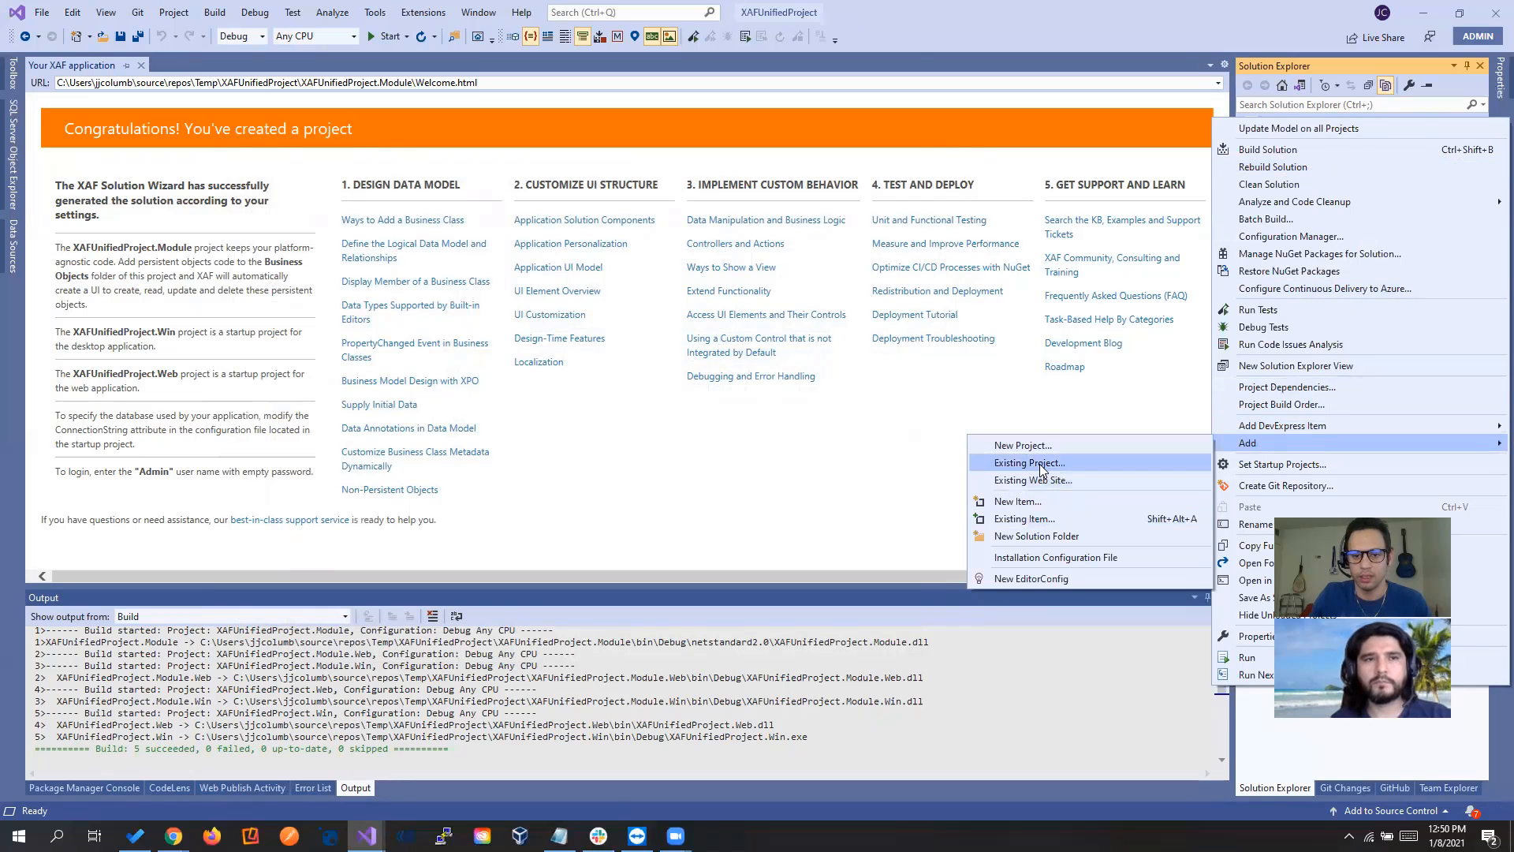
{"action": "left_click", "coordinate": [1027, 463]}
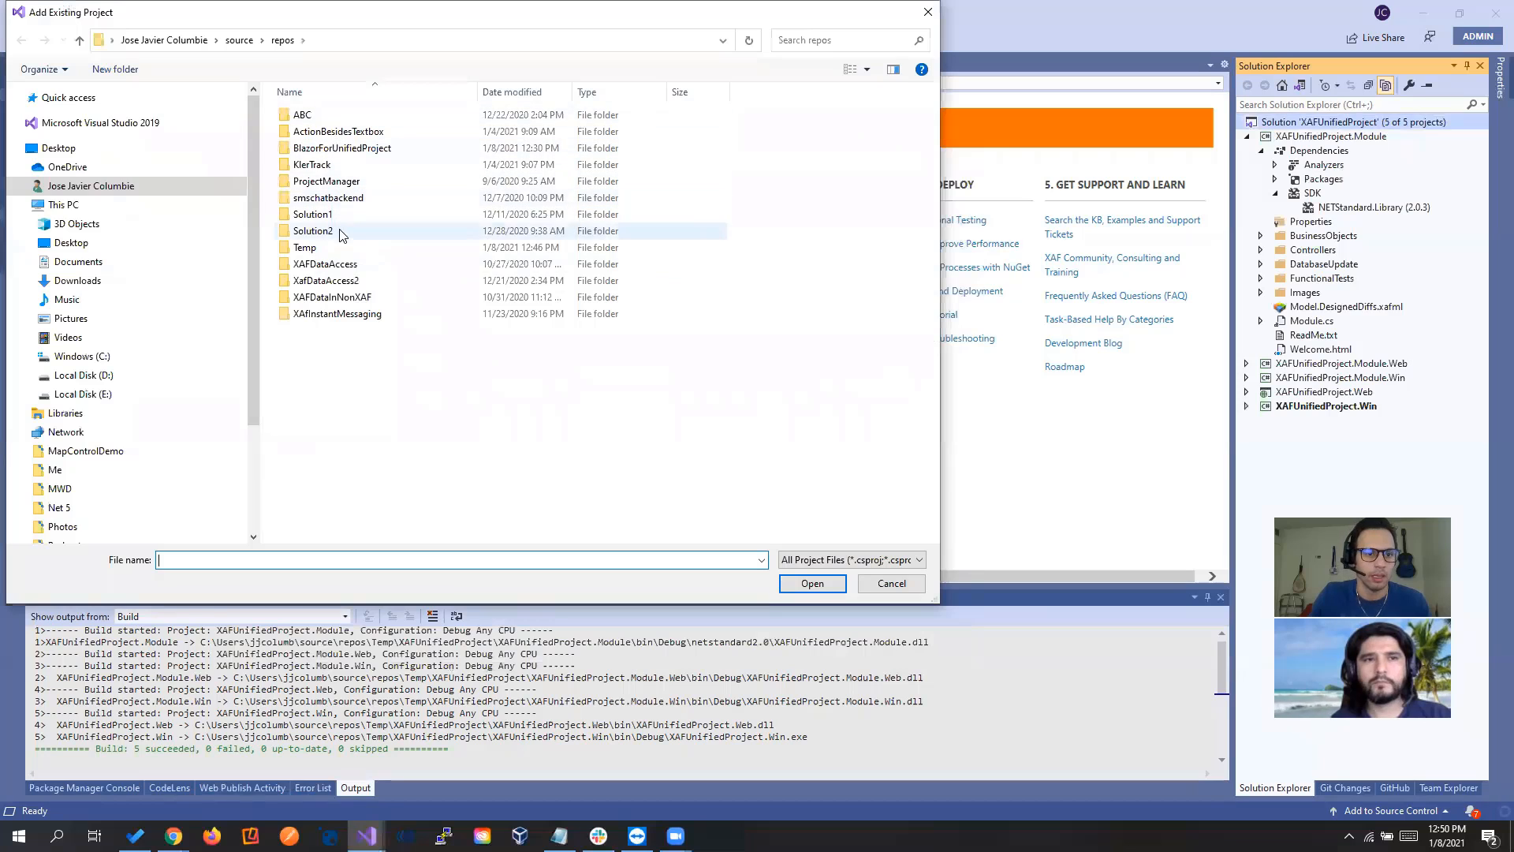
{"action": "left_click", "coordinate": [305, 247]}
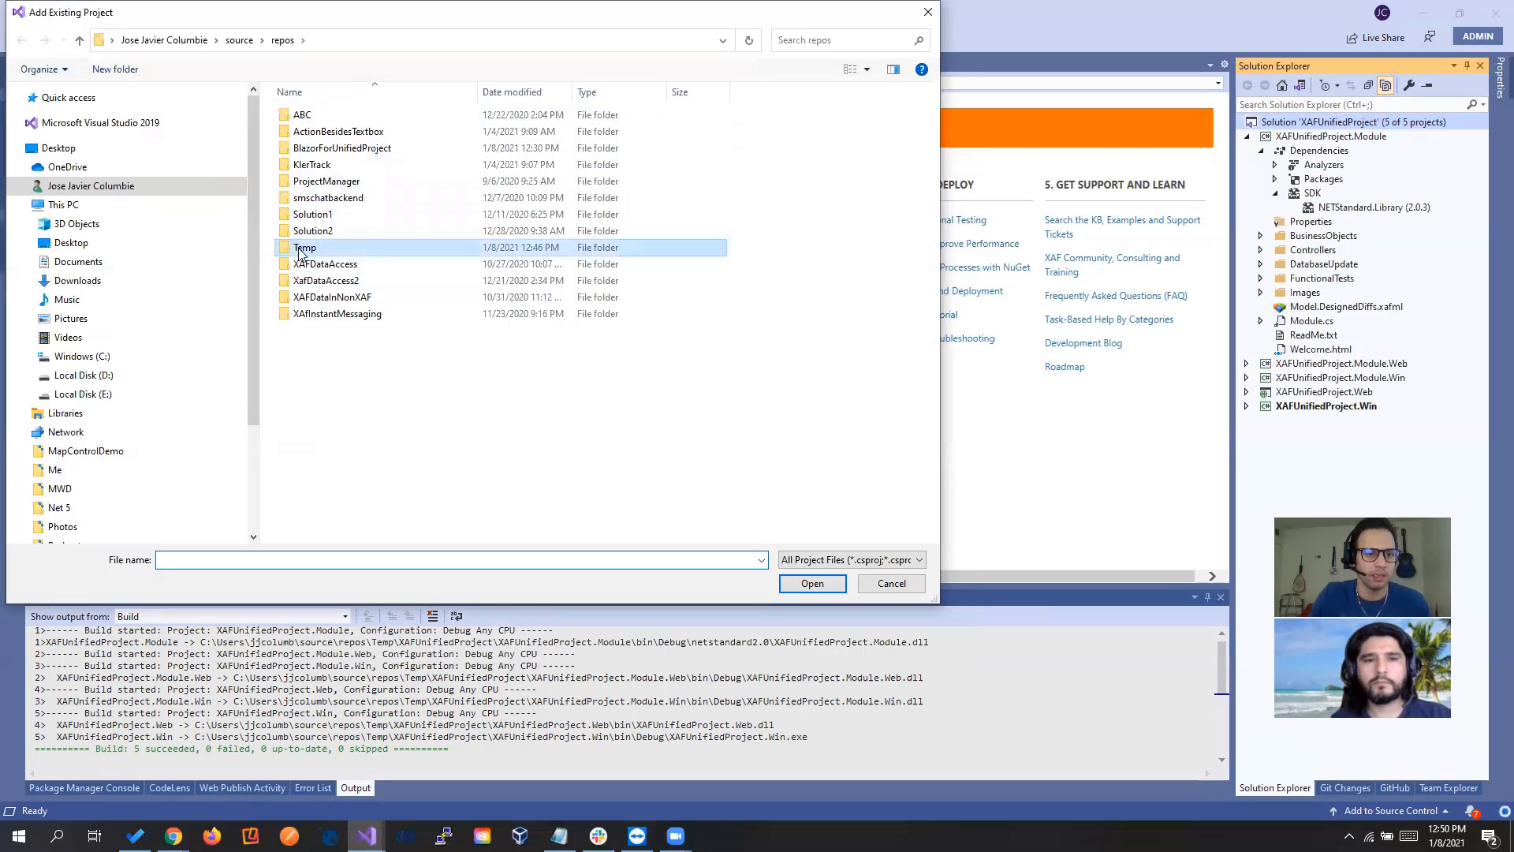
{"action": "double_click", "coordinate": [306, 247]}
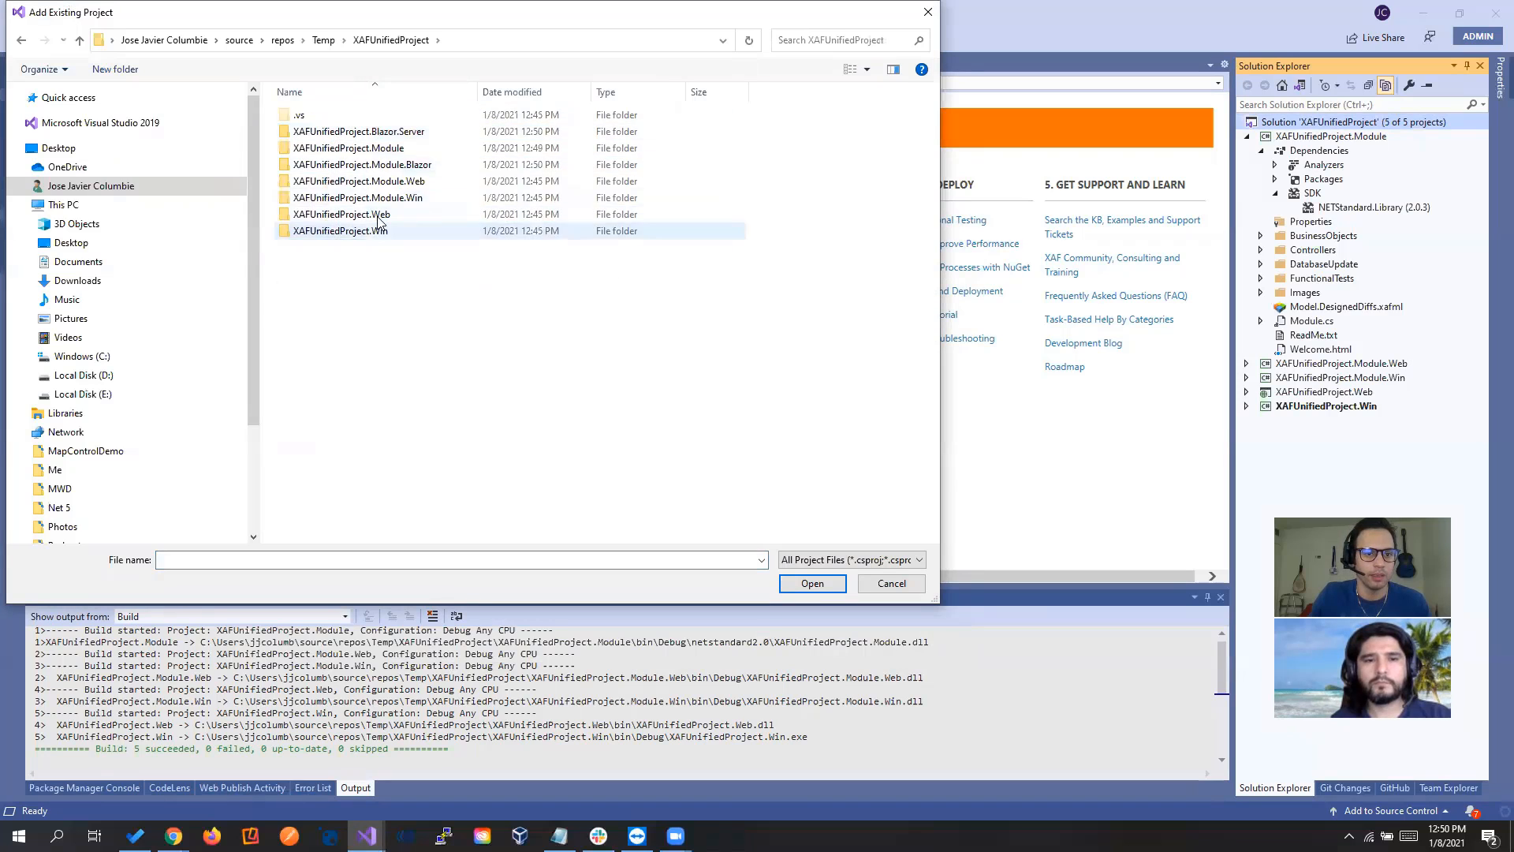
{"action": "double_click", "coordinate": [362, 164]}
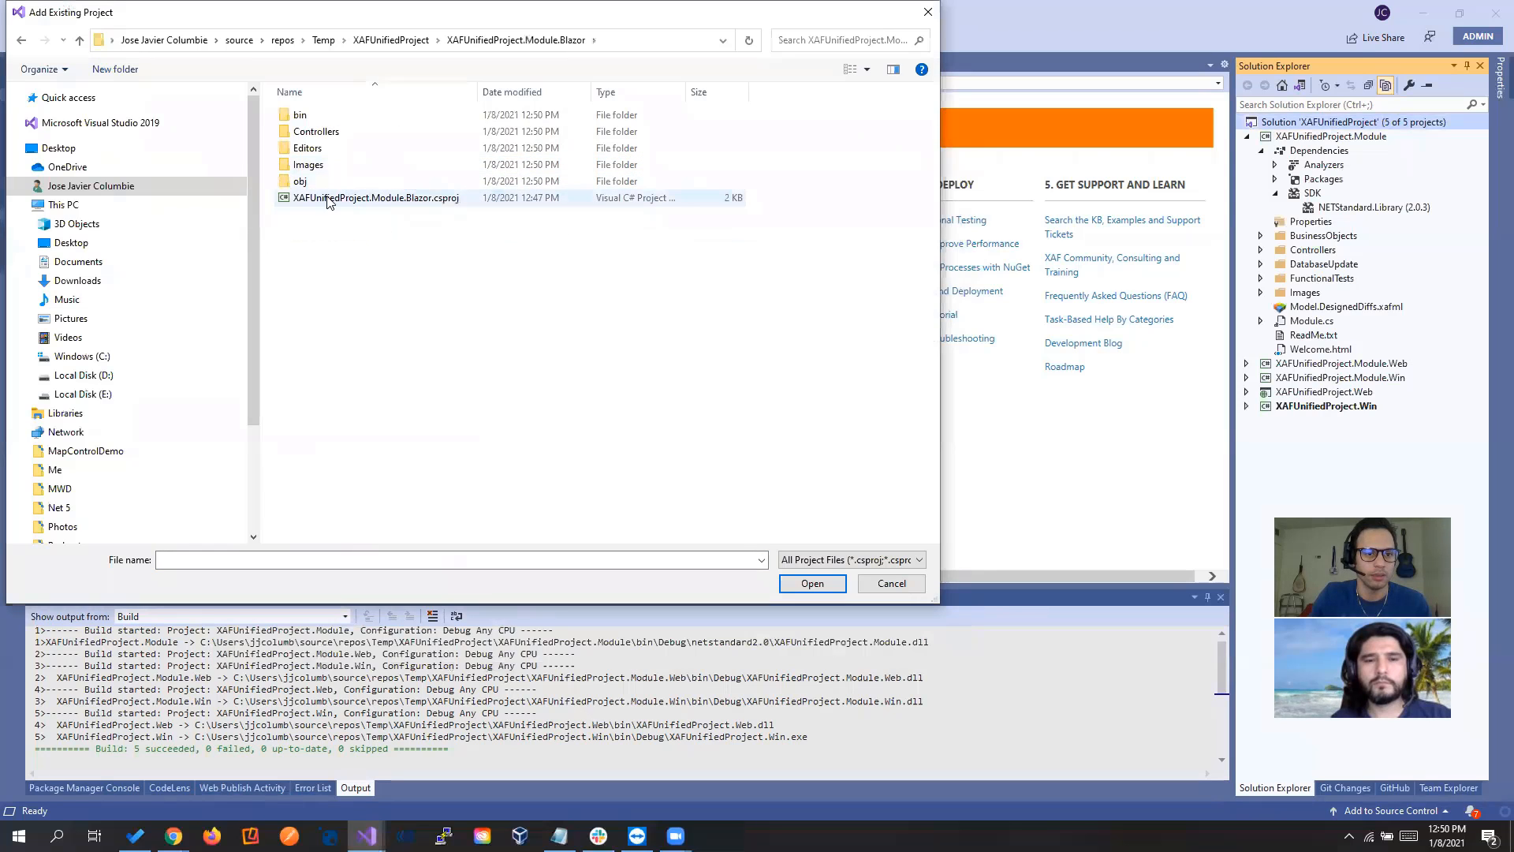
{"action": "left_click", "coordinate": [889, 584]}
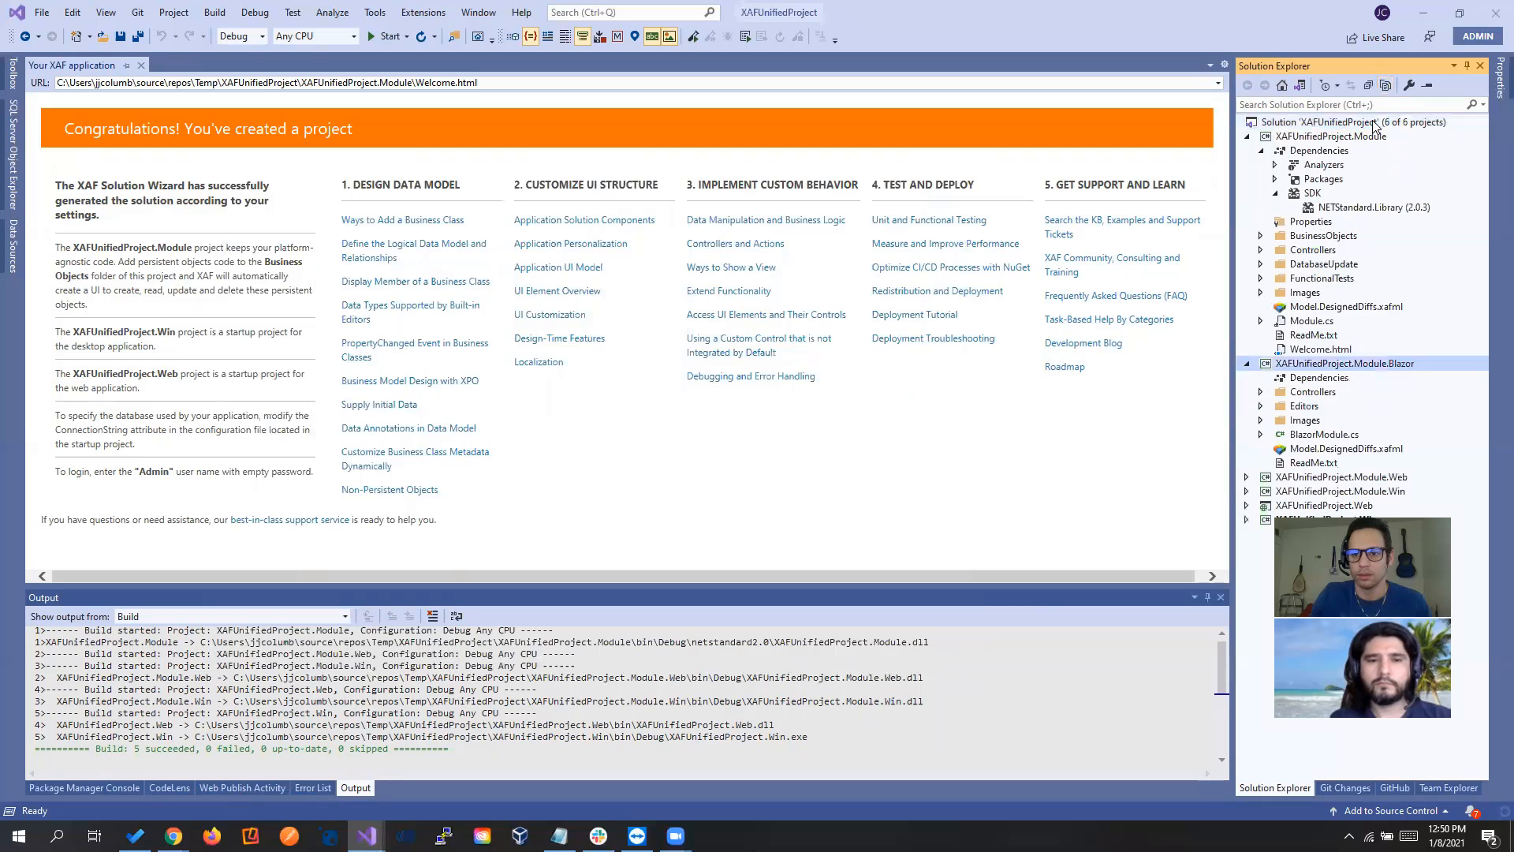
Add the XAFUnifiedProject.Blazor.Server project to the solution as an existing project
{"action": "right_click", "coordinate": [1333, 122]}
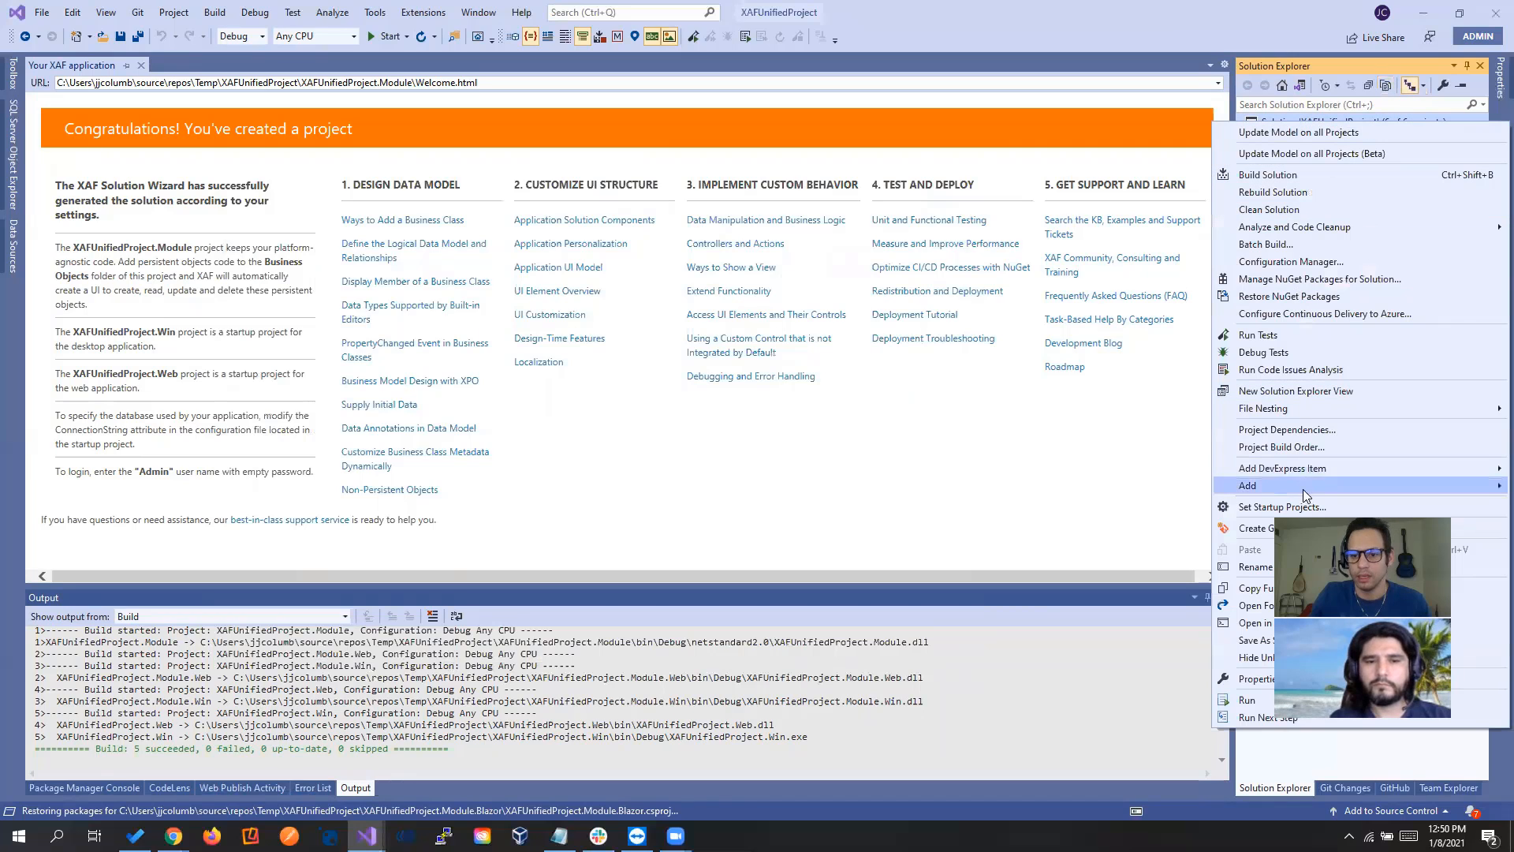
{"action": "mouse_move", "coordinate": [1302, 408]}
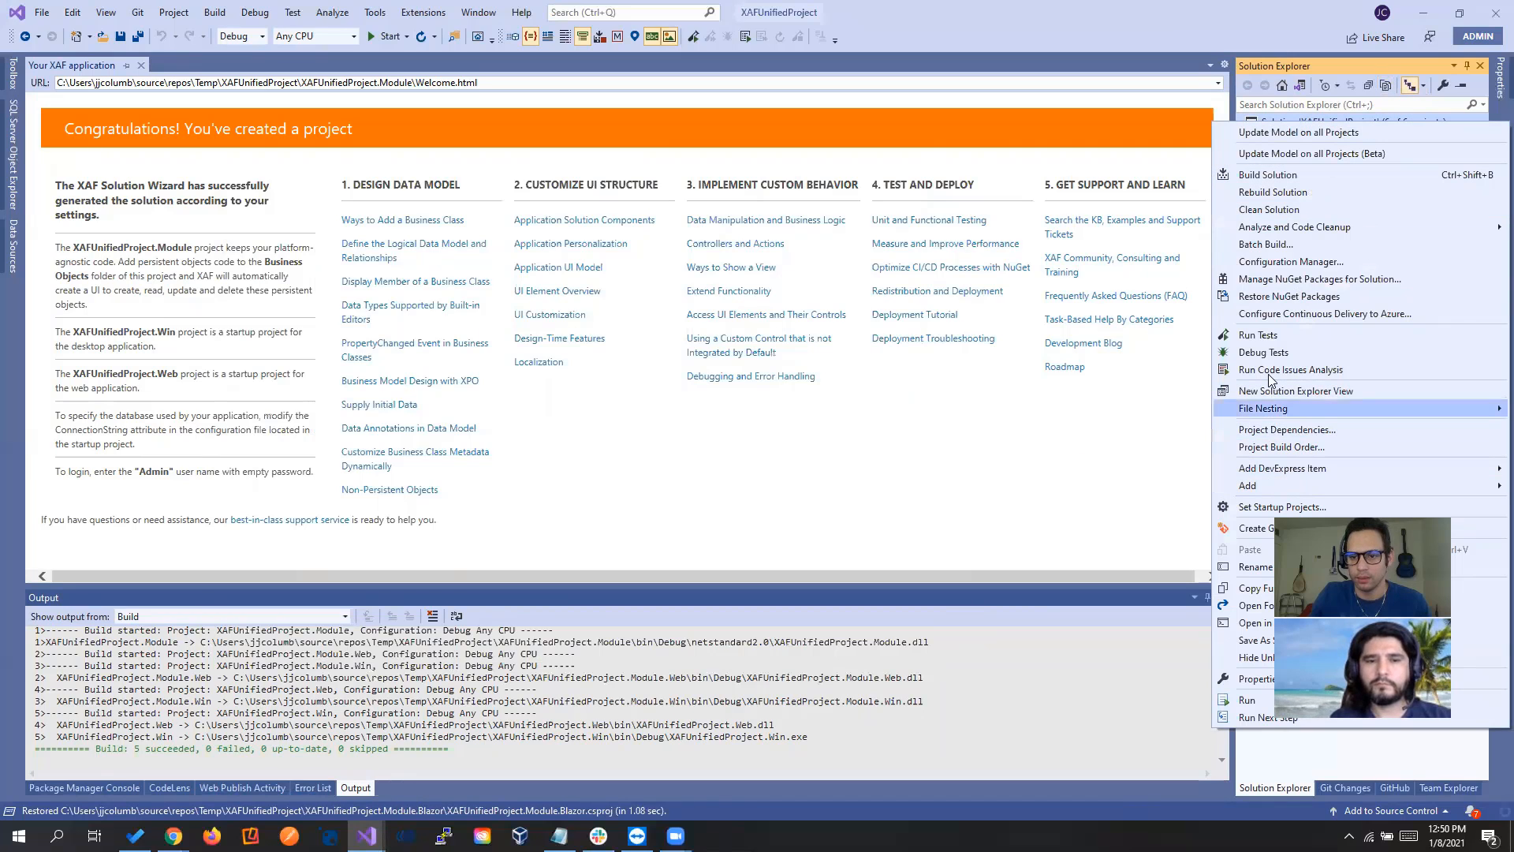
{"action": "mouse_move", "coordinate": [1247, 485]}
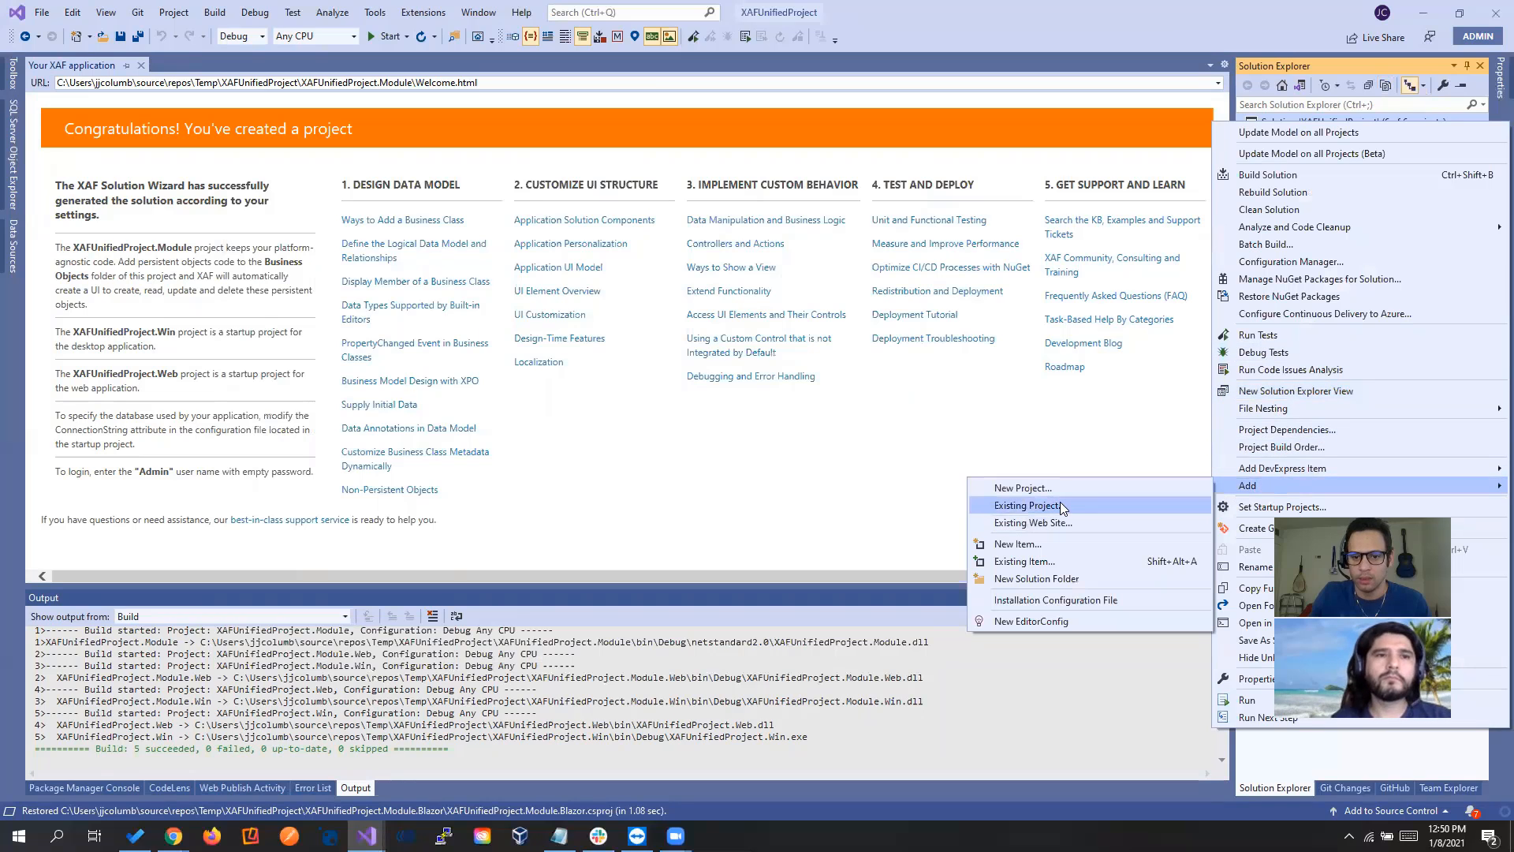
{"action": "left_click", "coordinate": [1028, 504]}
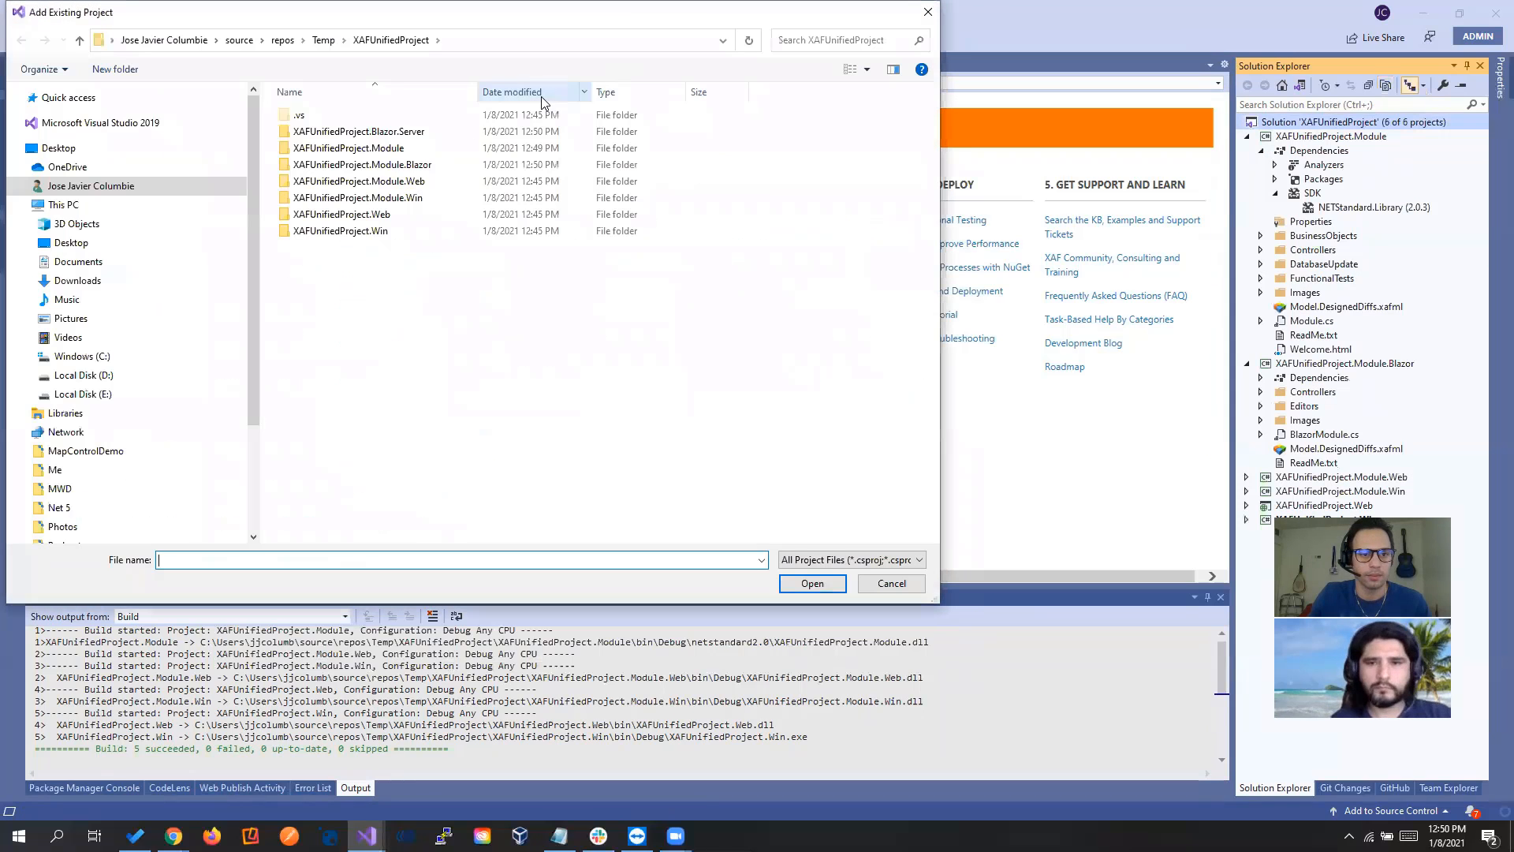
{"action": "double_click", "coordinate": [358, 132]}
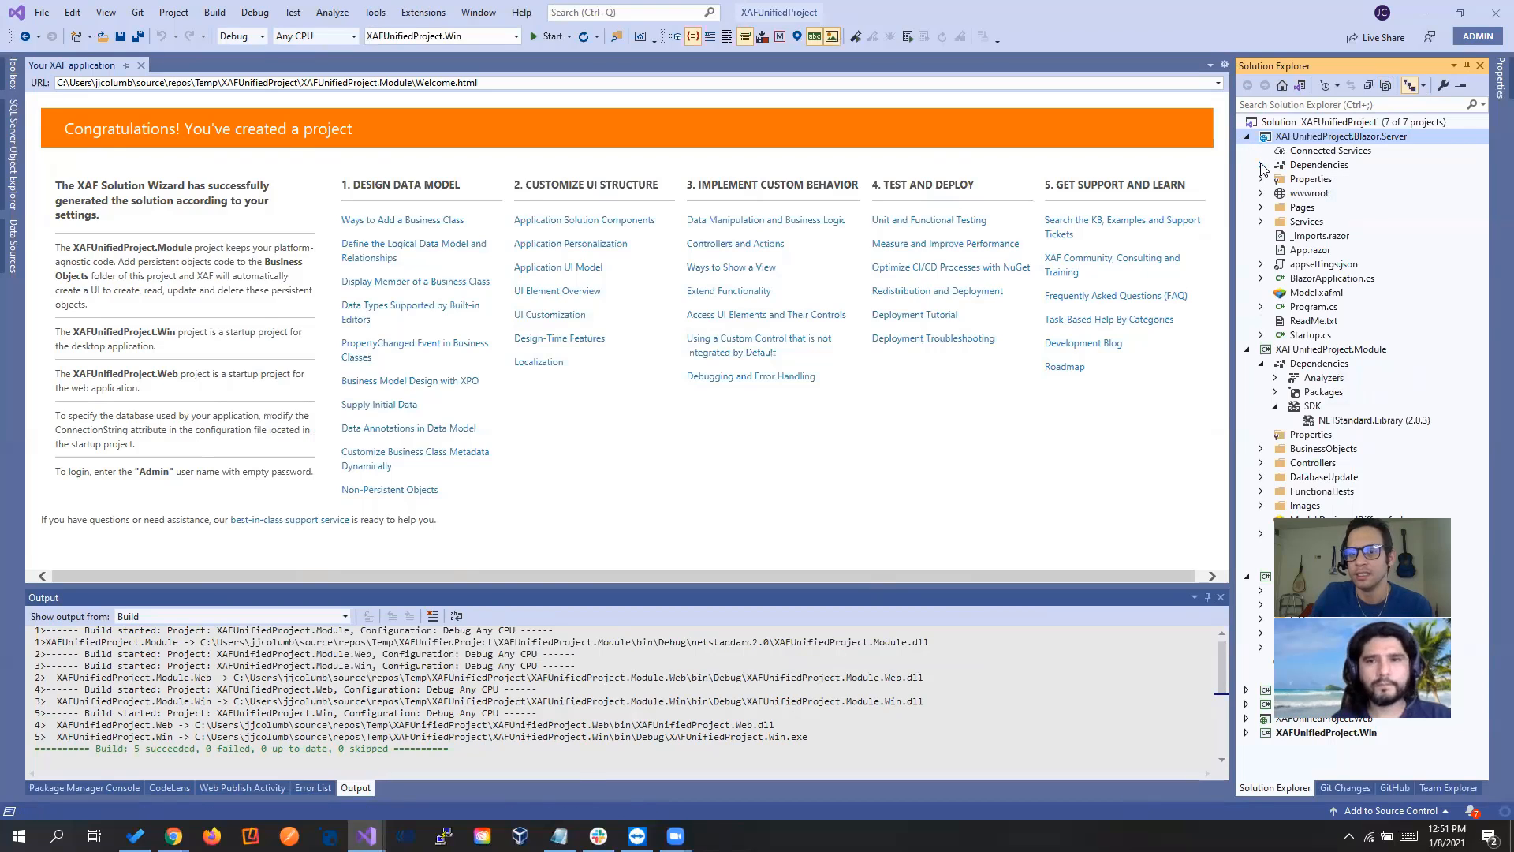
Inspect Blazor.Server's referenced projects under Dependencies, then collapse the tree
{"action": "left_click", "coordinate": [1260, 164]}
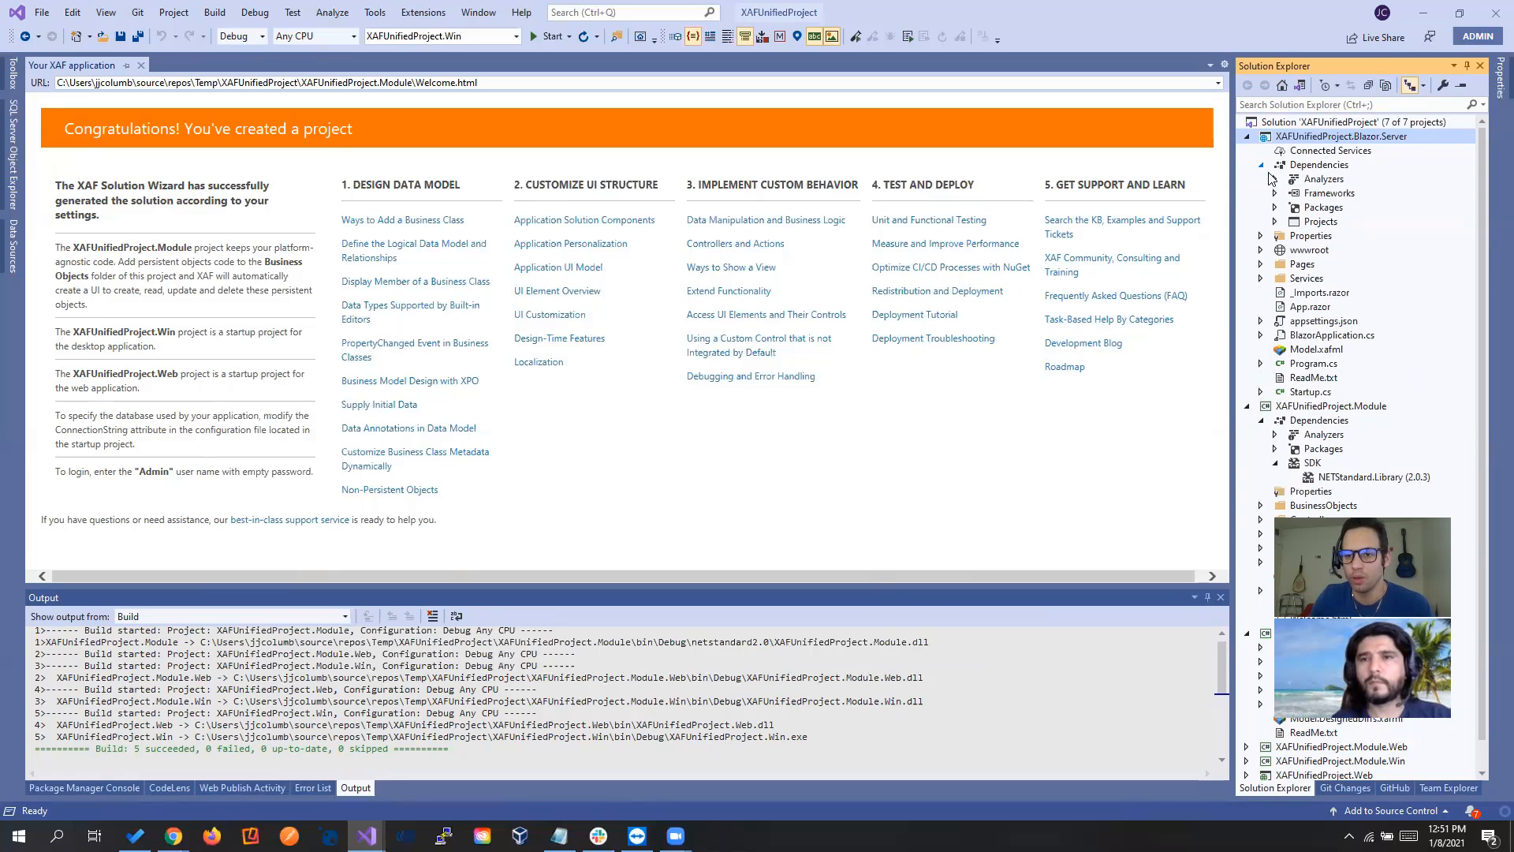
{"action": "left_click", "coordinate": [1260, 221]}
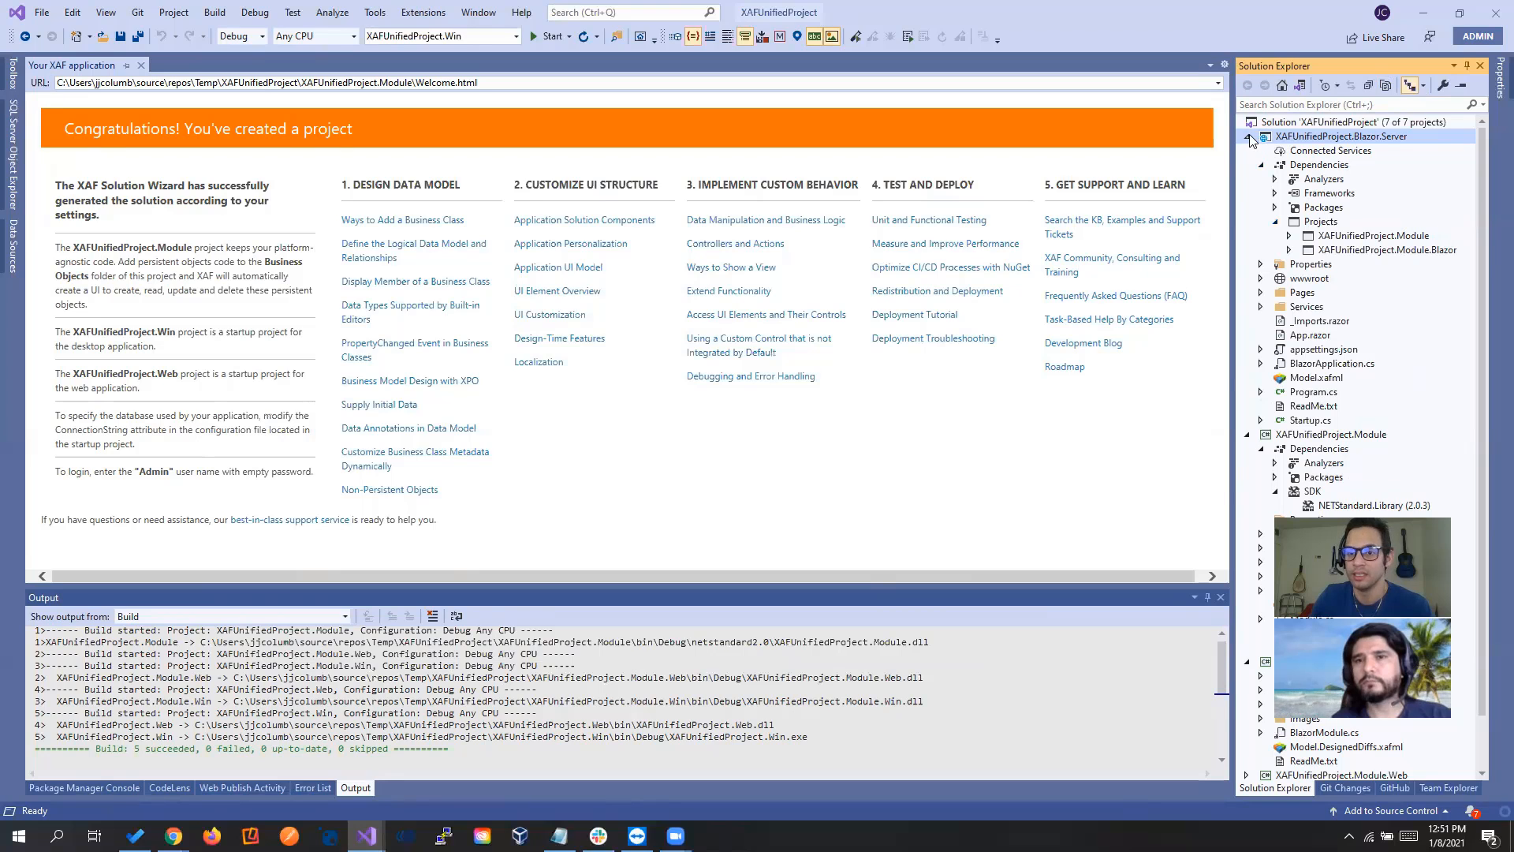
{"action": "left_click", "coordinate": [1247, 137]}
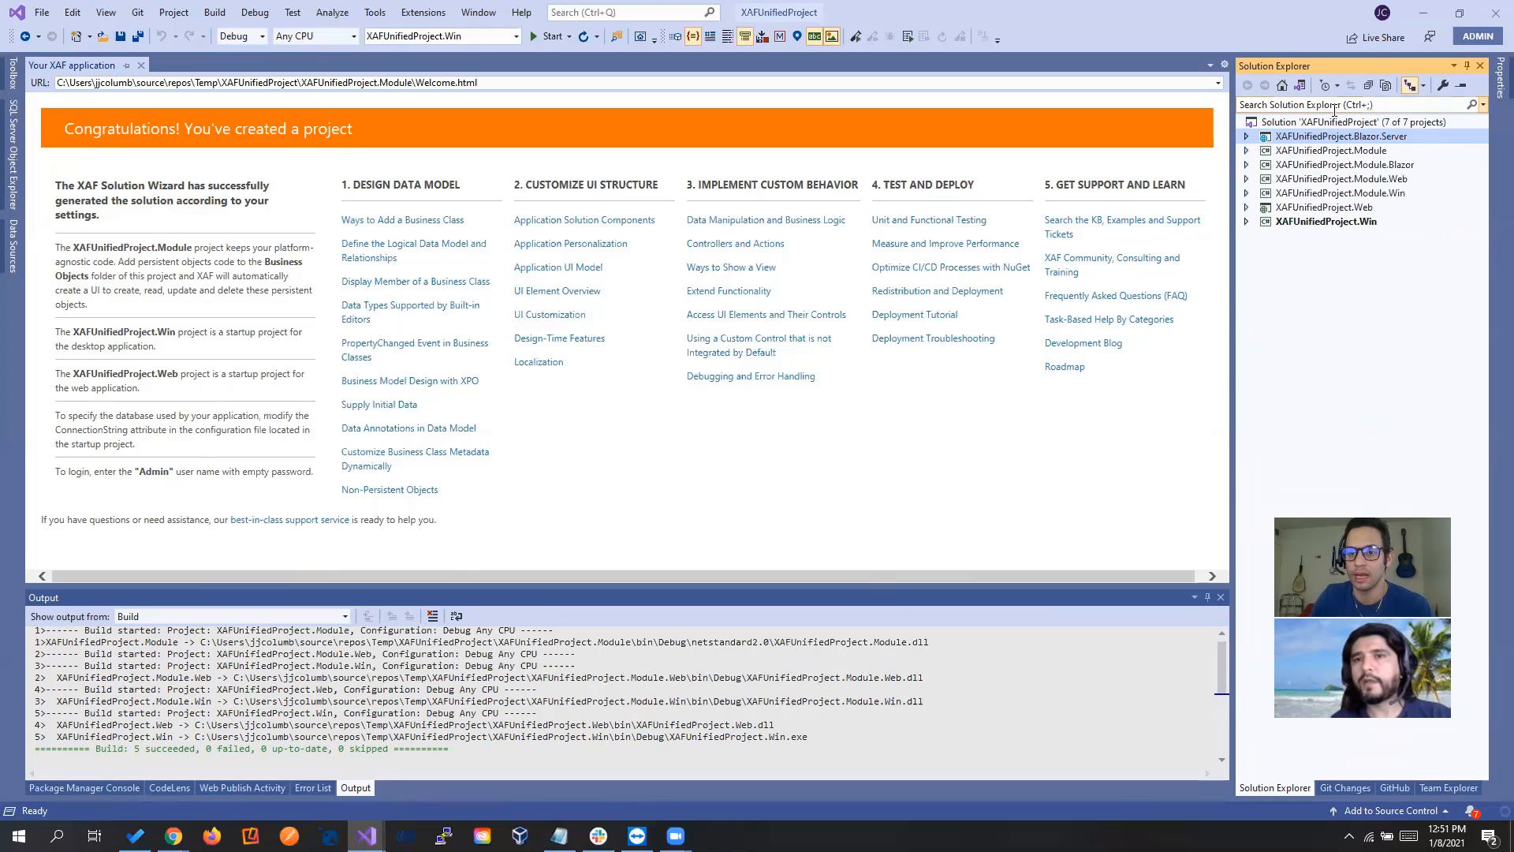
Build the seven-project solution and bring up Blazor.Server's project options
{"action": "right_click", "coordinate": [1339, 122]}
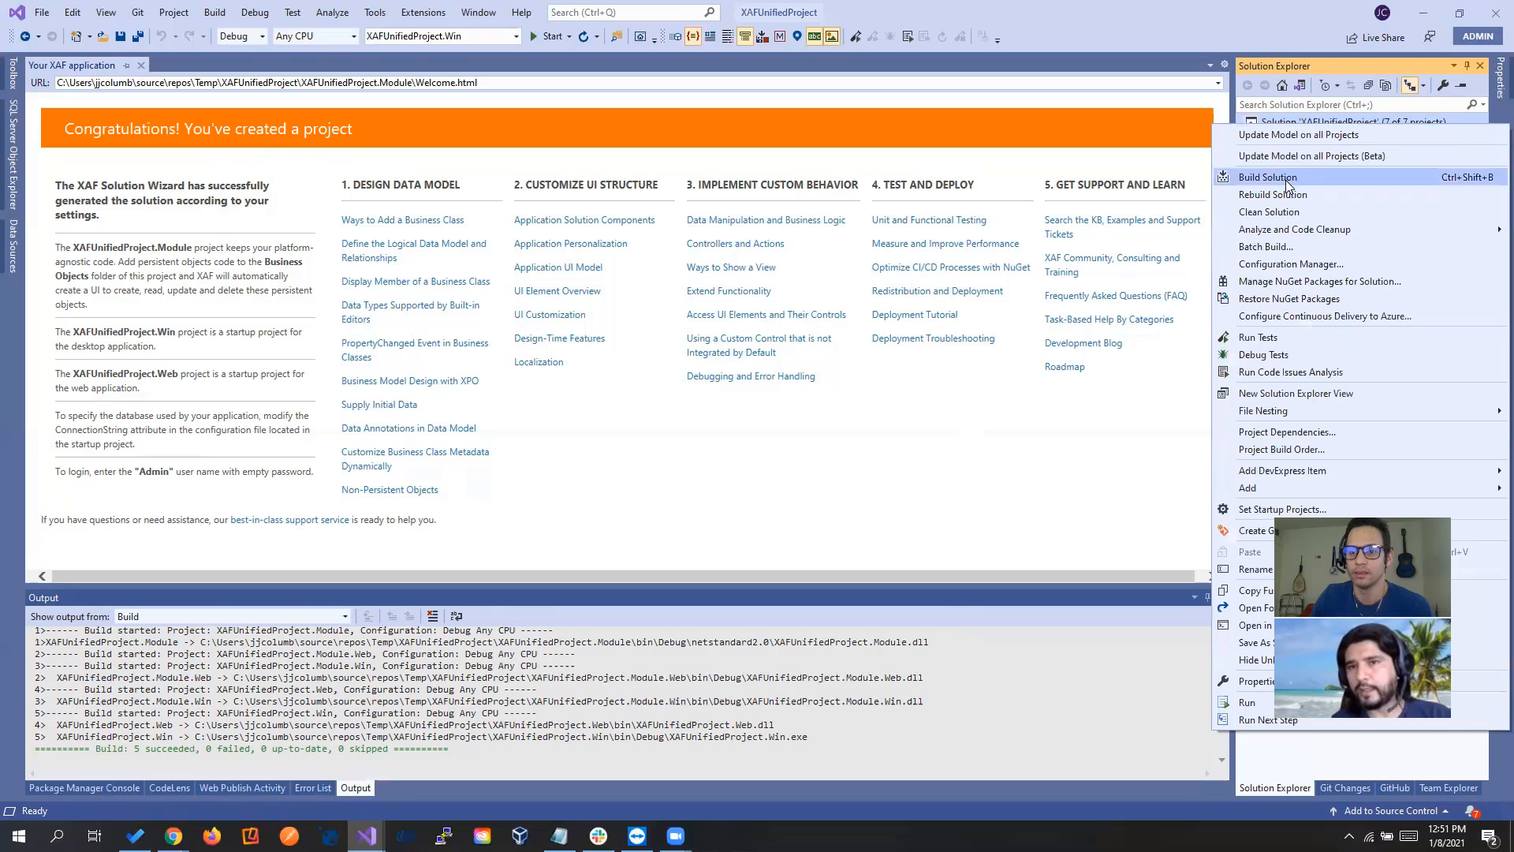
{"action": "left_click", "coordinate": [1268, 177]}
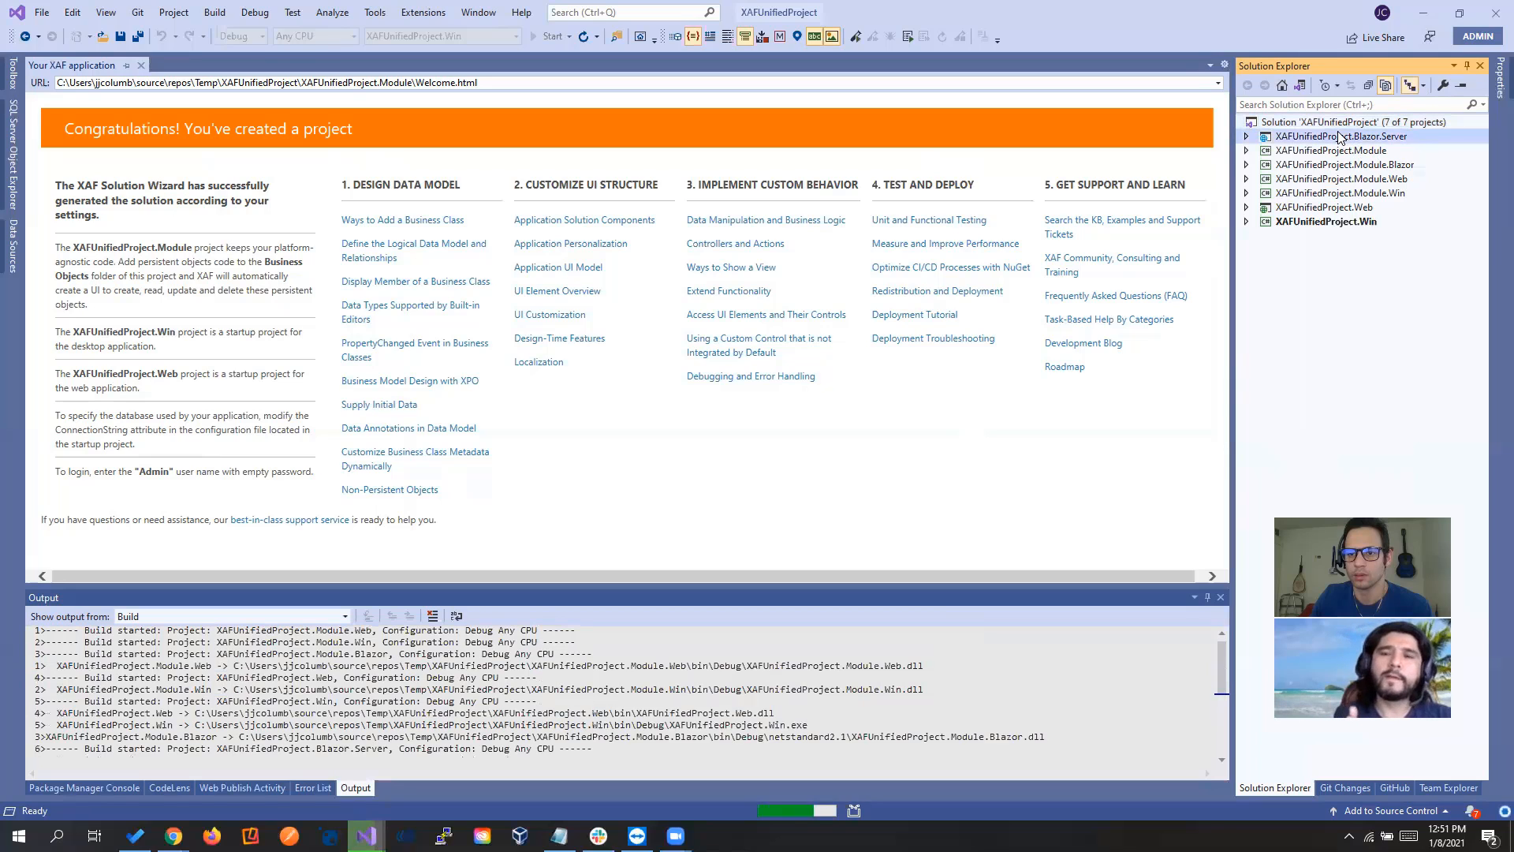
{"action": "right_click", "coordinate": [1339, 137]}
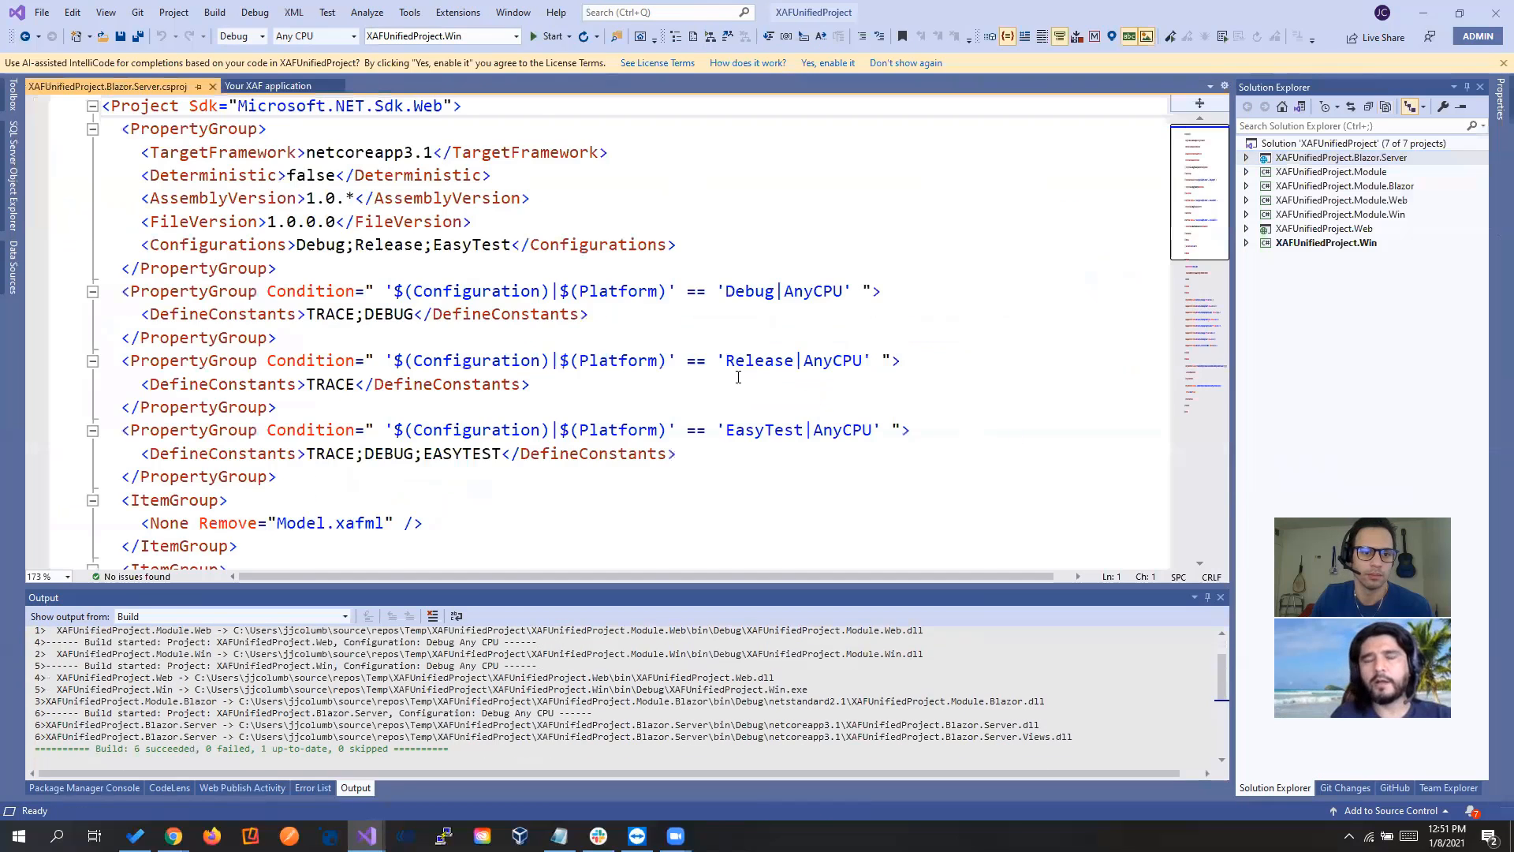
Scroll the Blazor.Server .csproj to review its Module.Blazor and Module project references
{"action": "scroll", "scroll_direction": "down", "scroll_amount": 3}
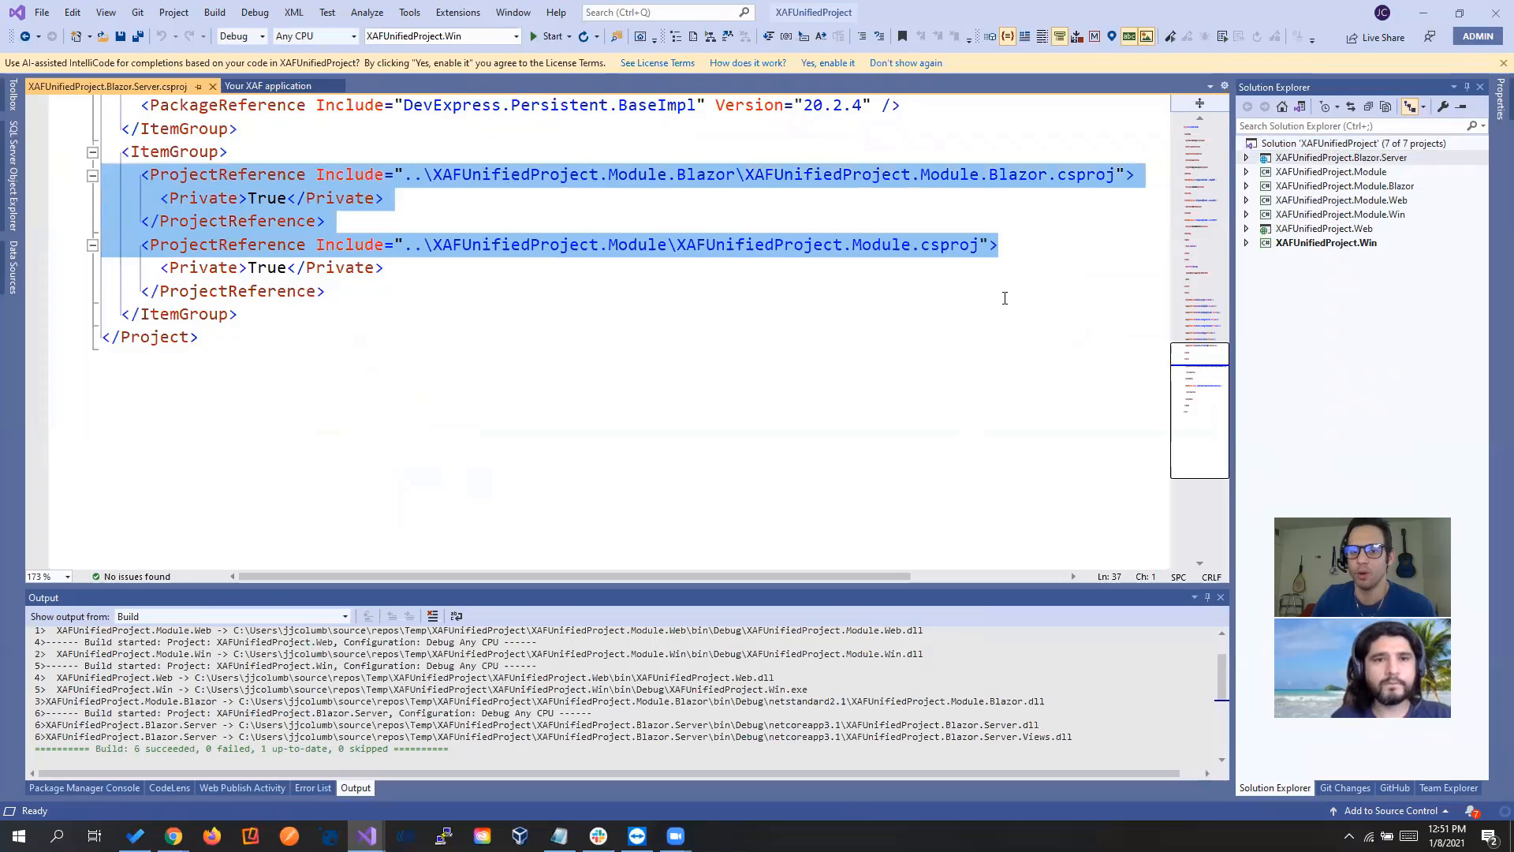
{"action": "mouse_move", "coordinate": [297, 119]}
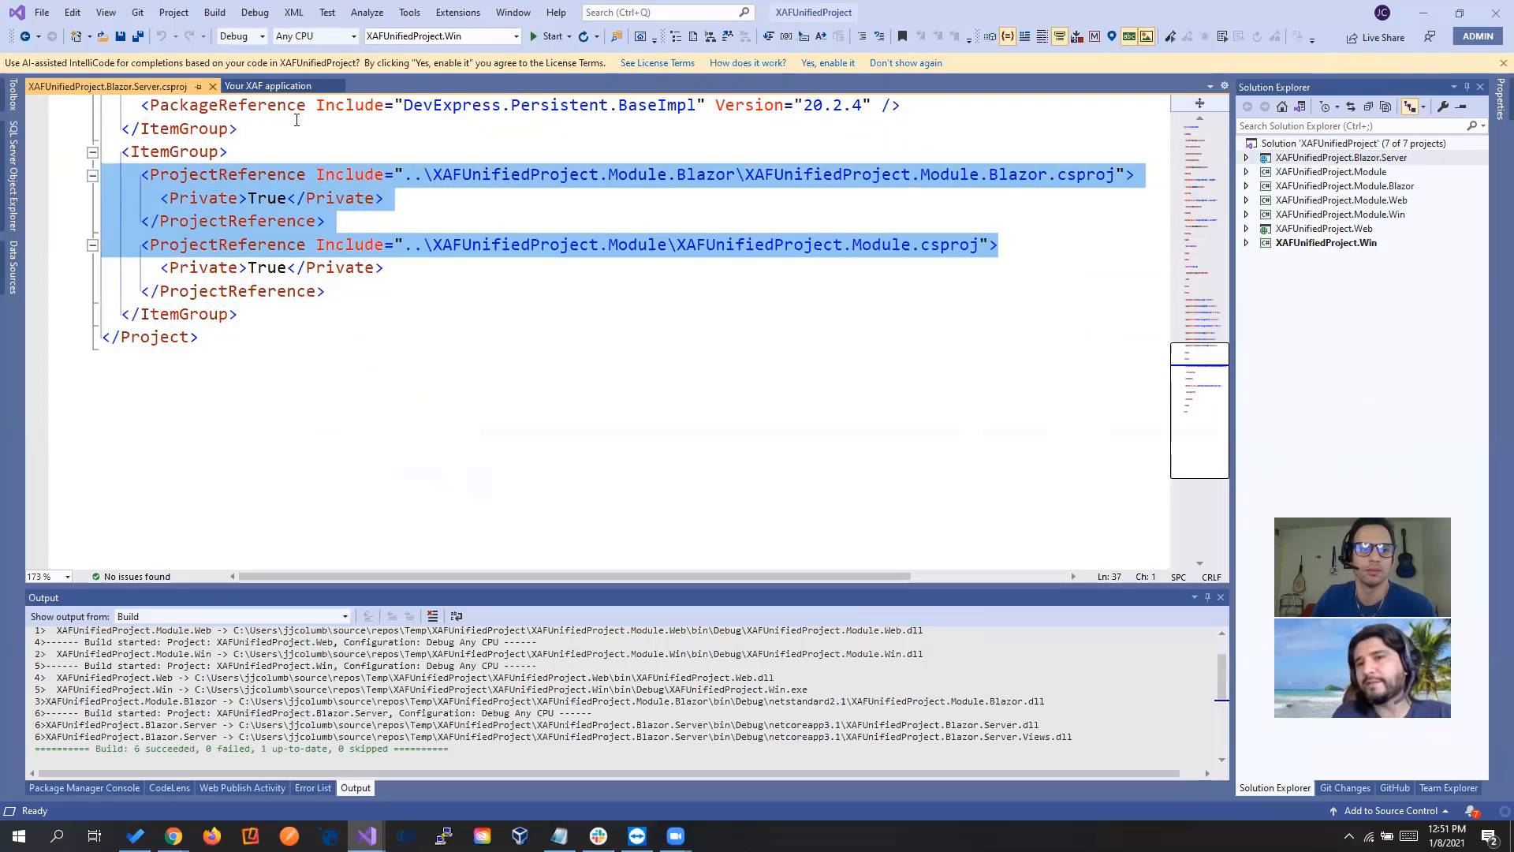
{"action": "mouse_move", "coordinate": [213, 87]}
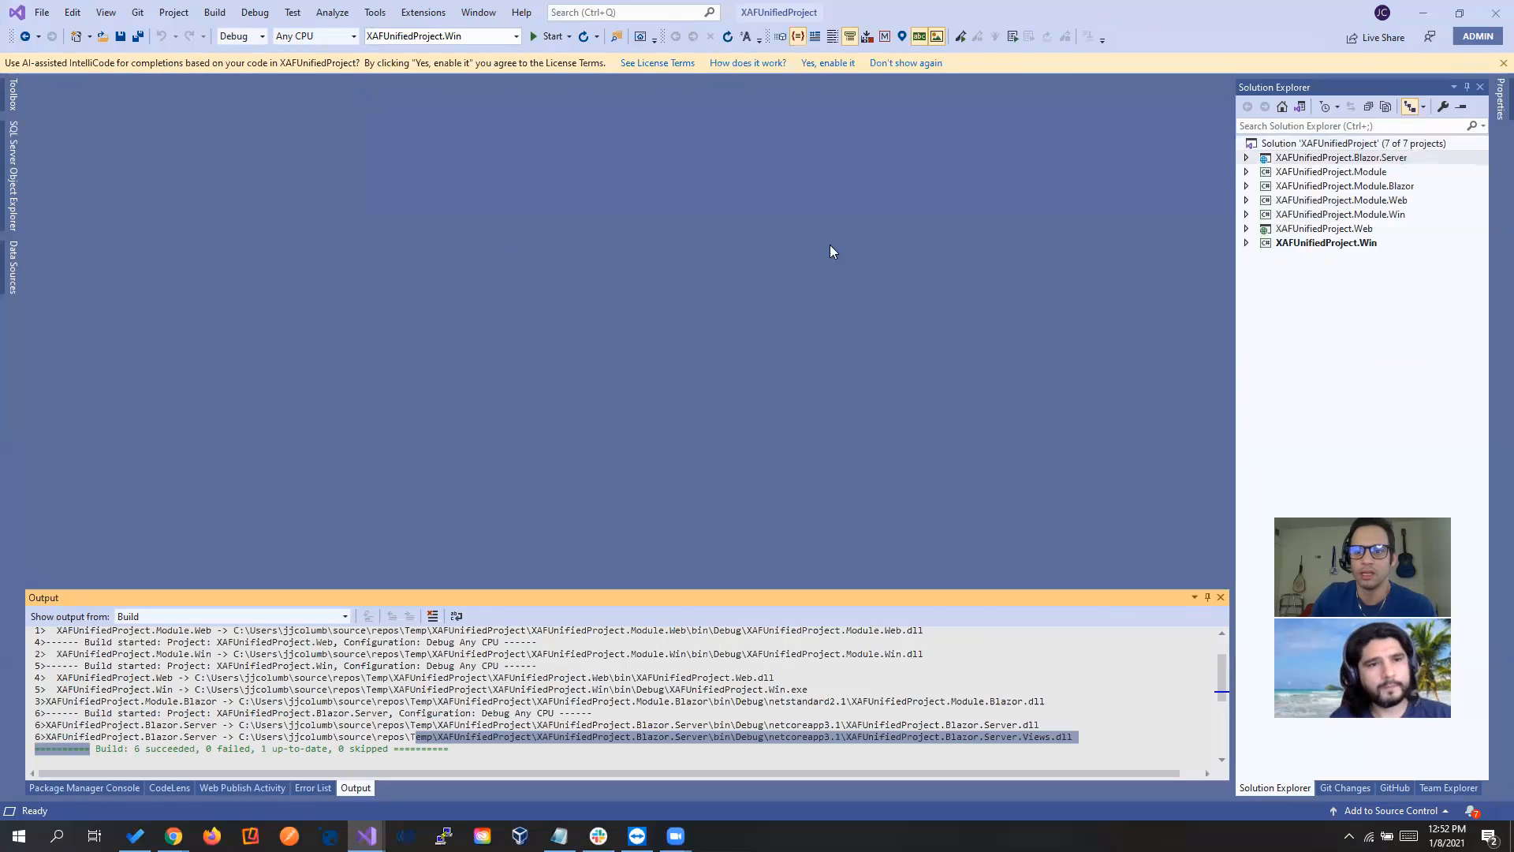
Replace DomainObject1's sample comments with a Name string property from the xps snippet, then start
{"action": "left_click", "coordinate": [1247, 172]}
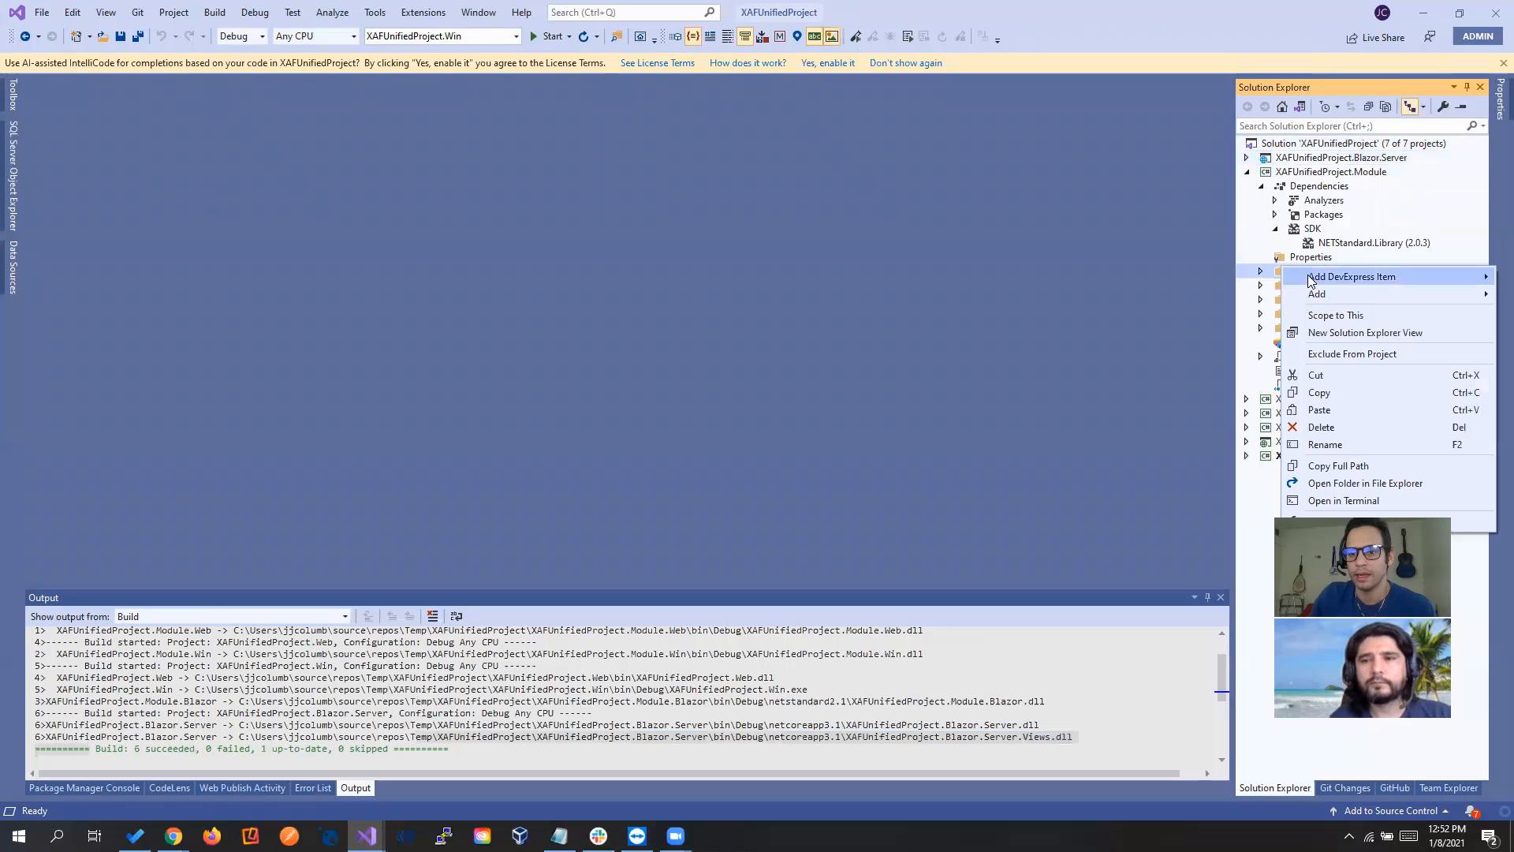
{"action": "mouse_move", "coordinate": [1351, 276]}
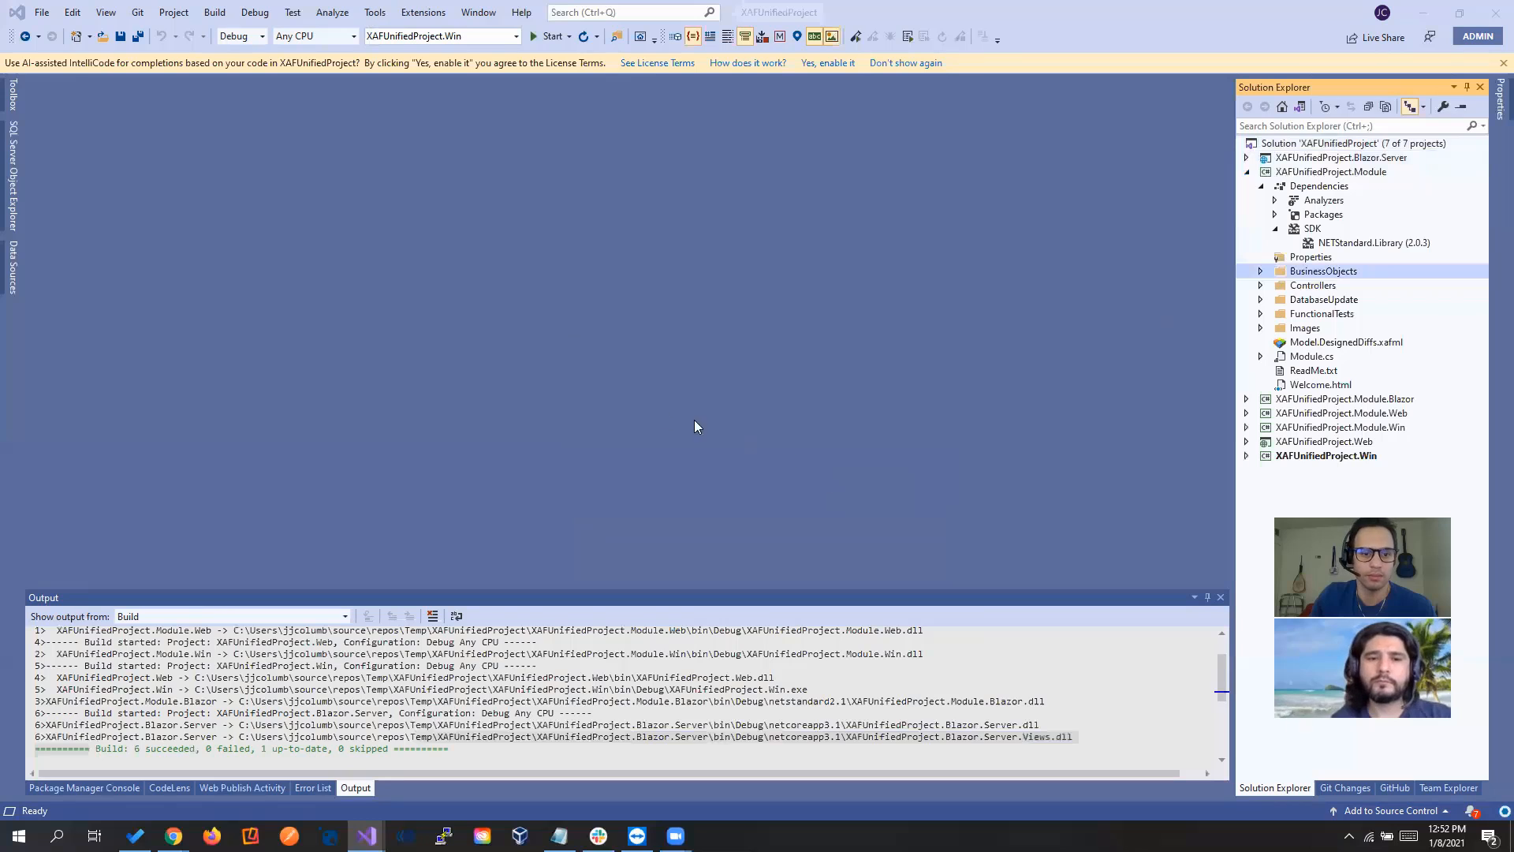
{"action": "double_click", "coordinate": [1341, 285]}
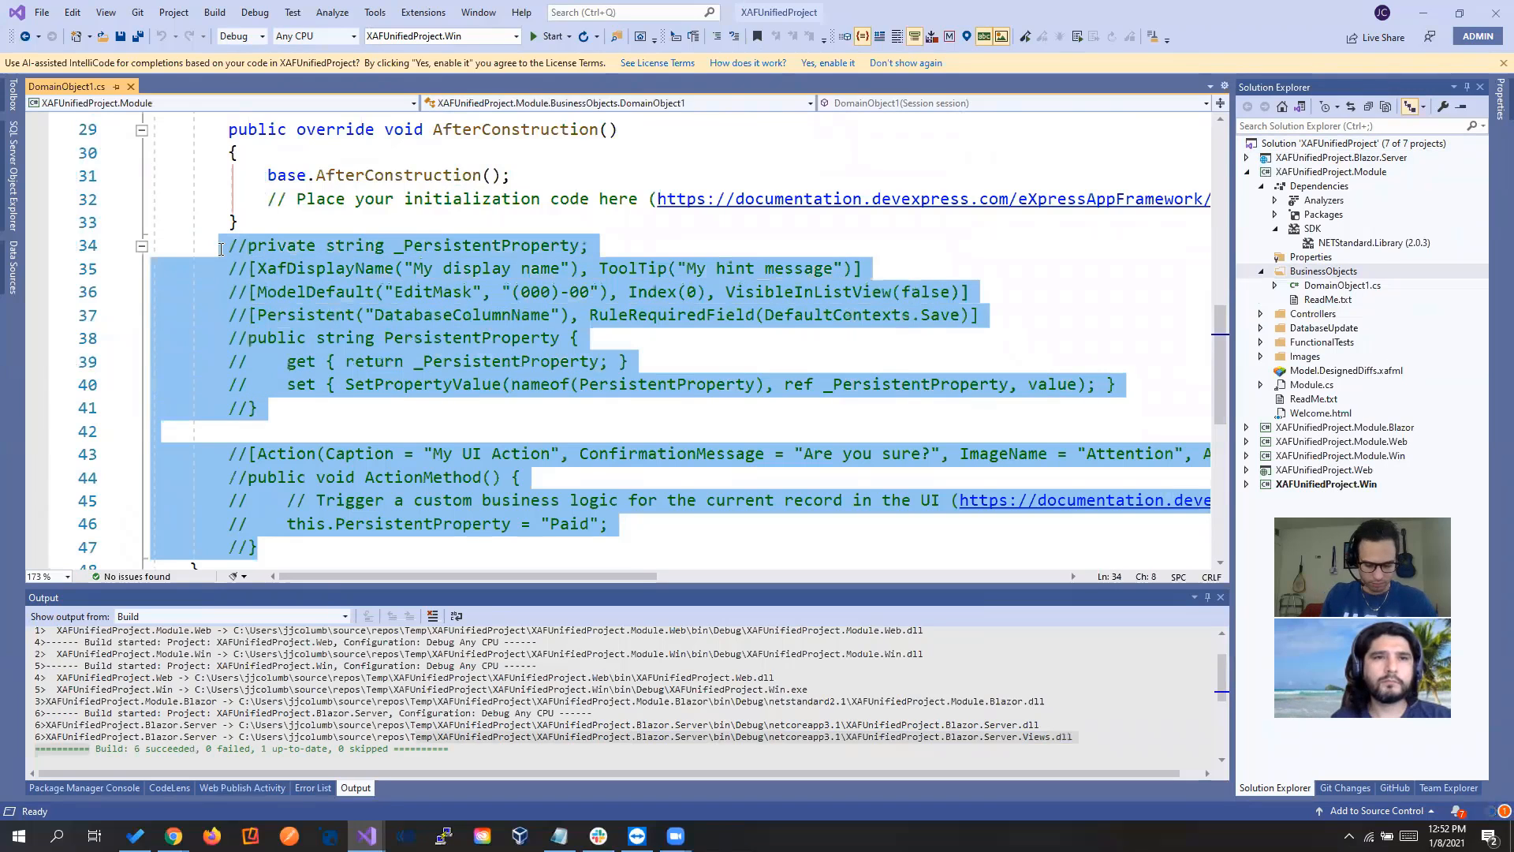
{"action": "type", "text": "xps"}
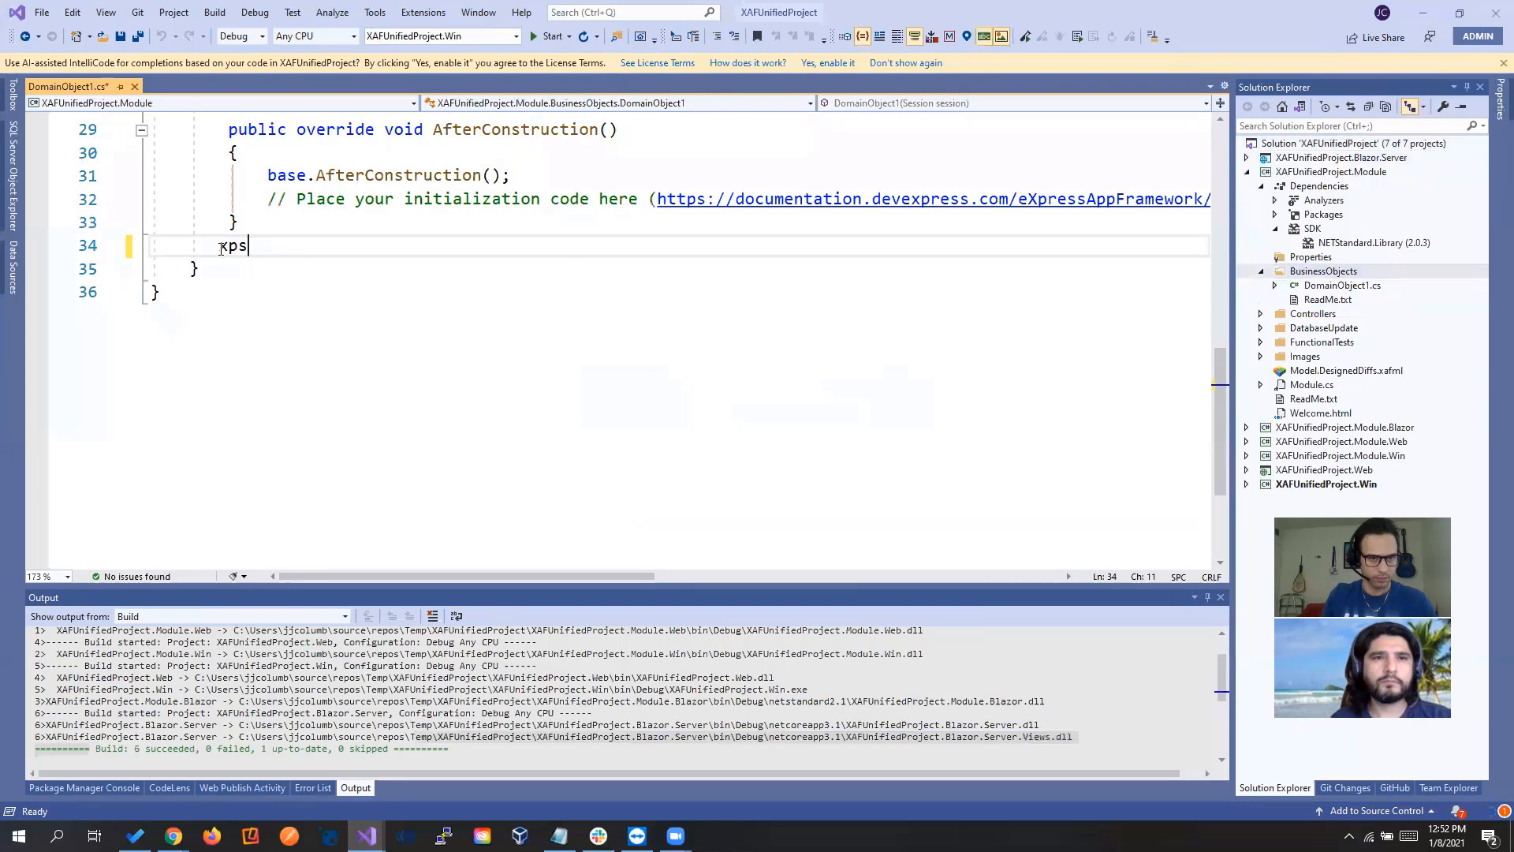
{"action": "type", "text": "xps"}
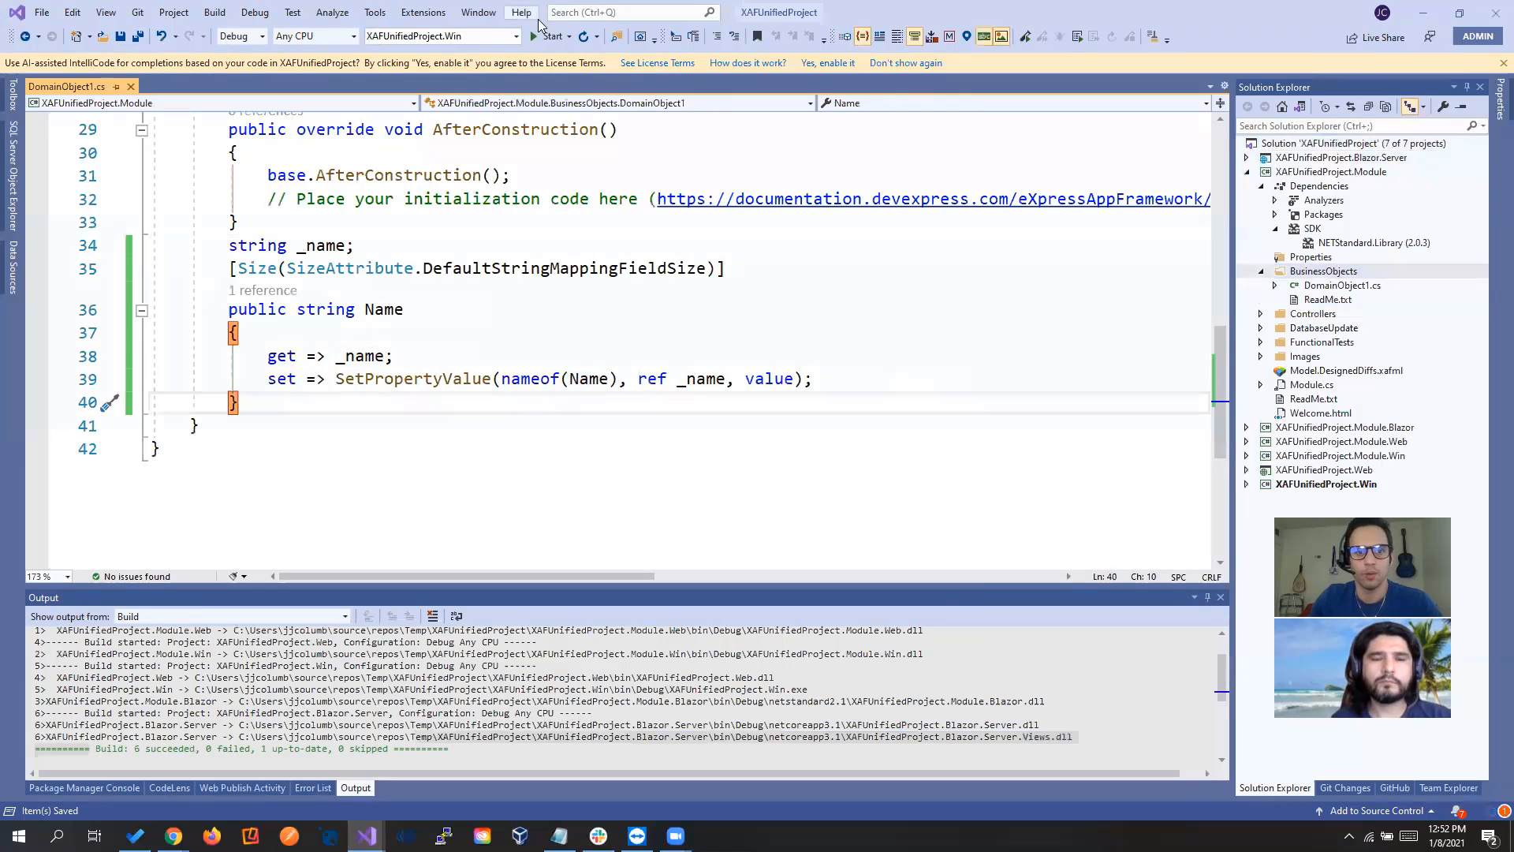
{"action": "left_click", "coordinate": [549, 35]}
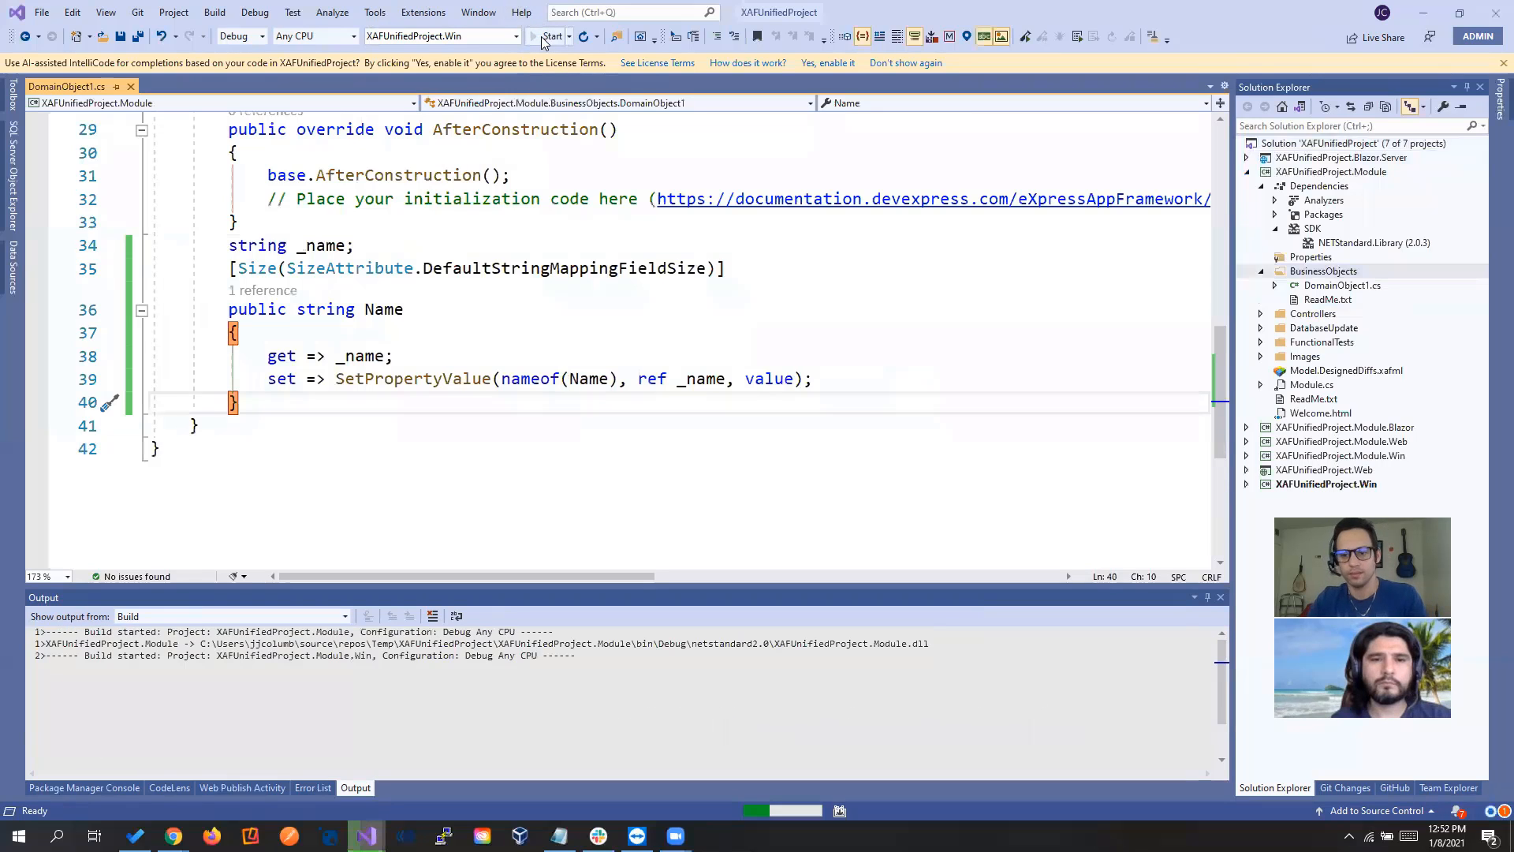
Start the WinForms desktop app and log in as Admin
{"action": "left_click", "coordinate": [533, 36]}
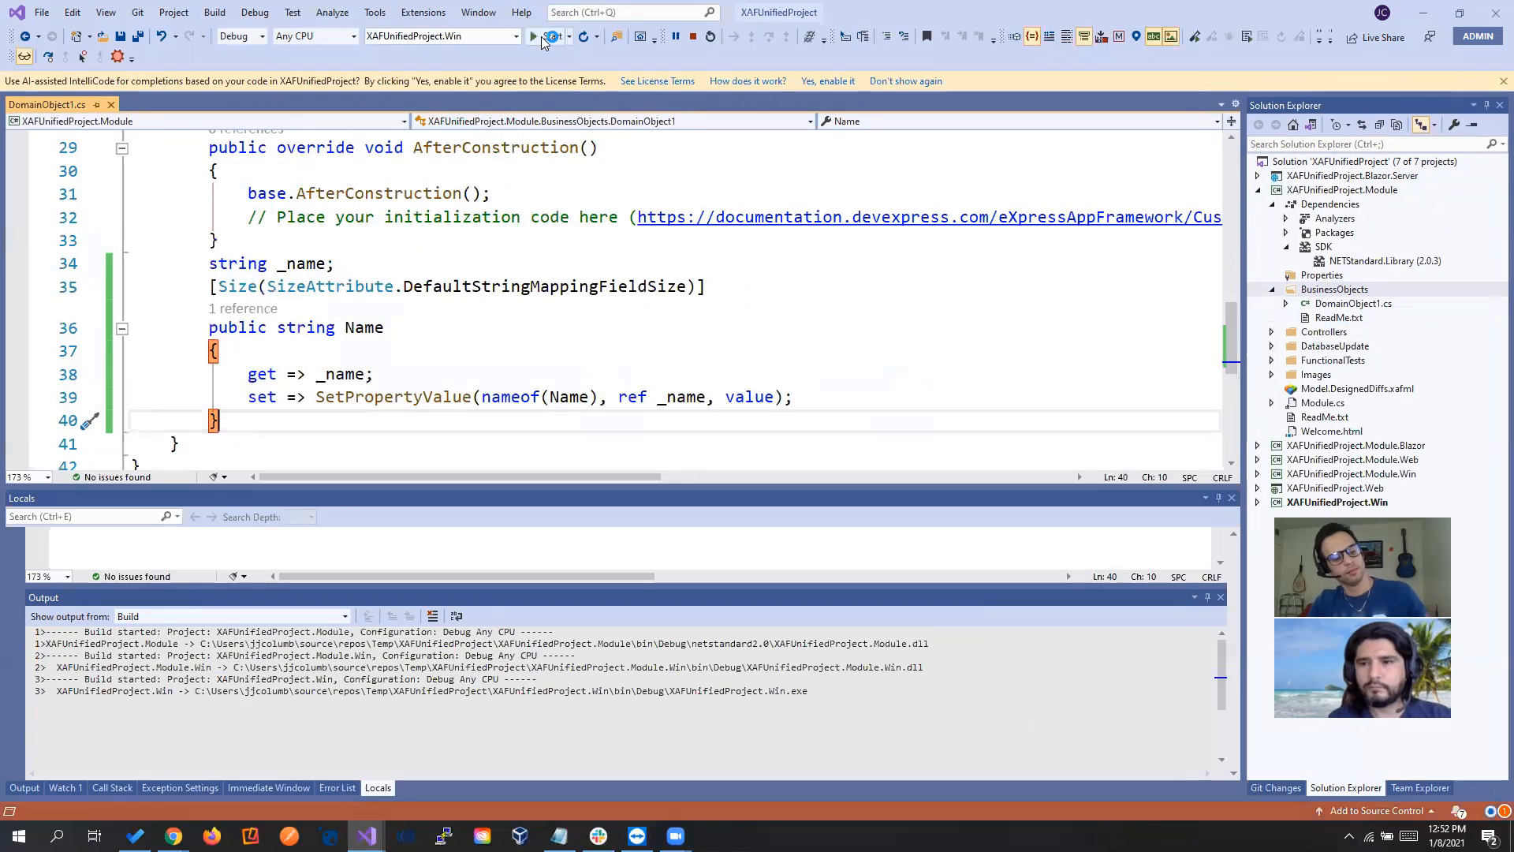
{"action": "left_click", "coordinate": [533, 35]}
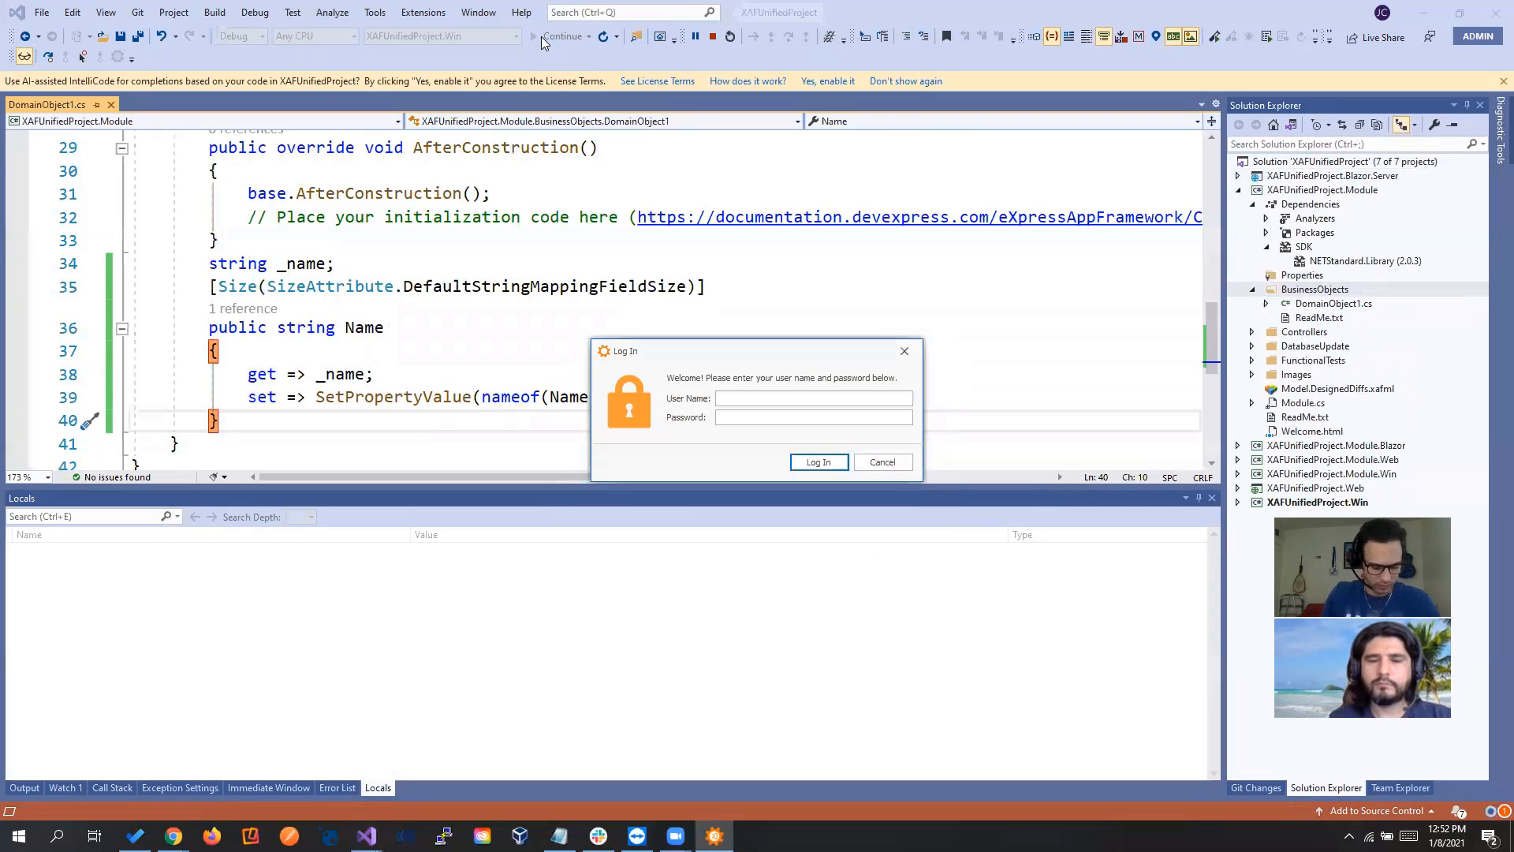
{"action": "type", "text": "Admin"}
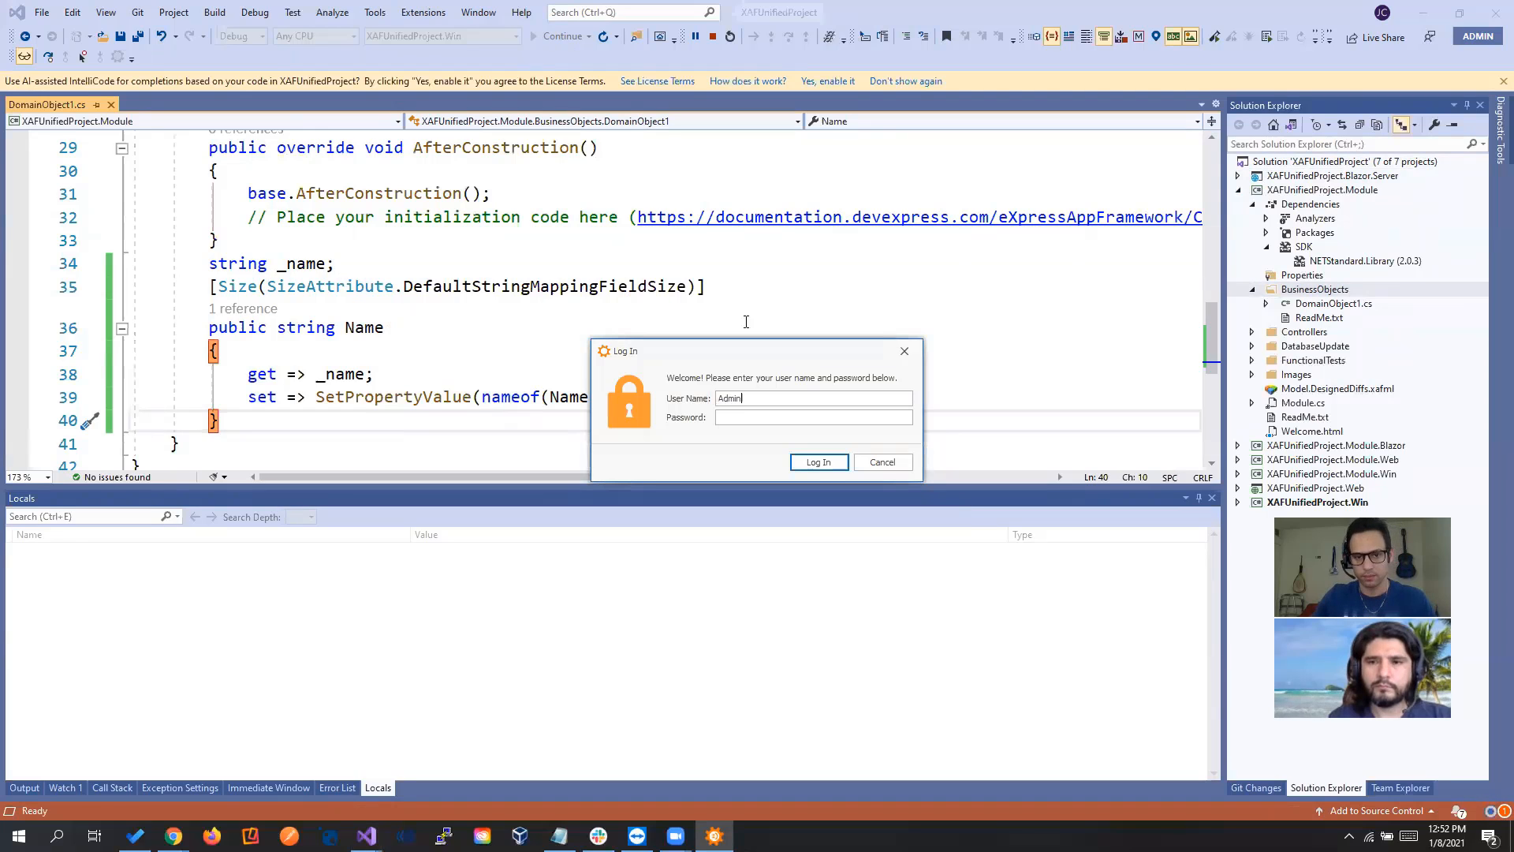
{"action": "left_click", "coordinate": [817, 461]}
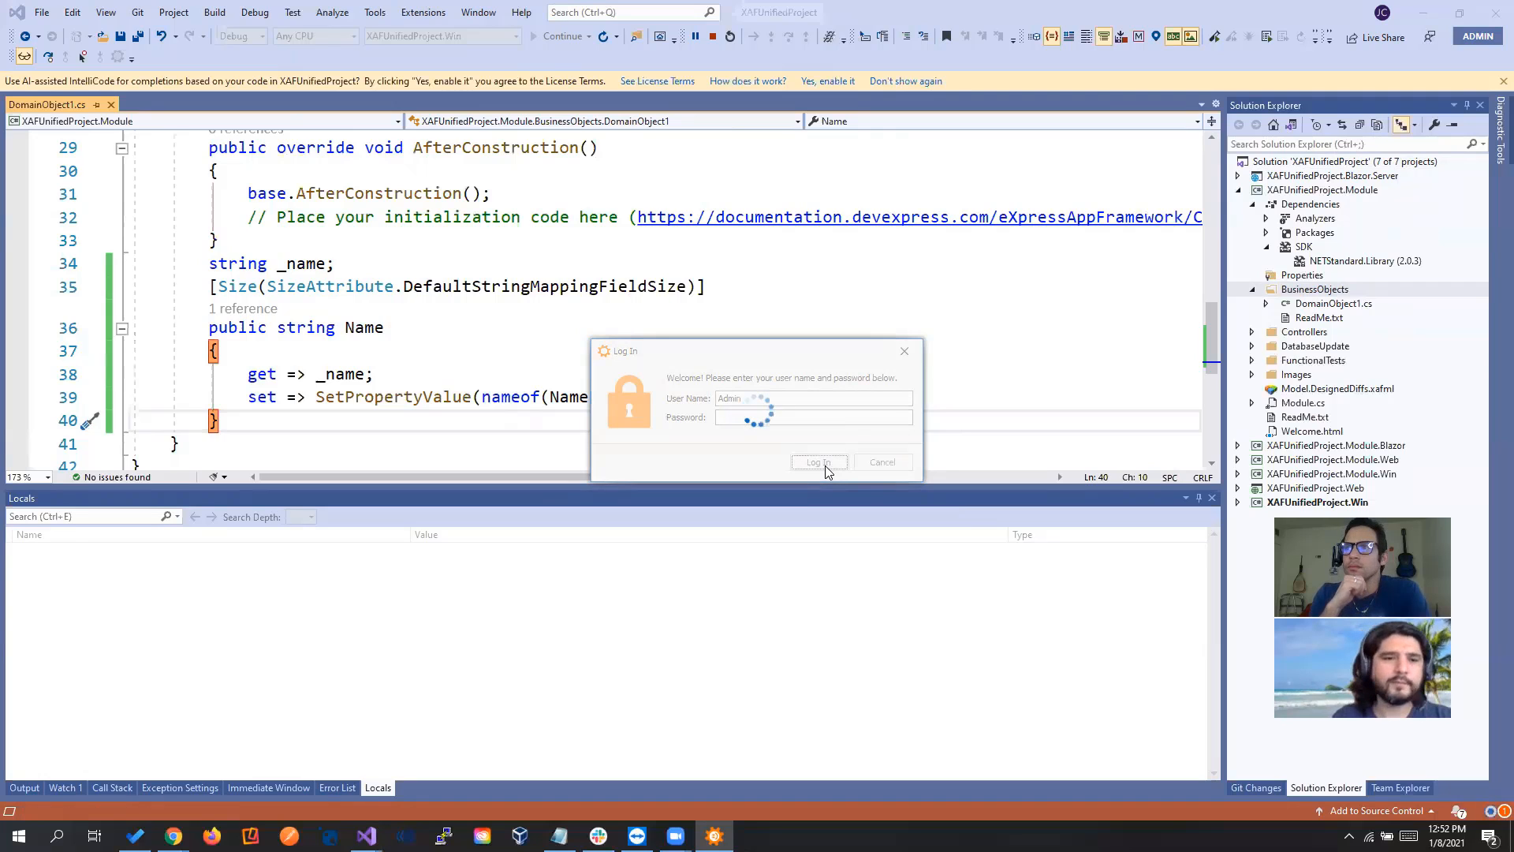
Create and save a Domain Object 1 named Joche, then close the app
{"action": "left_click", "coordinate": [819, 461]}
{"action": "type", "text": "Joc"}
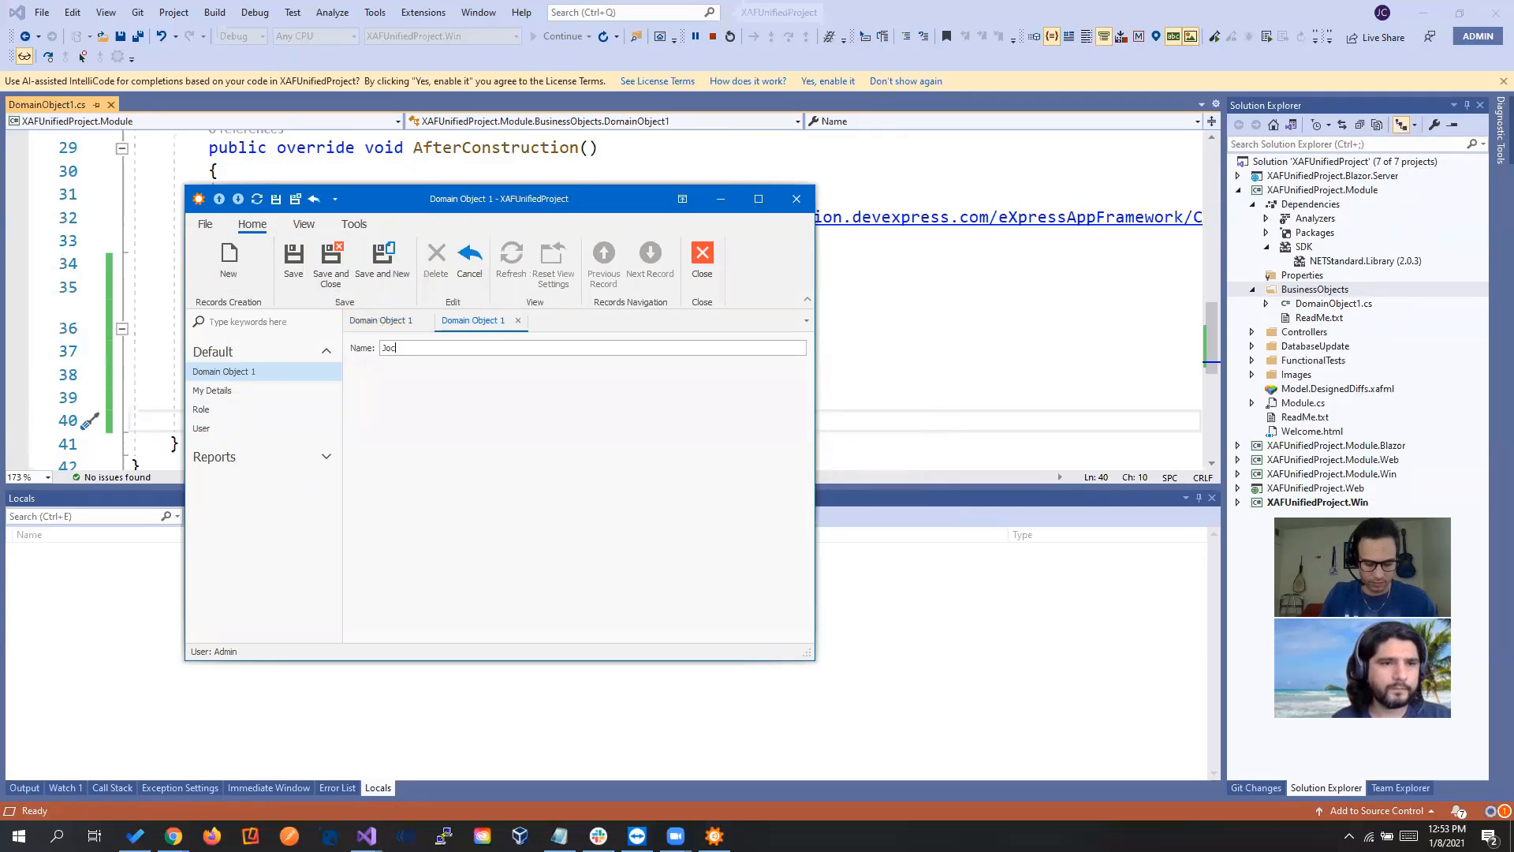
{"action": "type", "text": "he"}
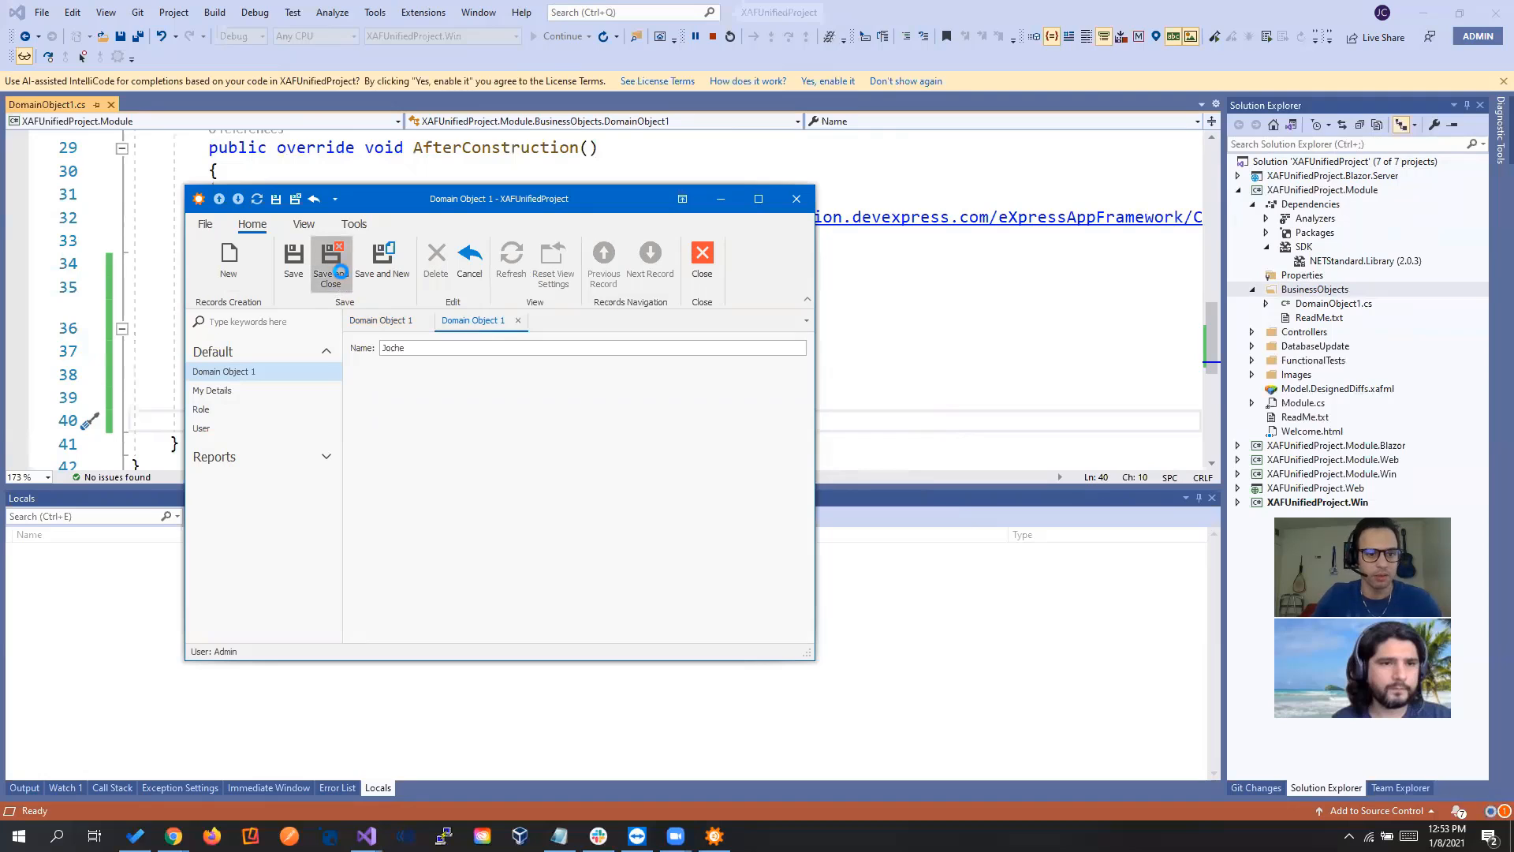
{"action": "left_click", "coordinate": [330, 266]}
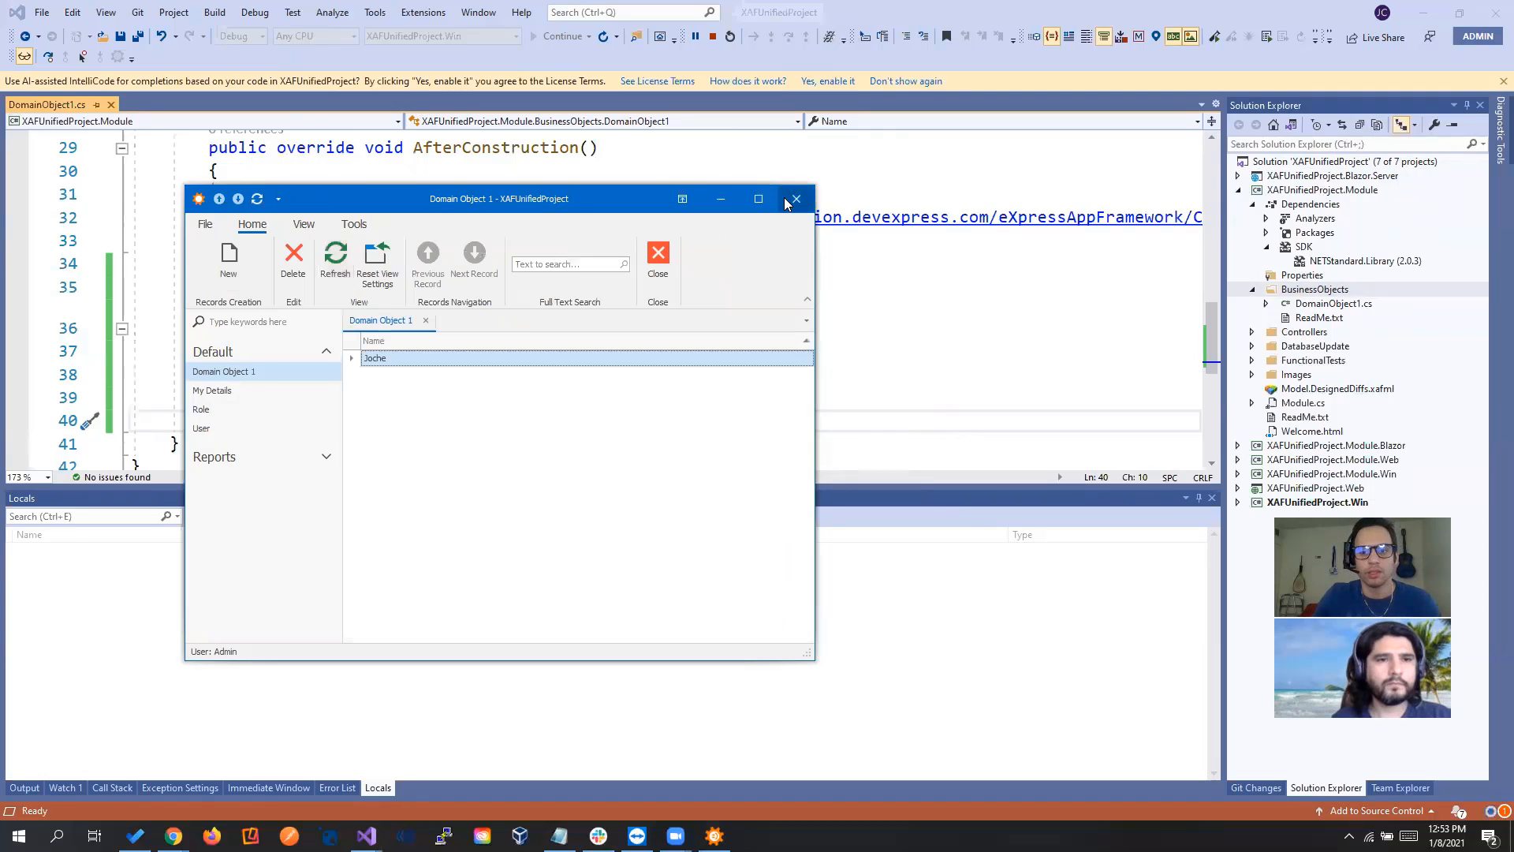
{"action": "left_click", "coordinate": [795, 199]}
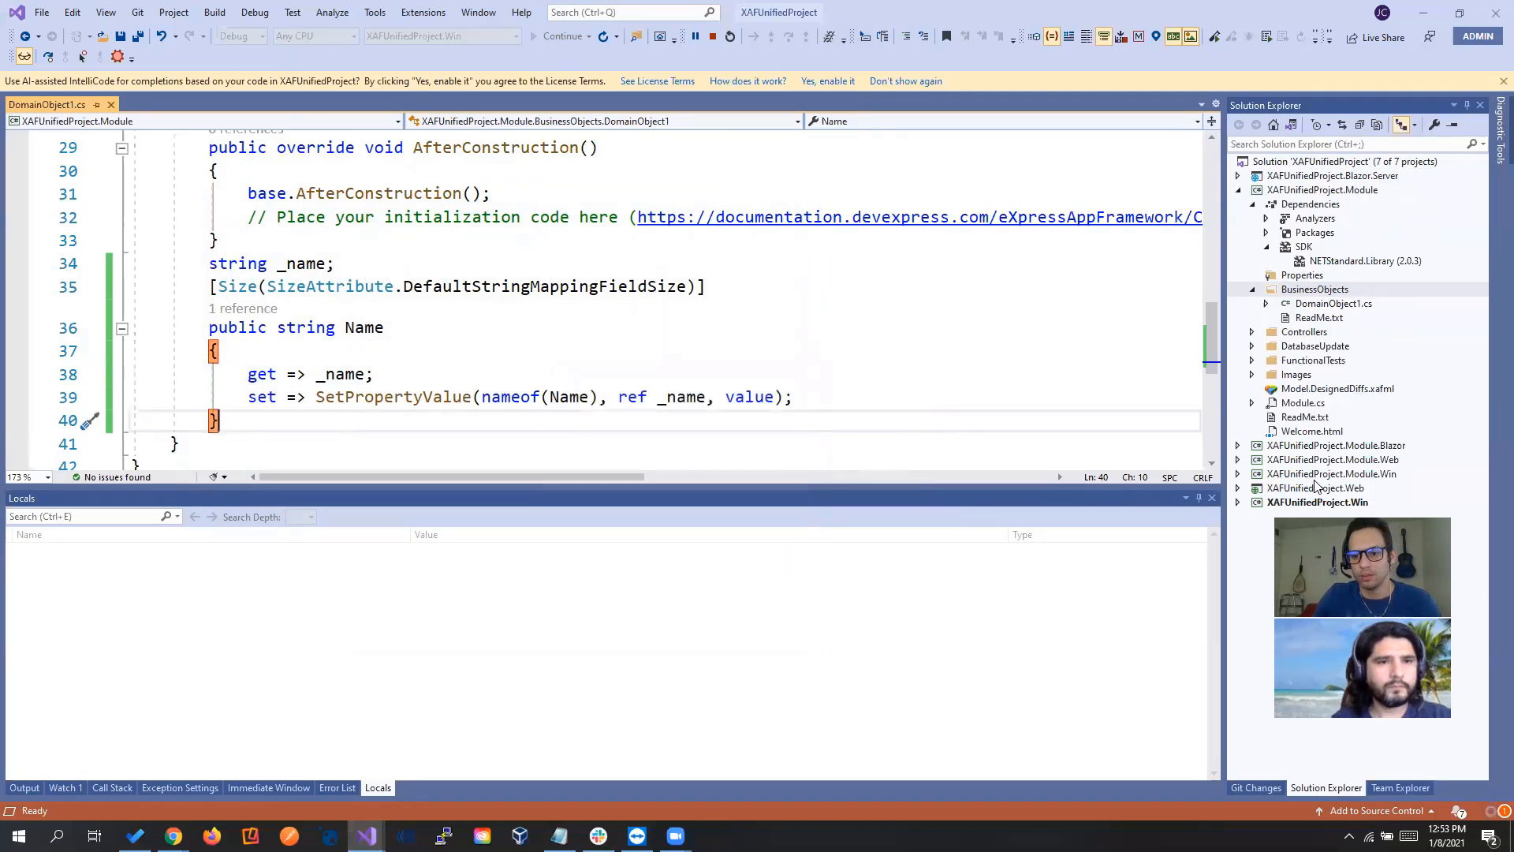
Run XAFUnifiedProject.Web as the startup project and enter Admin as the user name
{"action": "right_click", "coordinate": [1333, 473]}
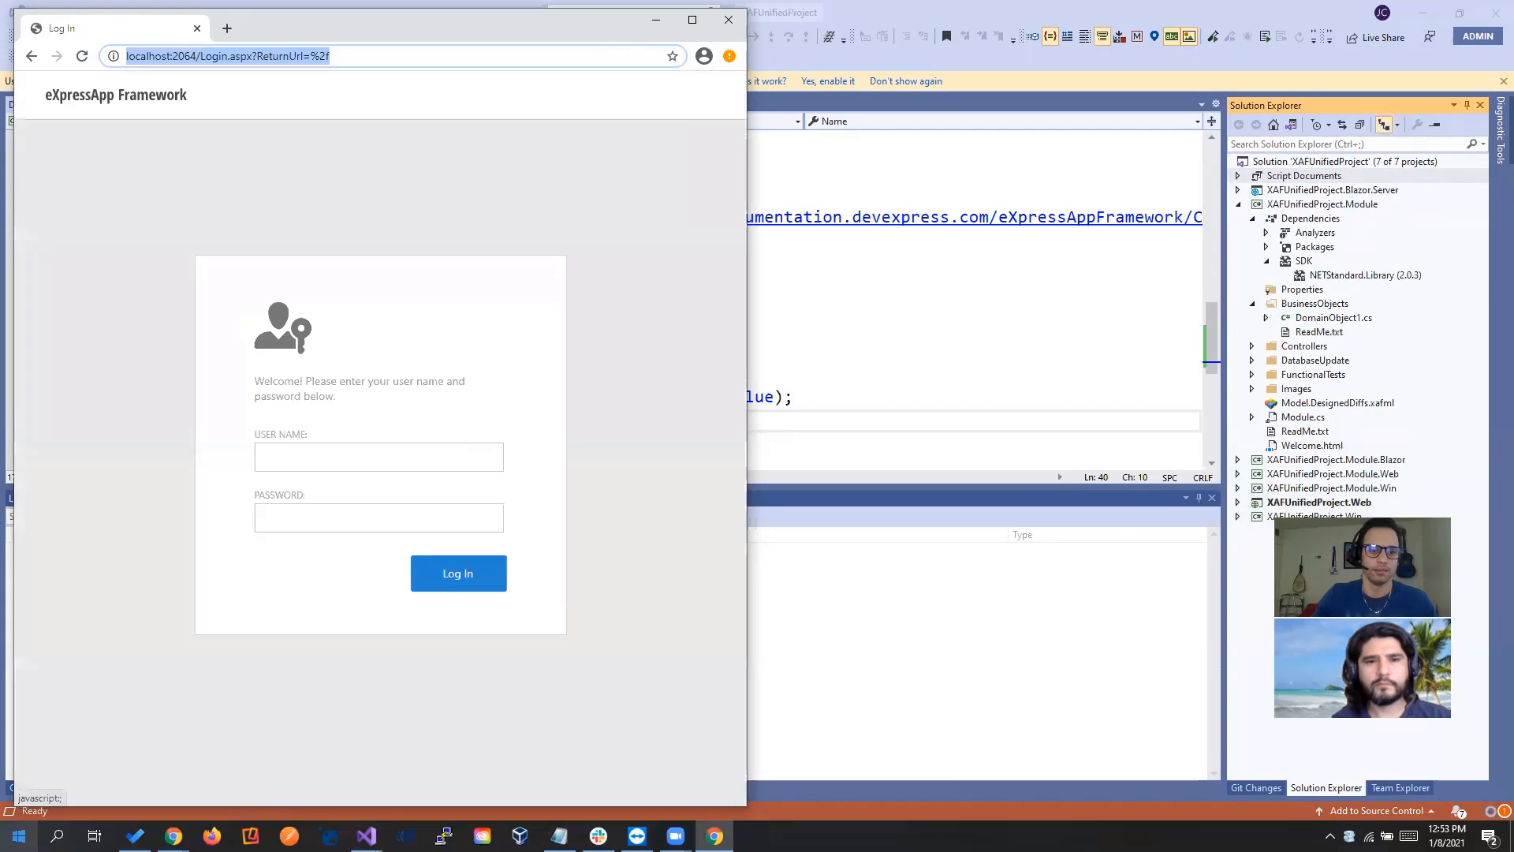
{"action": "left_click", "coordinate": [378, 457]}
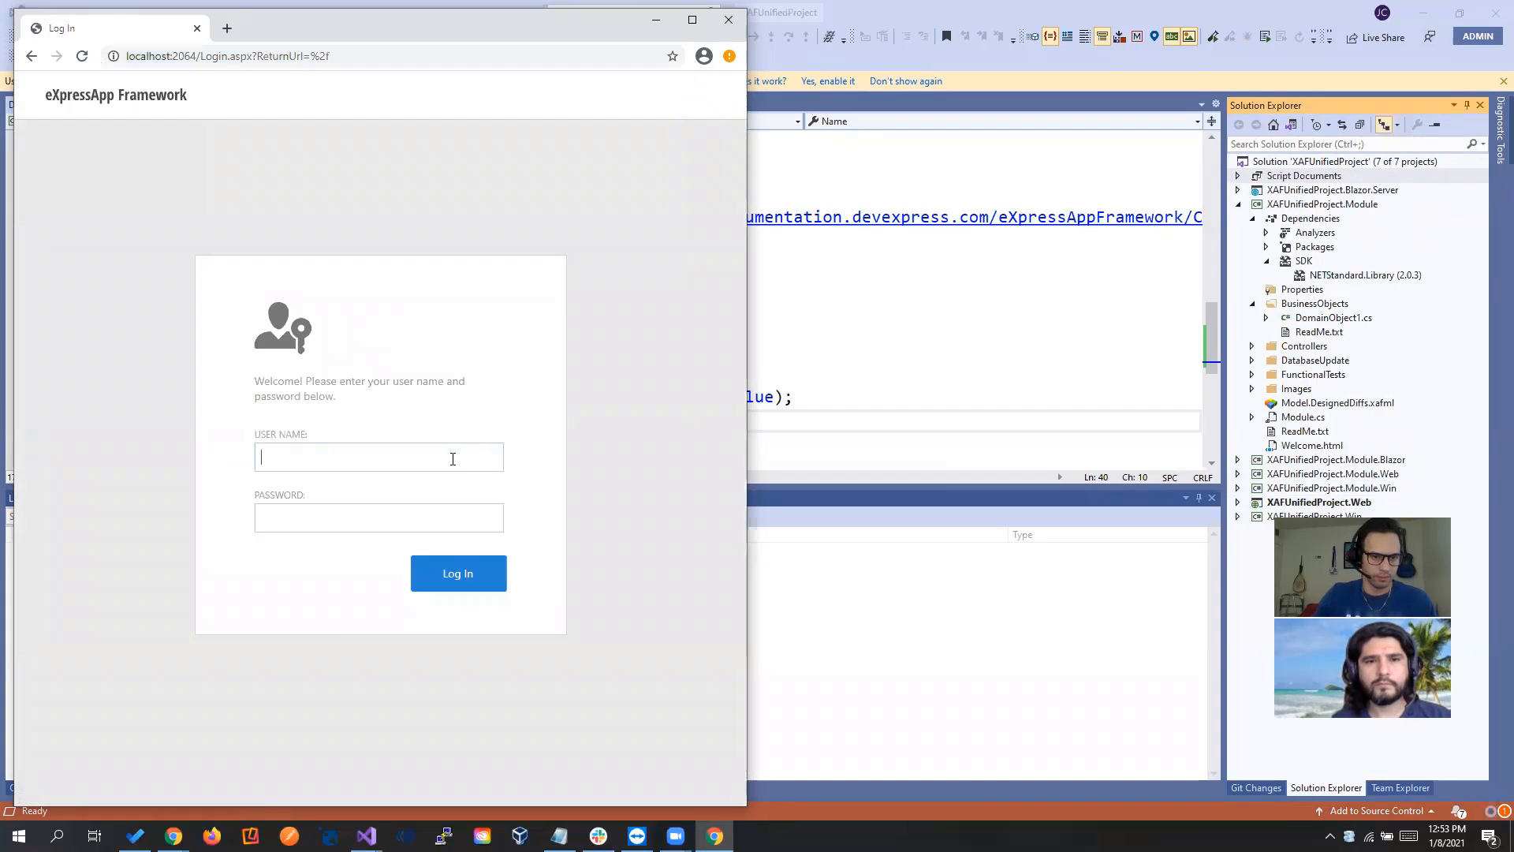
{"action": "type", "text": "Admin"}
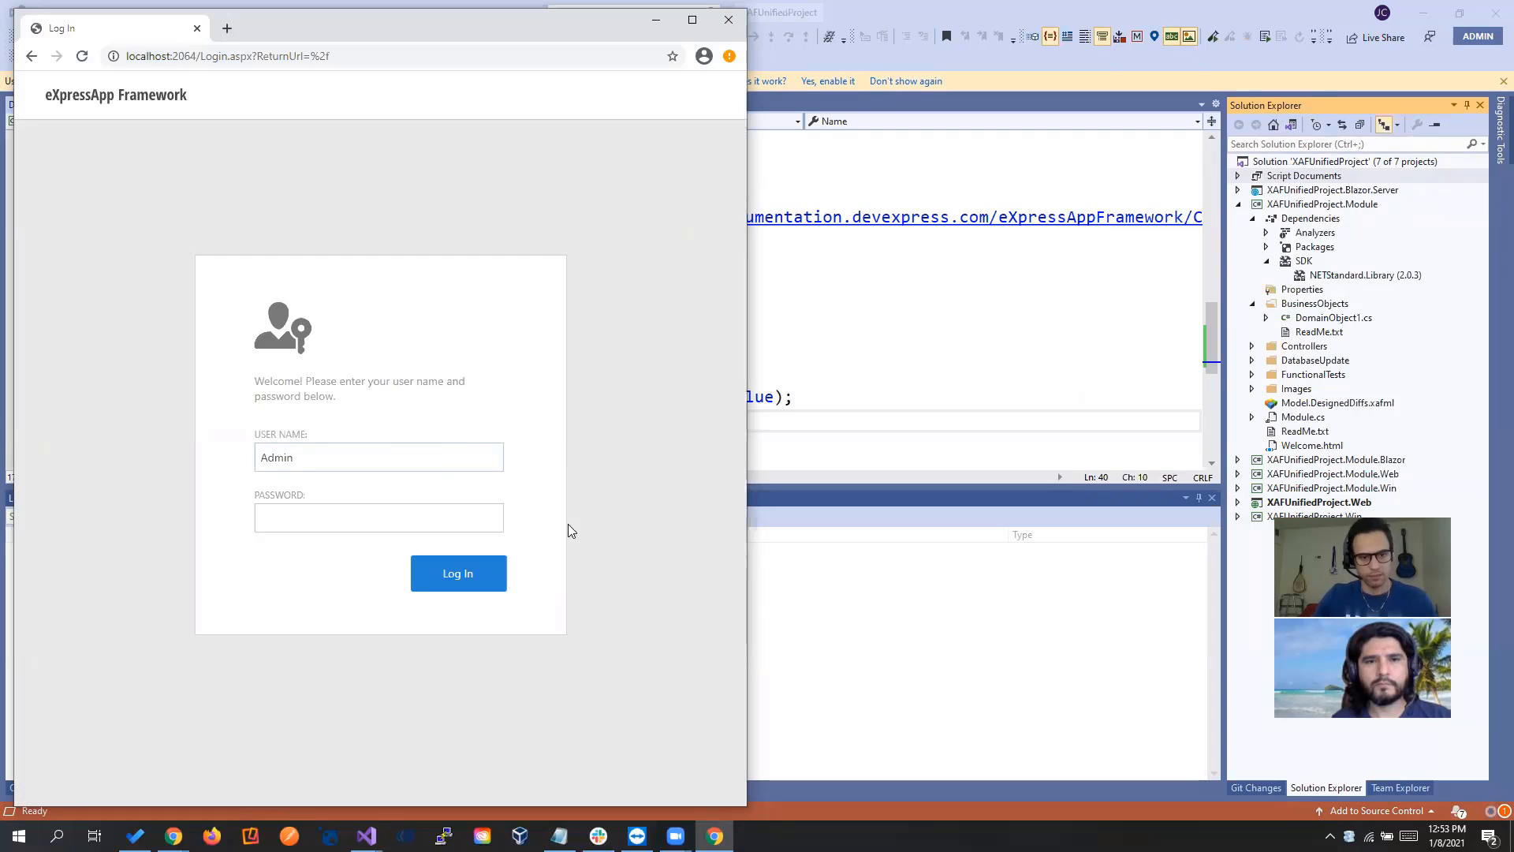
Log in to the web app, view the Joche record in navigation, and close Chrome
{"action": "left_click", "coordinate": [457, 573]}
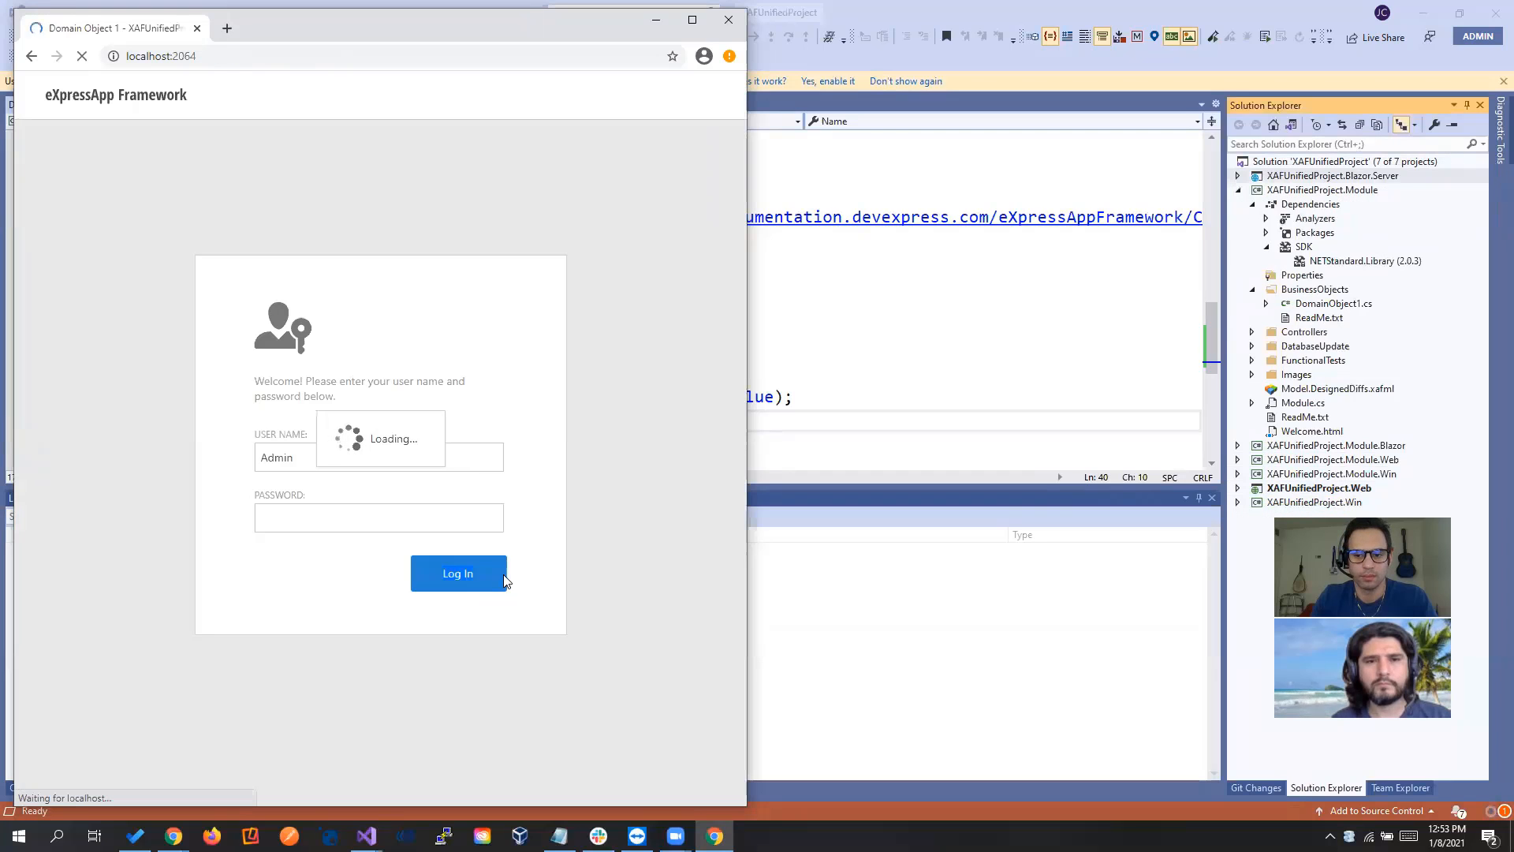
{"action": "left_click", "coordinate": [457, 572]}
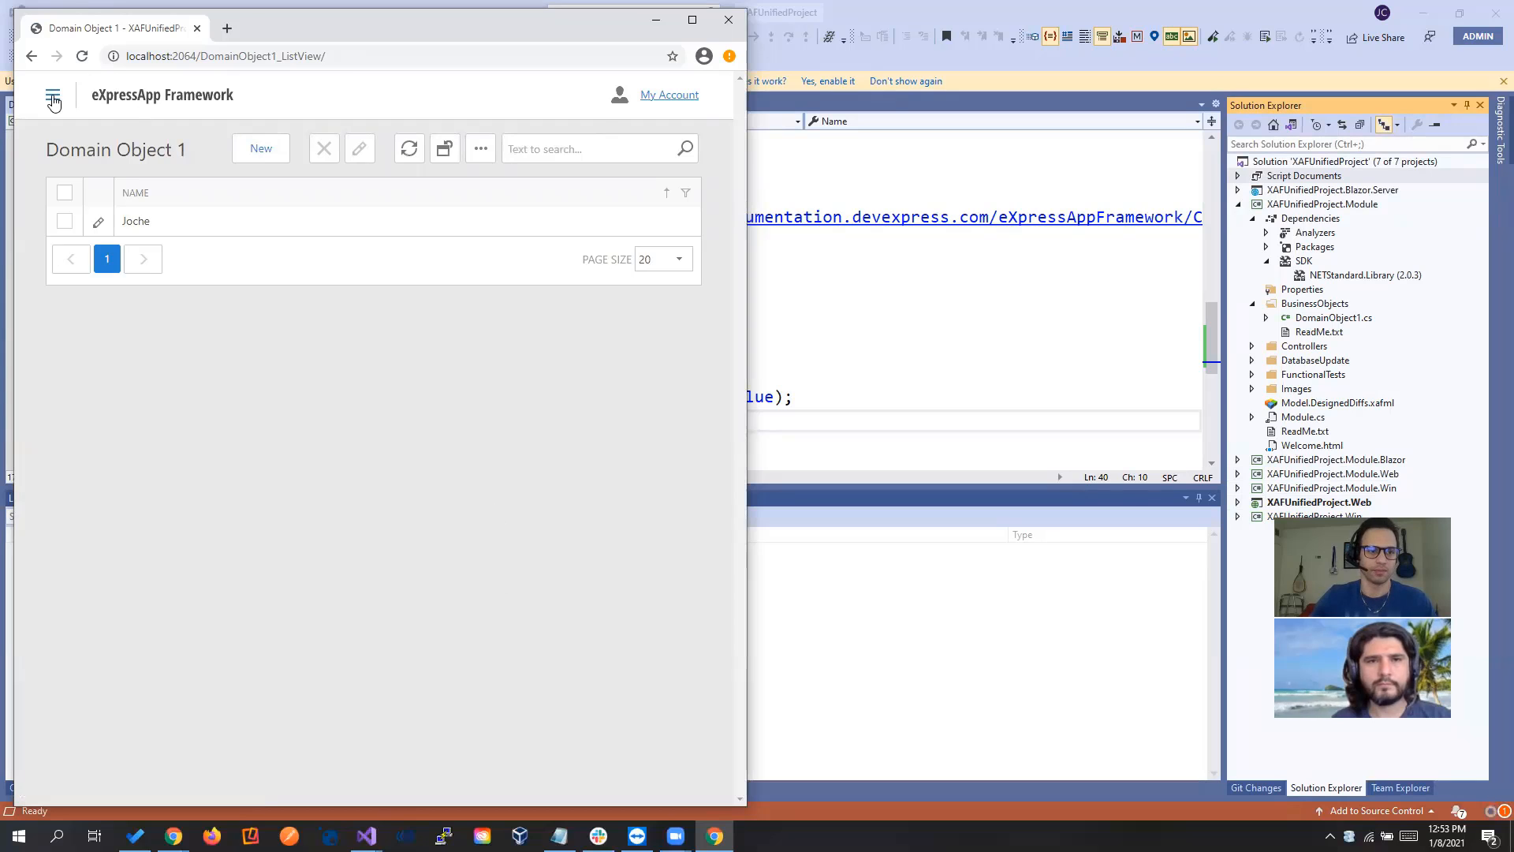
{"action": "left_click", "coordinate": [52, 95]}
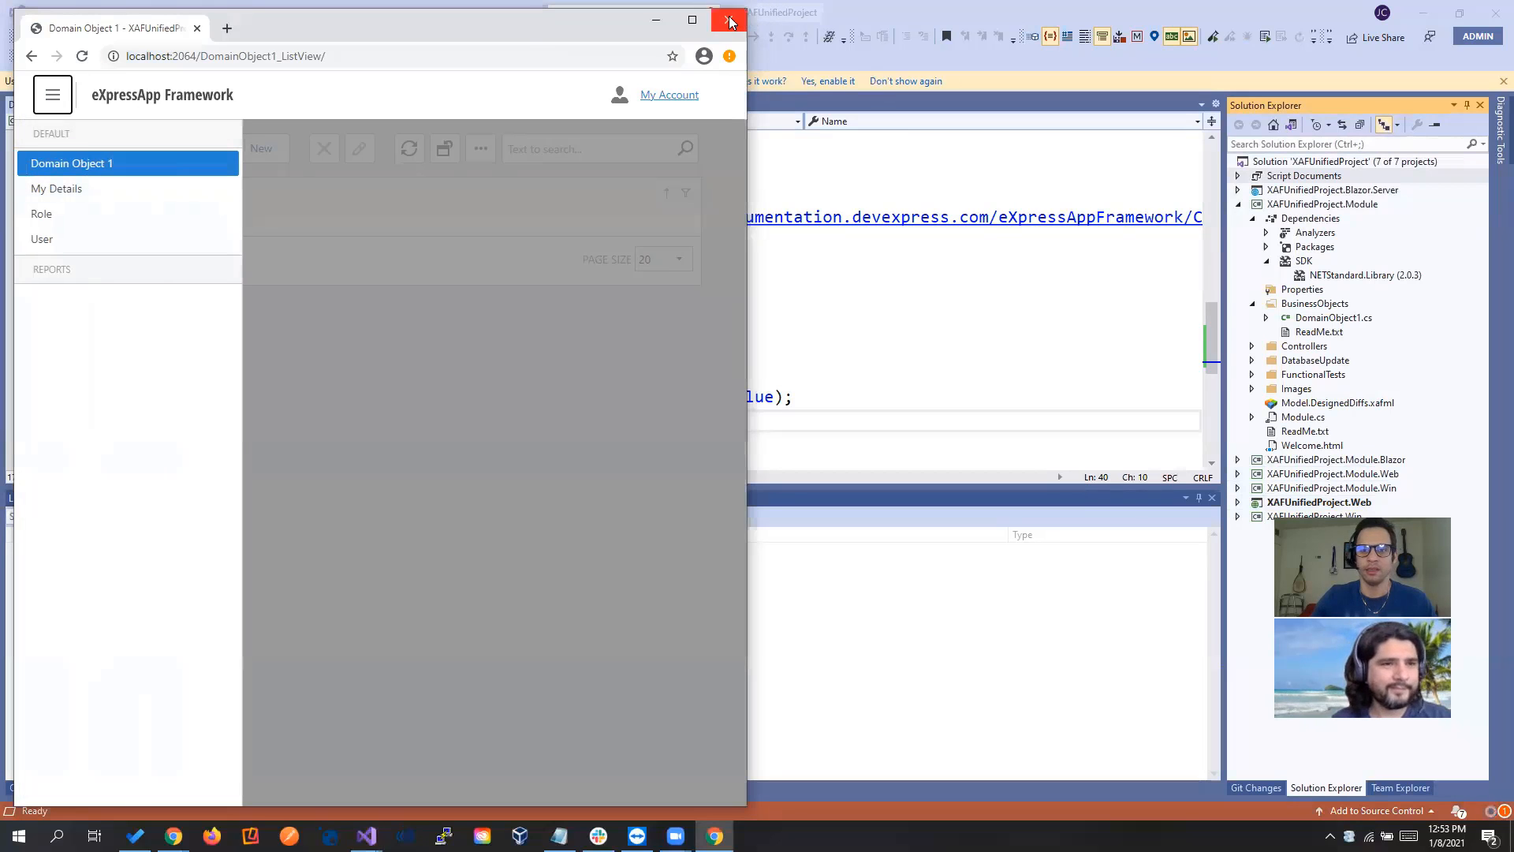
{"action": "left_click", "coordinate": [730, 19]}
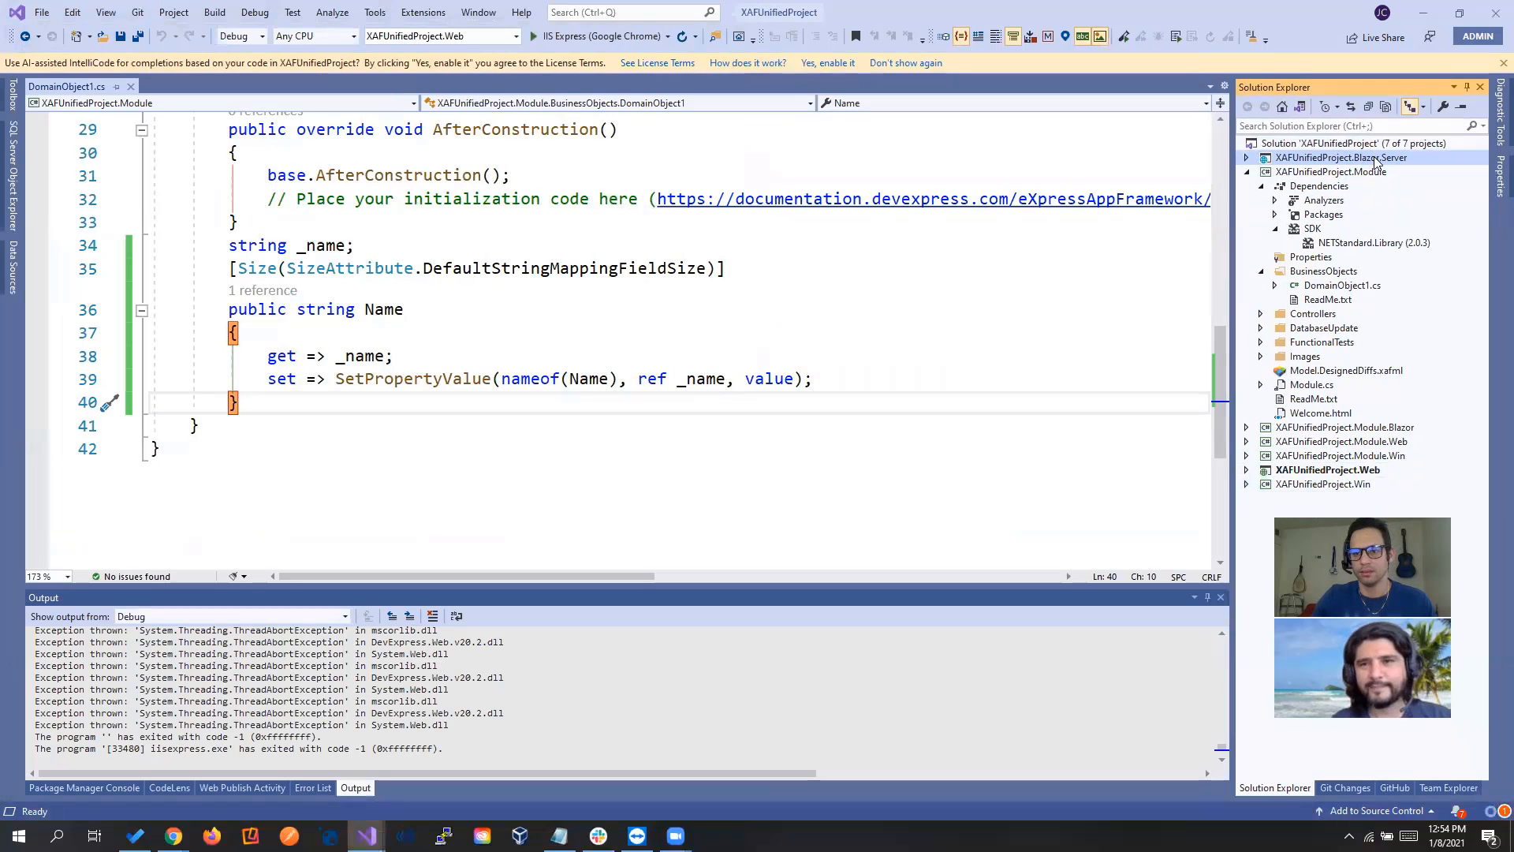
Set XAFUnifiedProject.Blazor.Server as the startup project and launch it in IIS Express
{"action": "right_click", "coordinate": [1341, 158]}
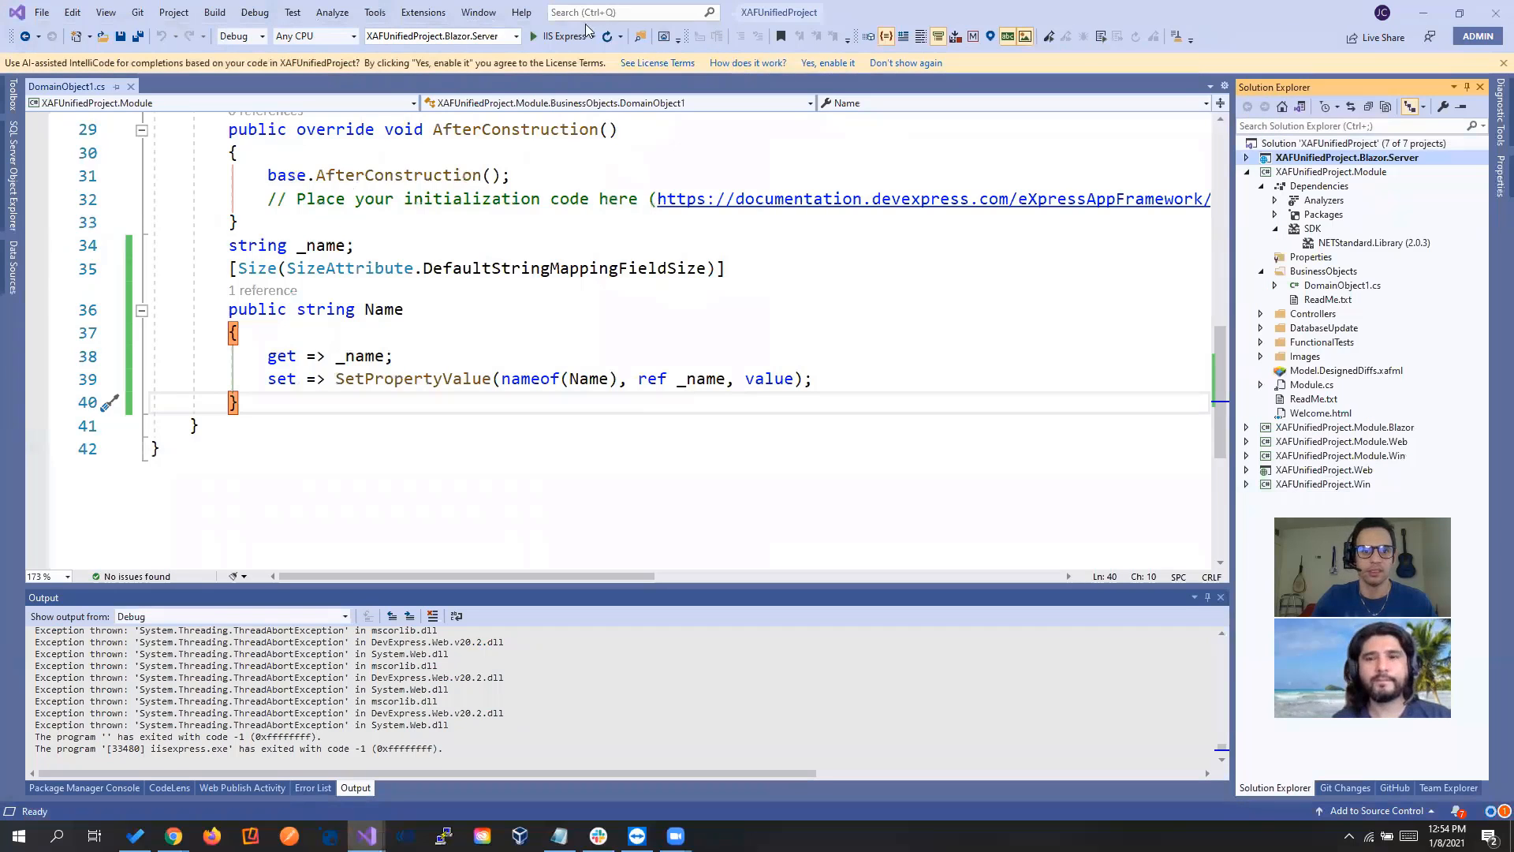
{"action": "left_click", "coordinate": [533, 36]}
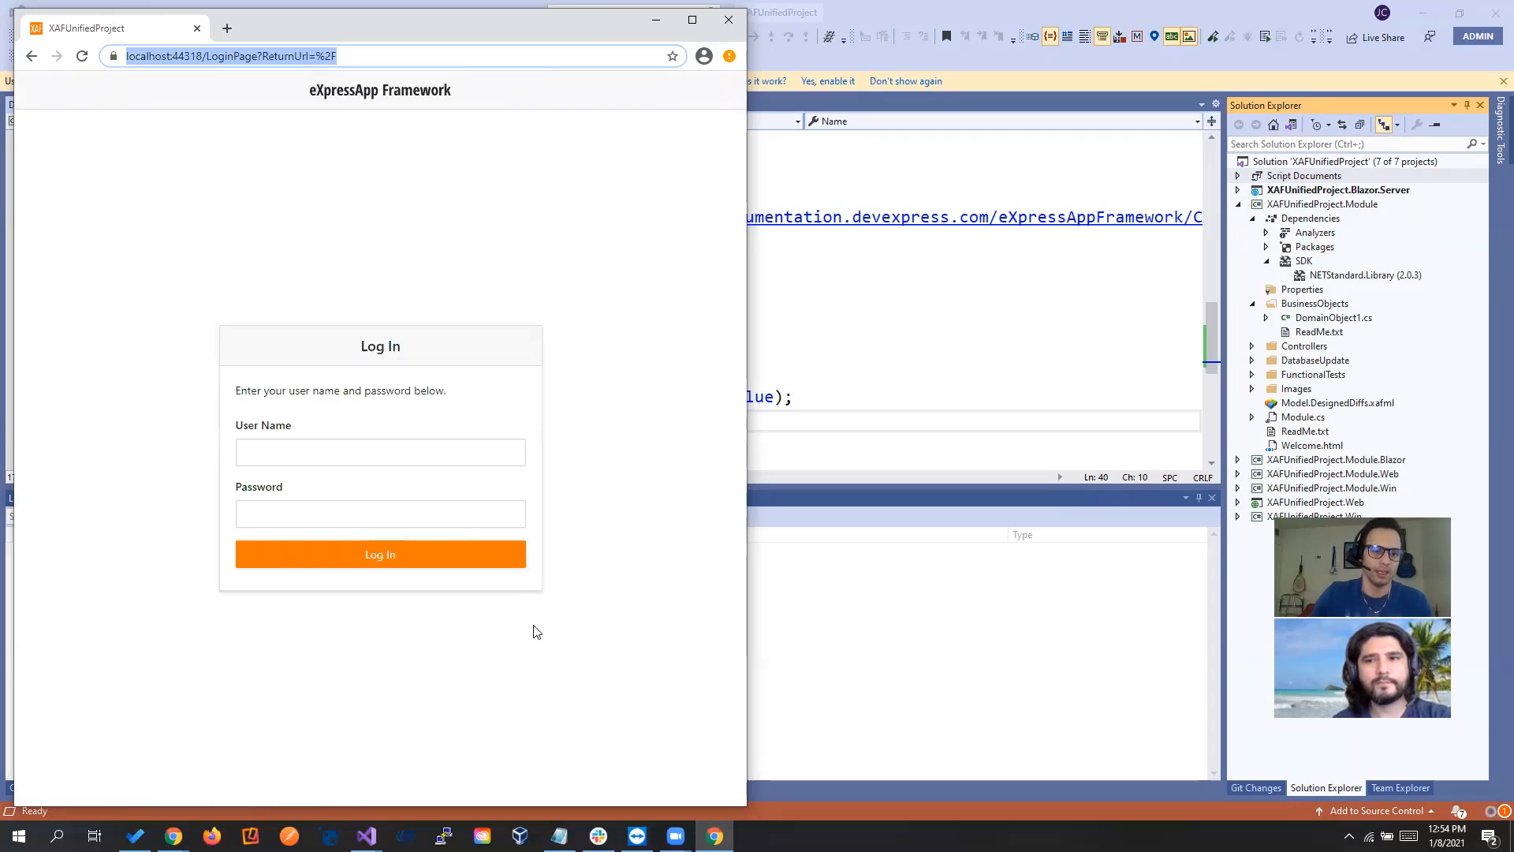
Log in to the Blazor app as Admin and view the Joche Domain Object 1 record
{"action": "type", "text": "Admin"}
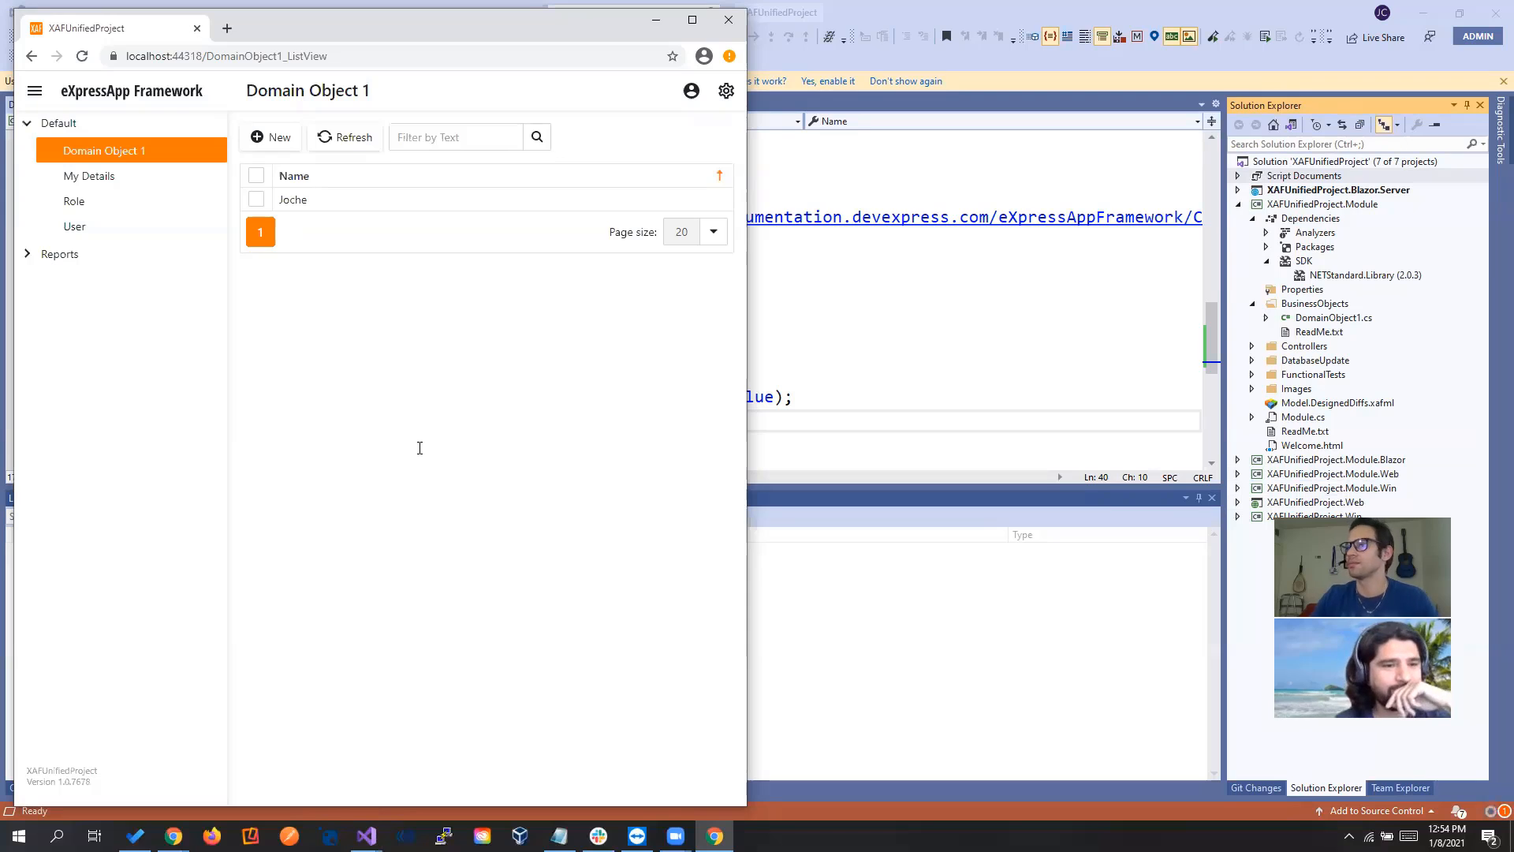
{"action": "mouse_move", "coordinate": [1154, 460]}
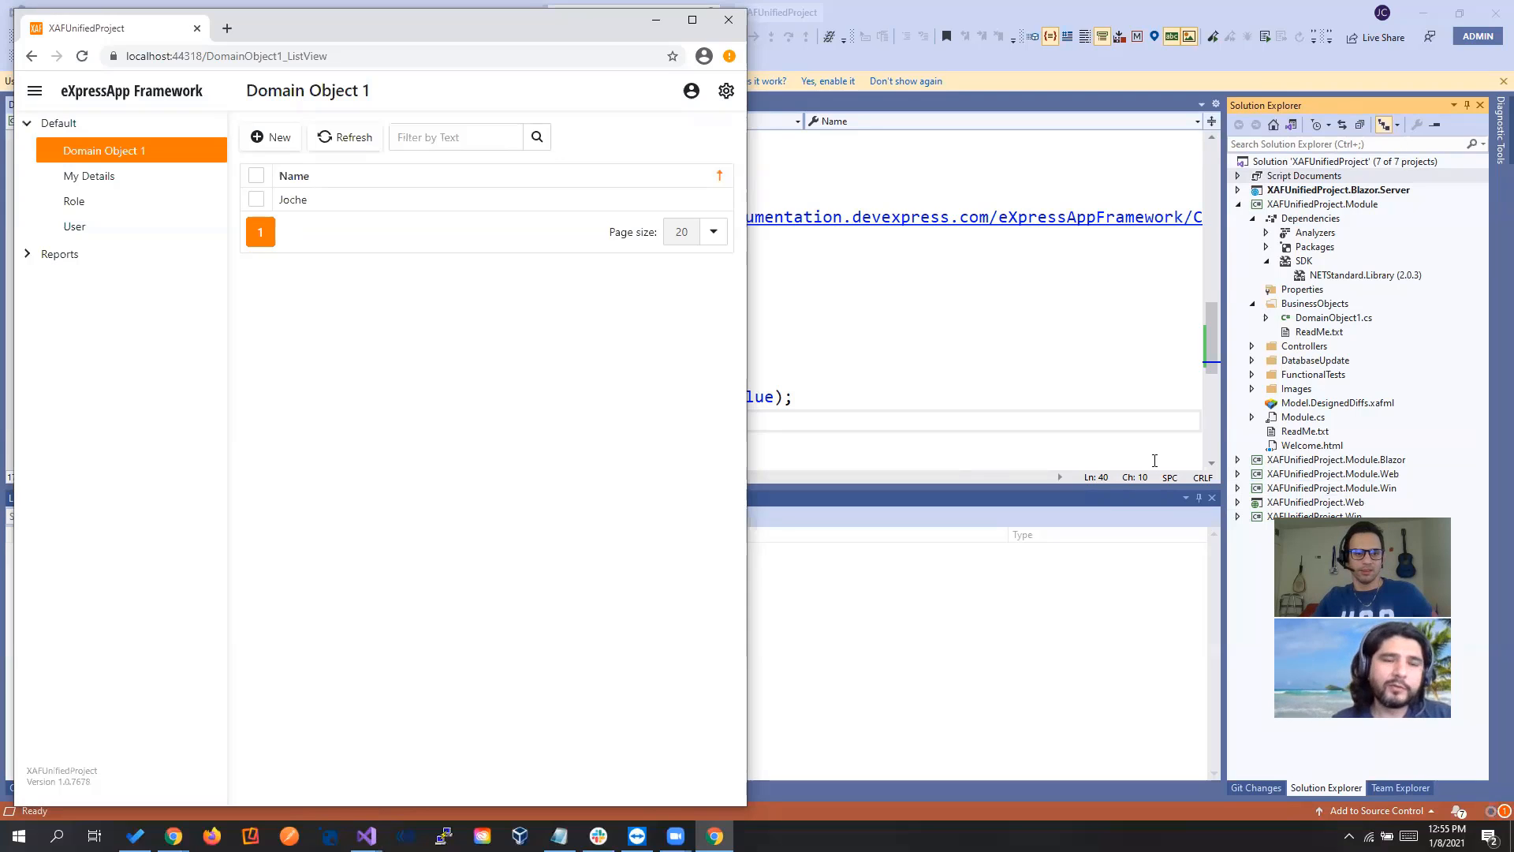